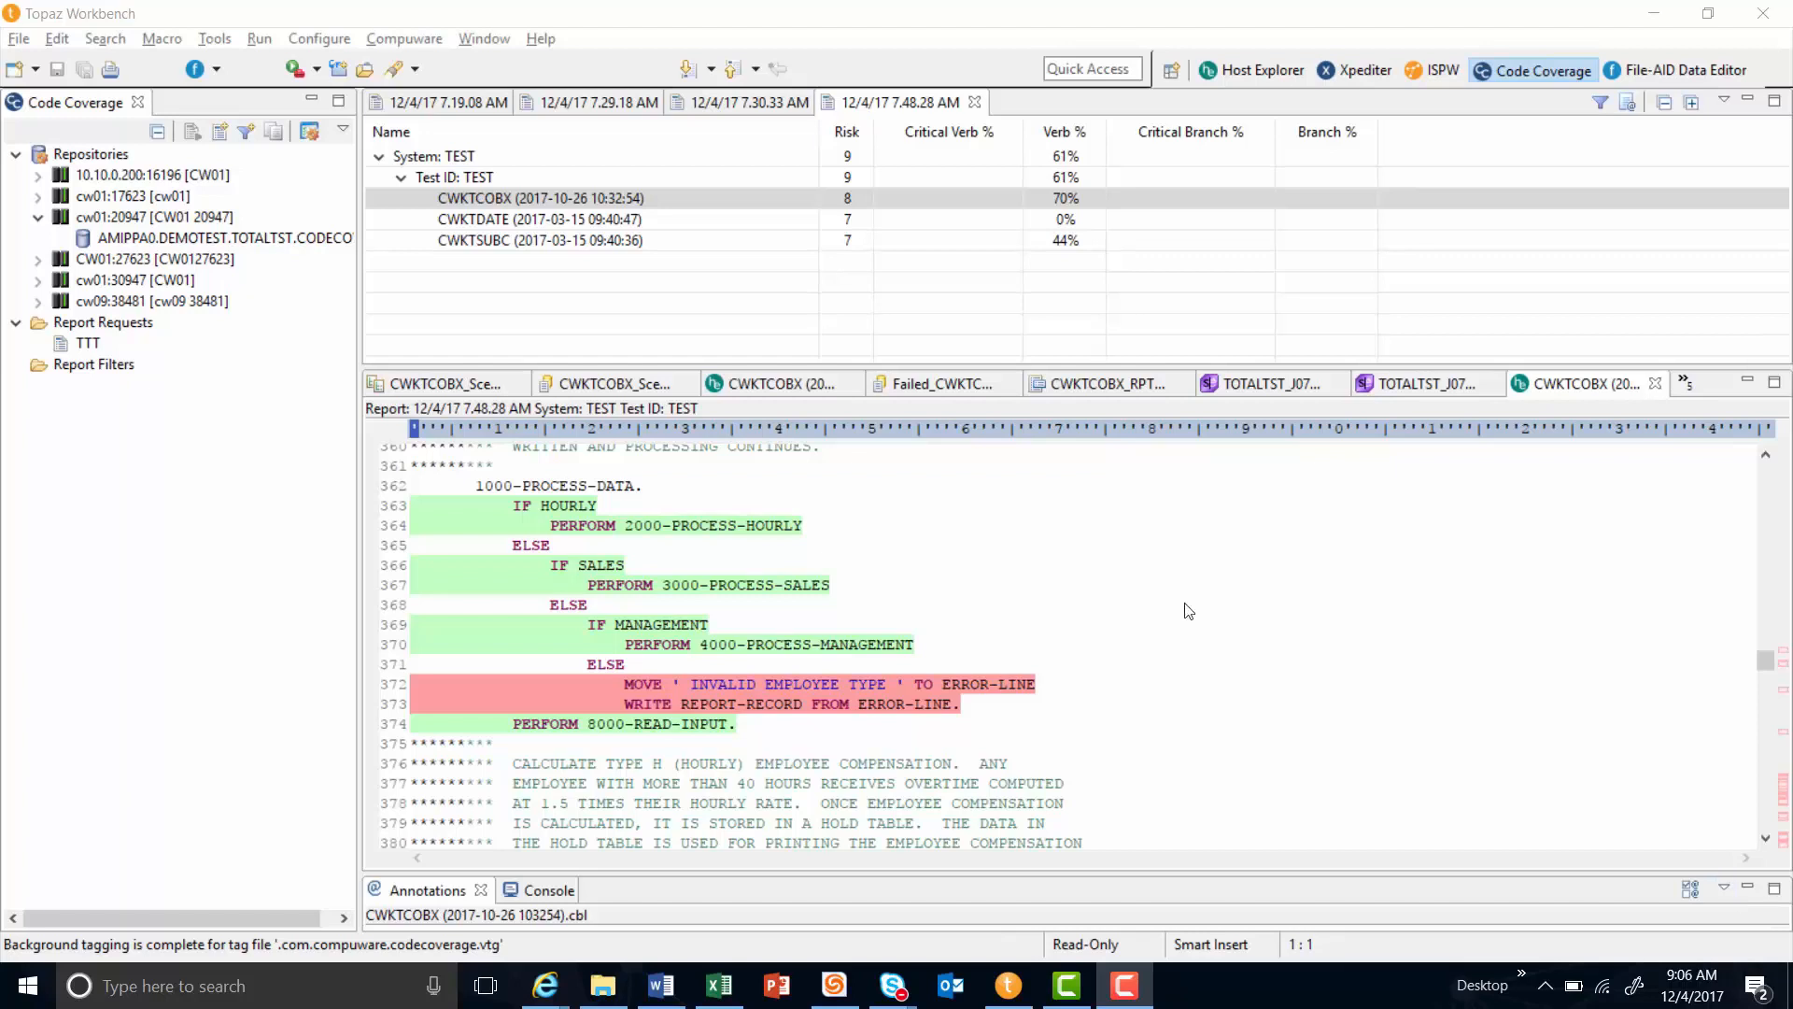
Check the Verb % cell for CWKTCOBX to see how many verbs were executed.
click(538, 198)
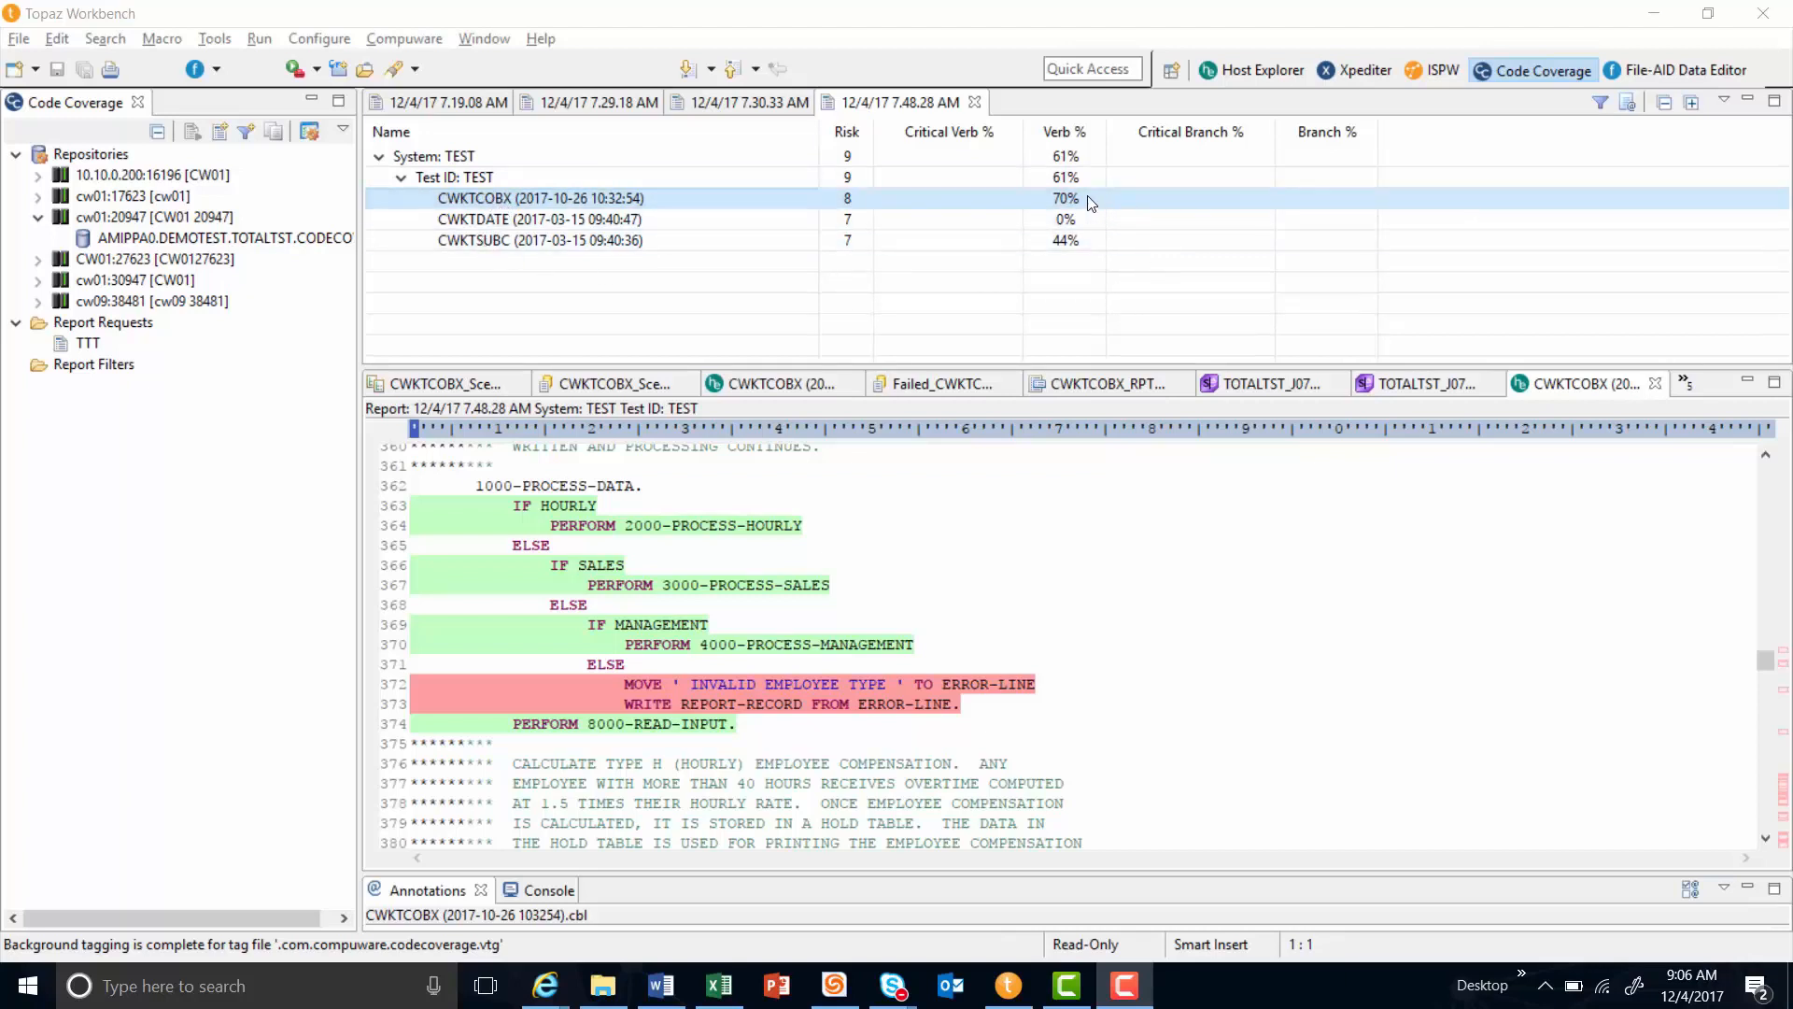
mouse_move(1067, 198)
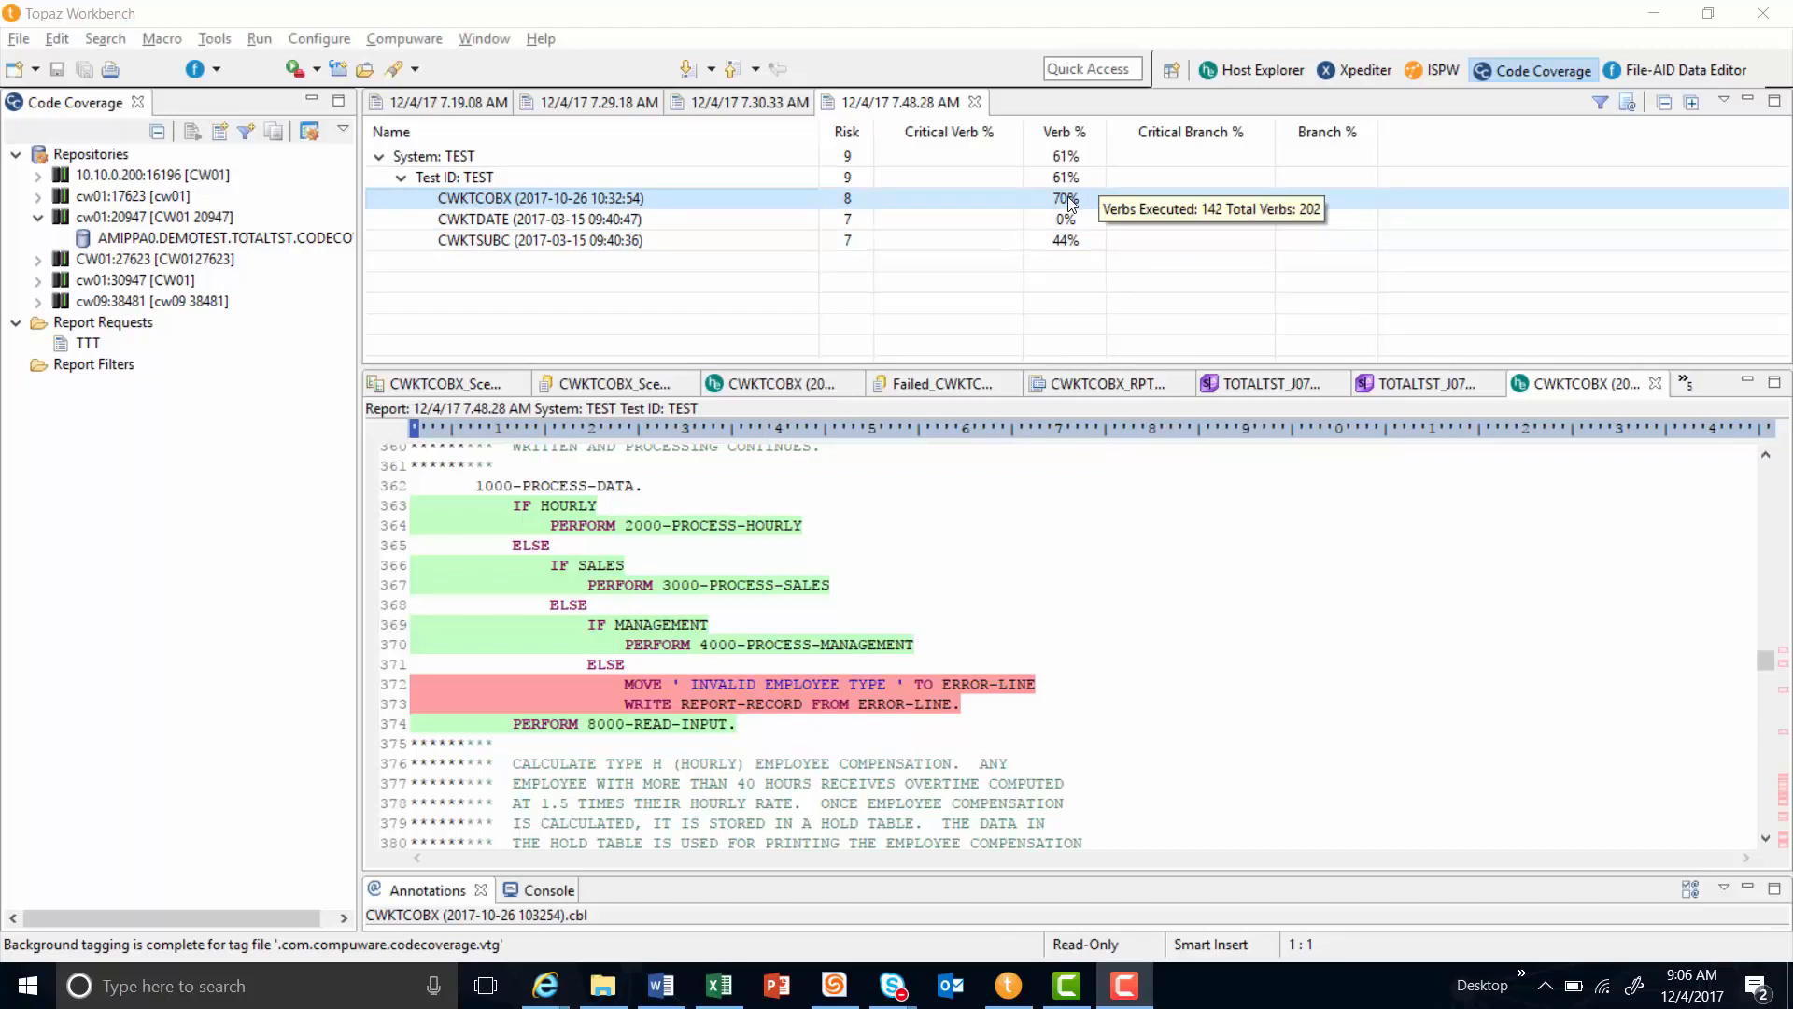
mouse_move(1704, 878)
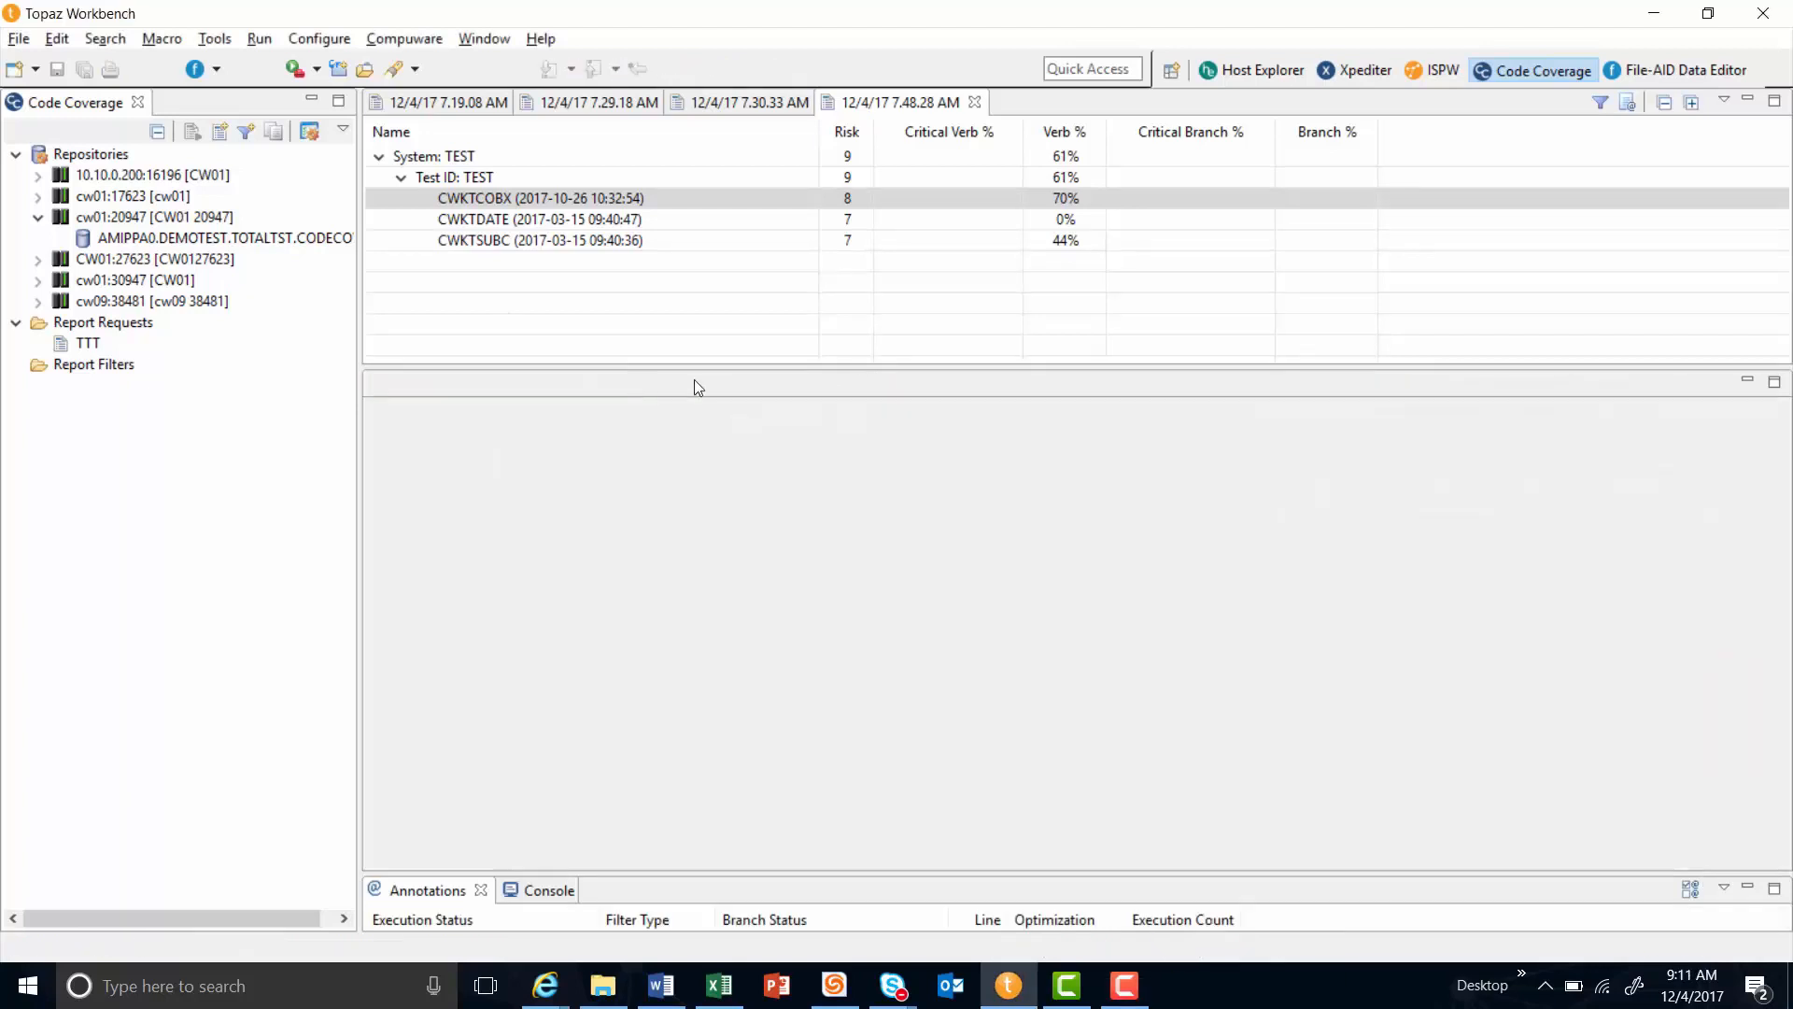
Switch to Host Explorer and open CWKTCOBX_Scenario.testscenario from demo_11_29b > Unit Test > Scenarios.
click(1252, 69)
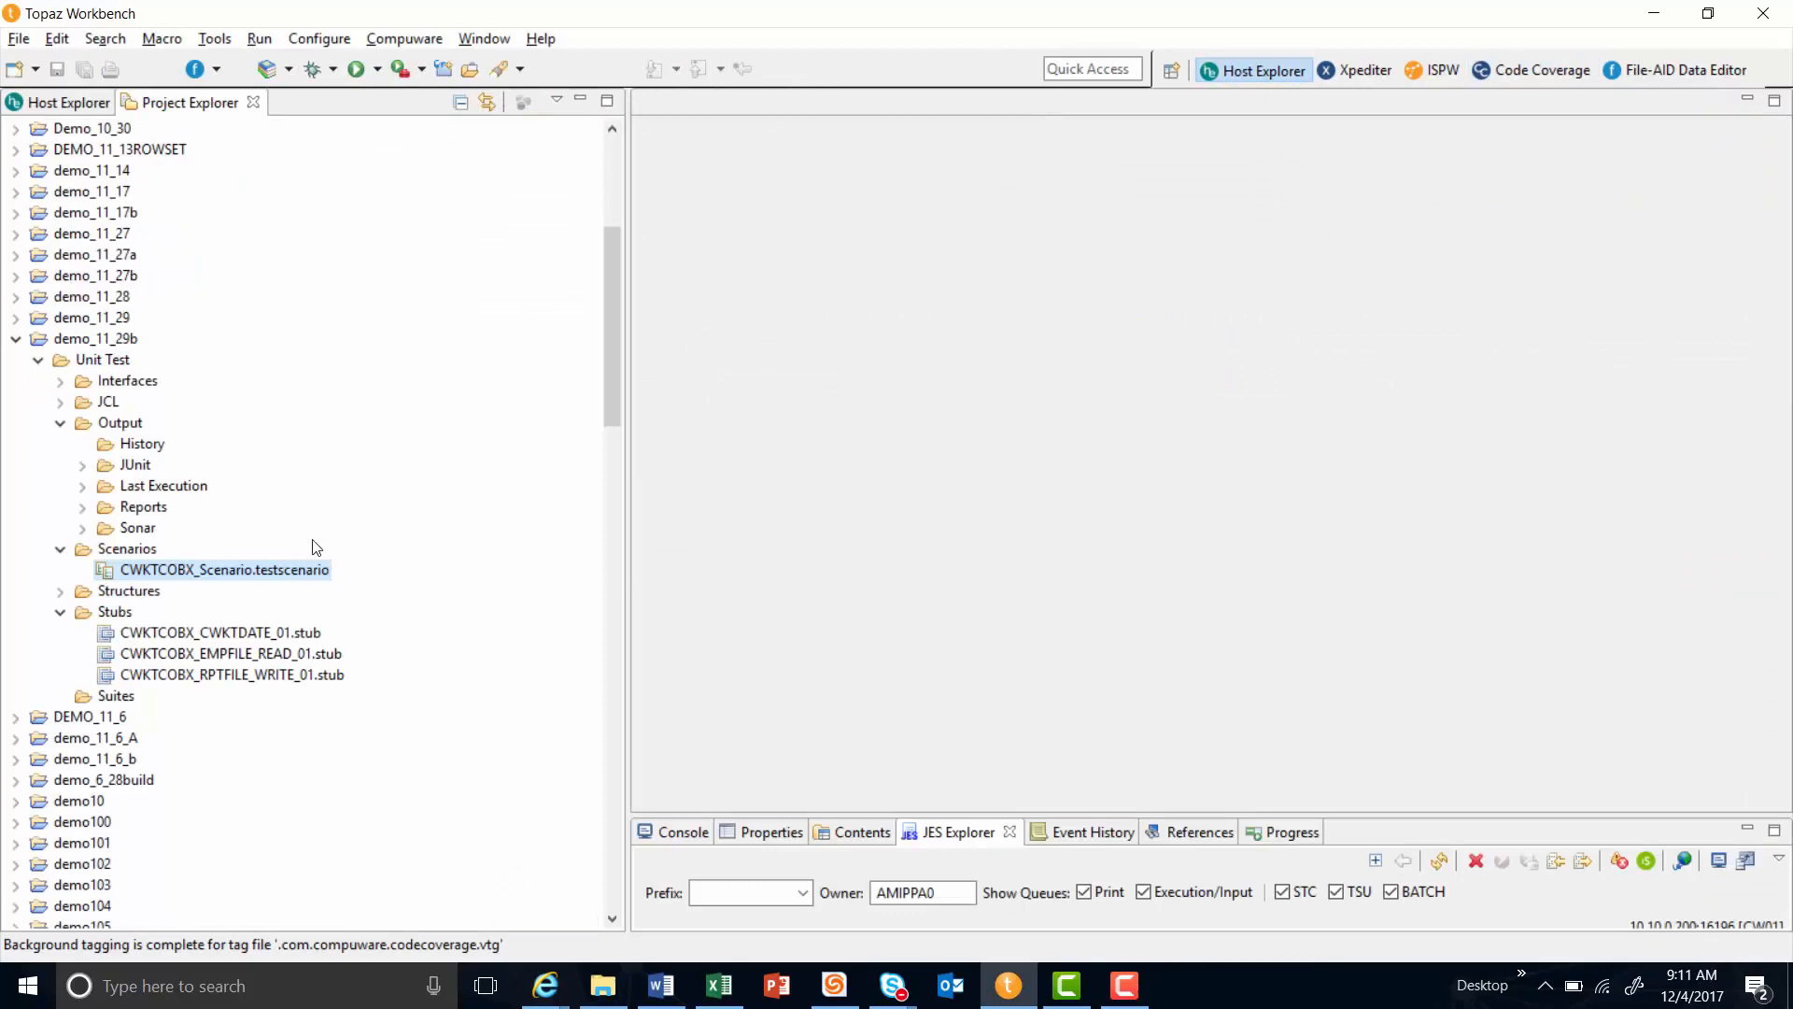
double_click(224, 570)
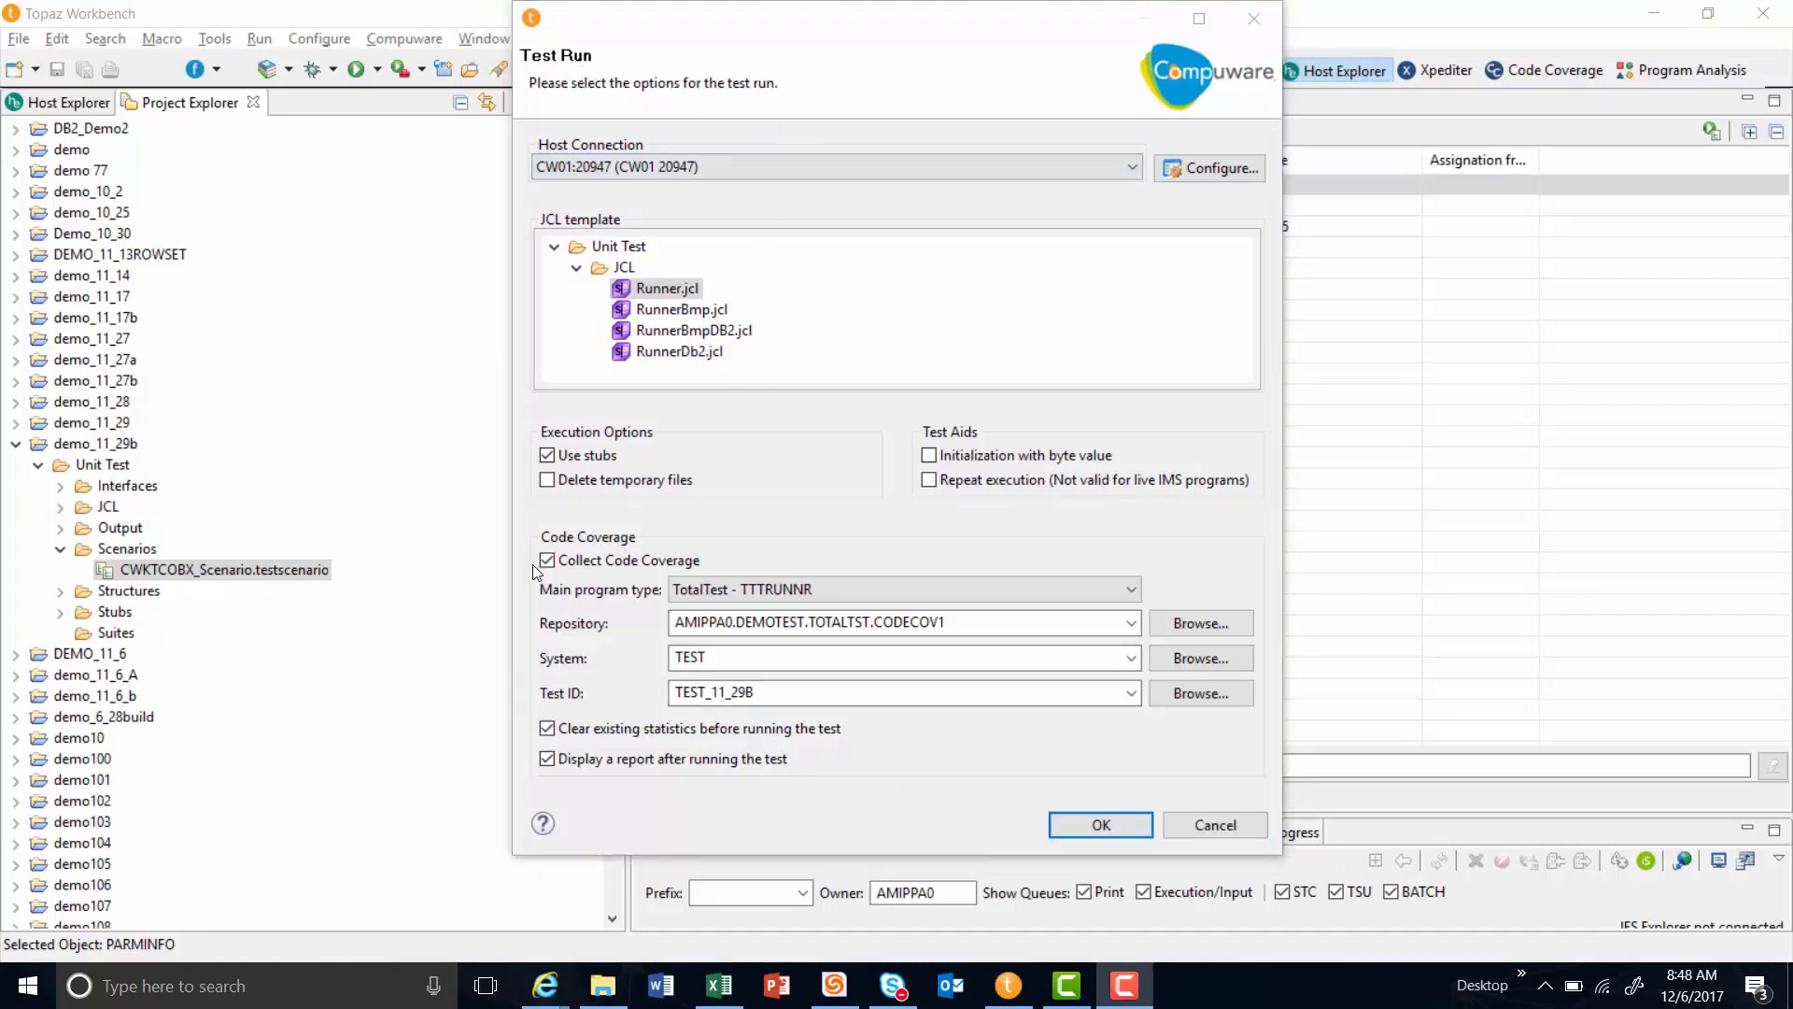
mouse_move(645, 575)
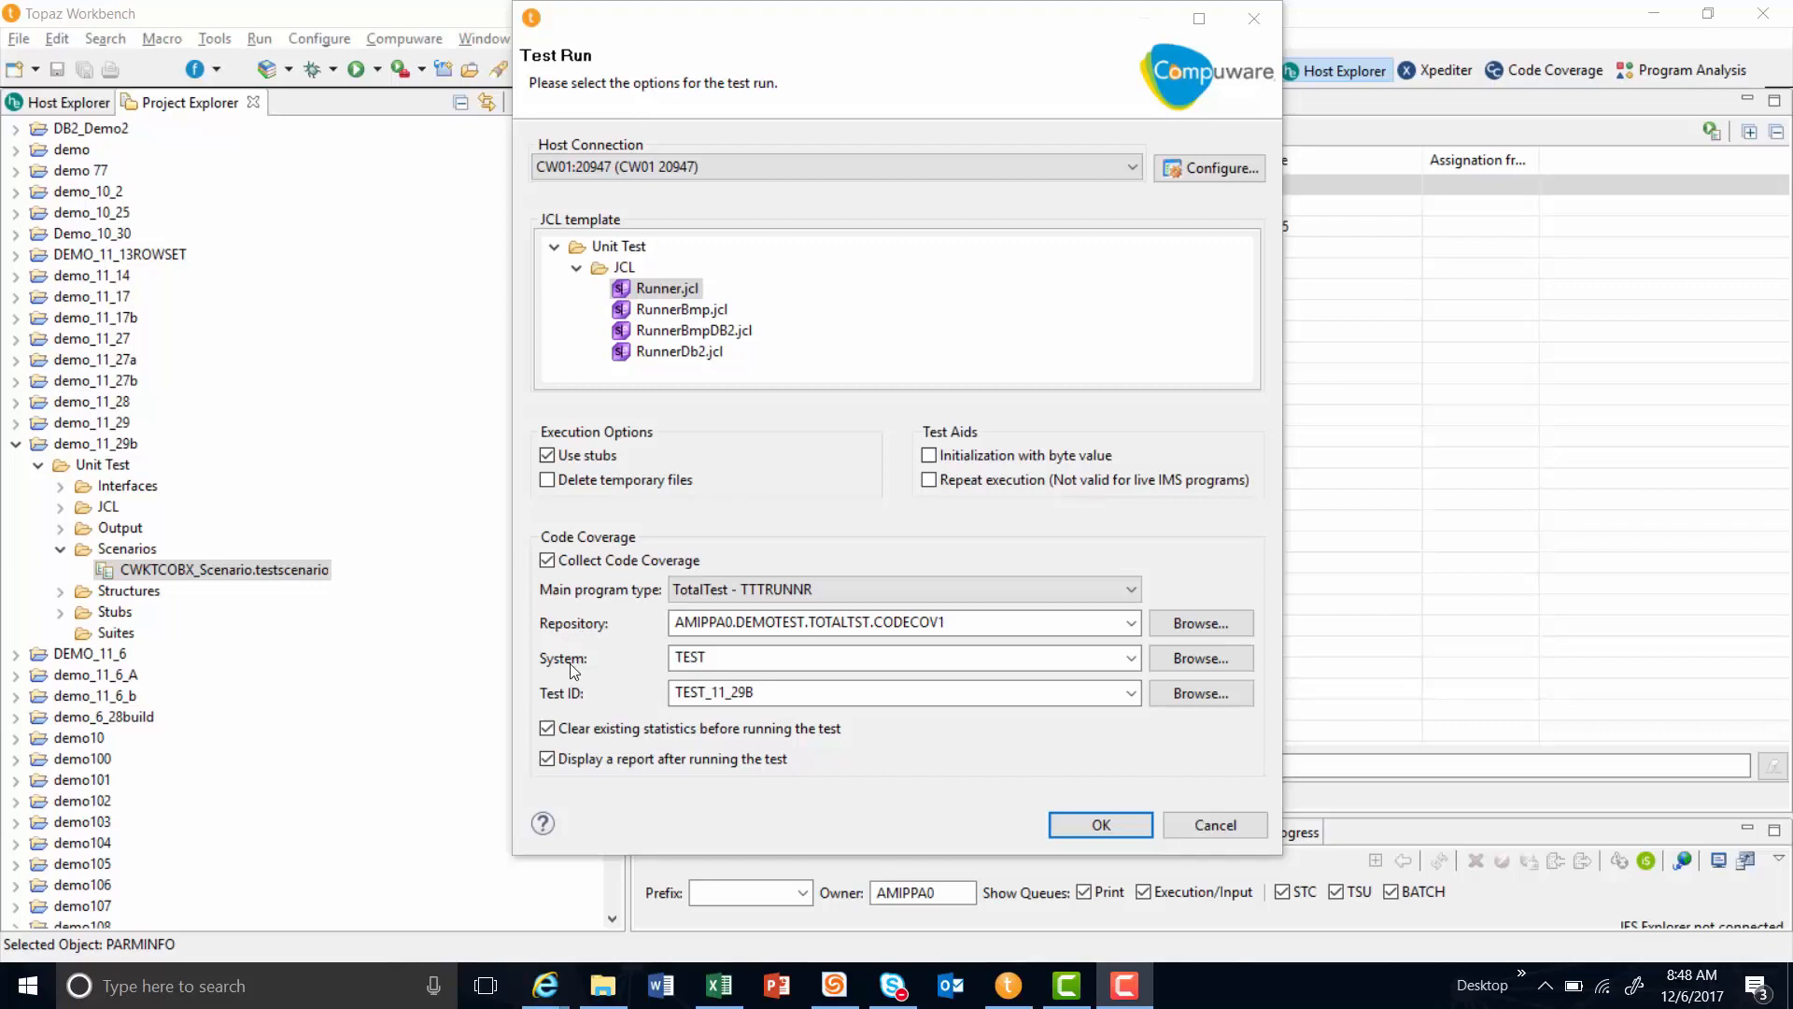
mouse_move(568, 701)
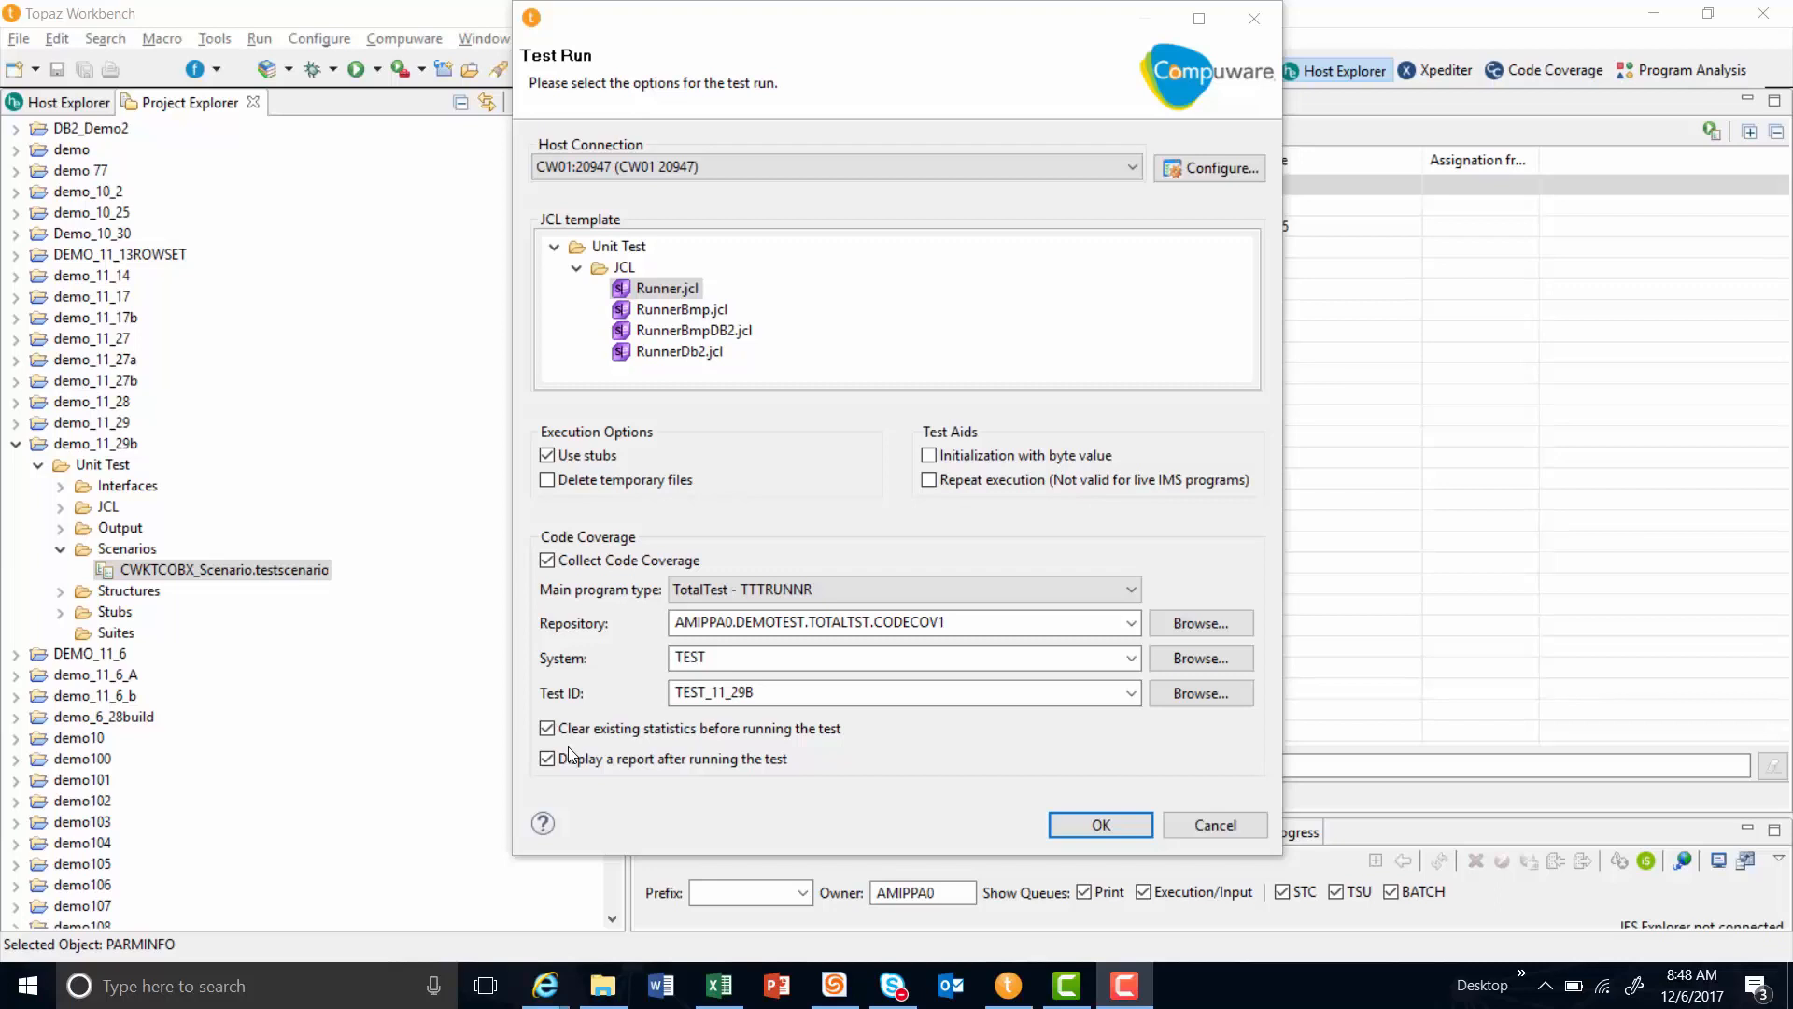
mouse_move(572, 778)
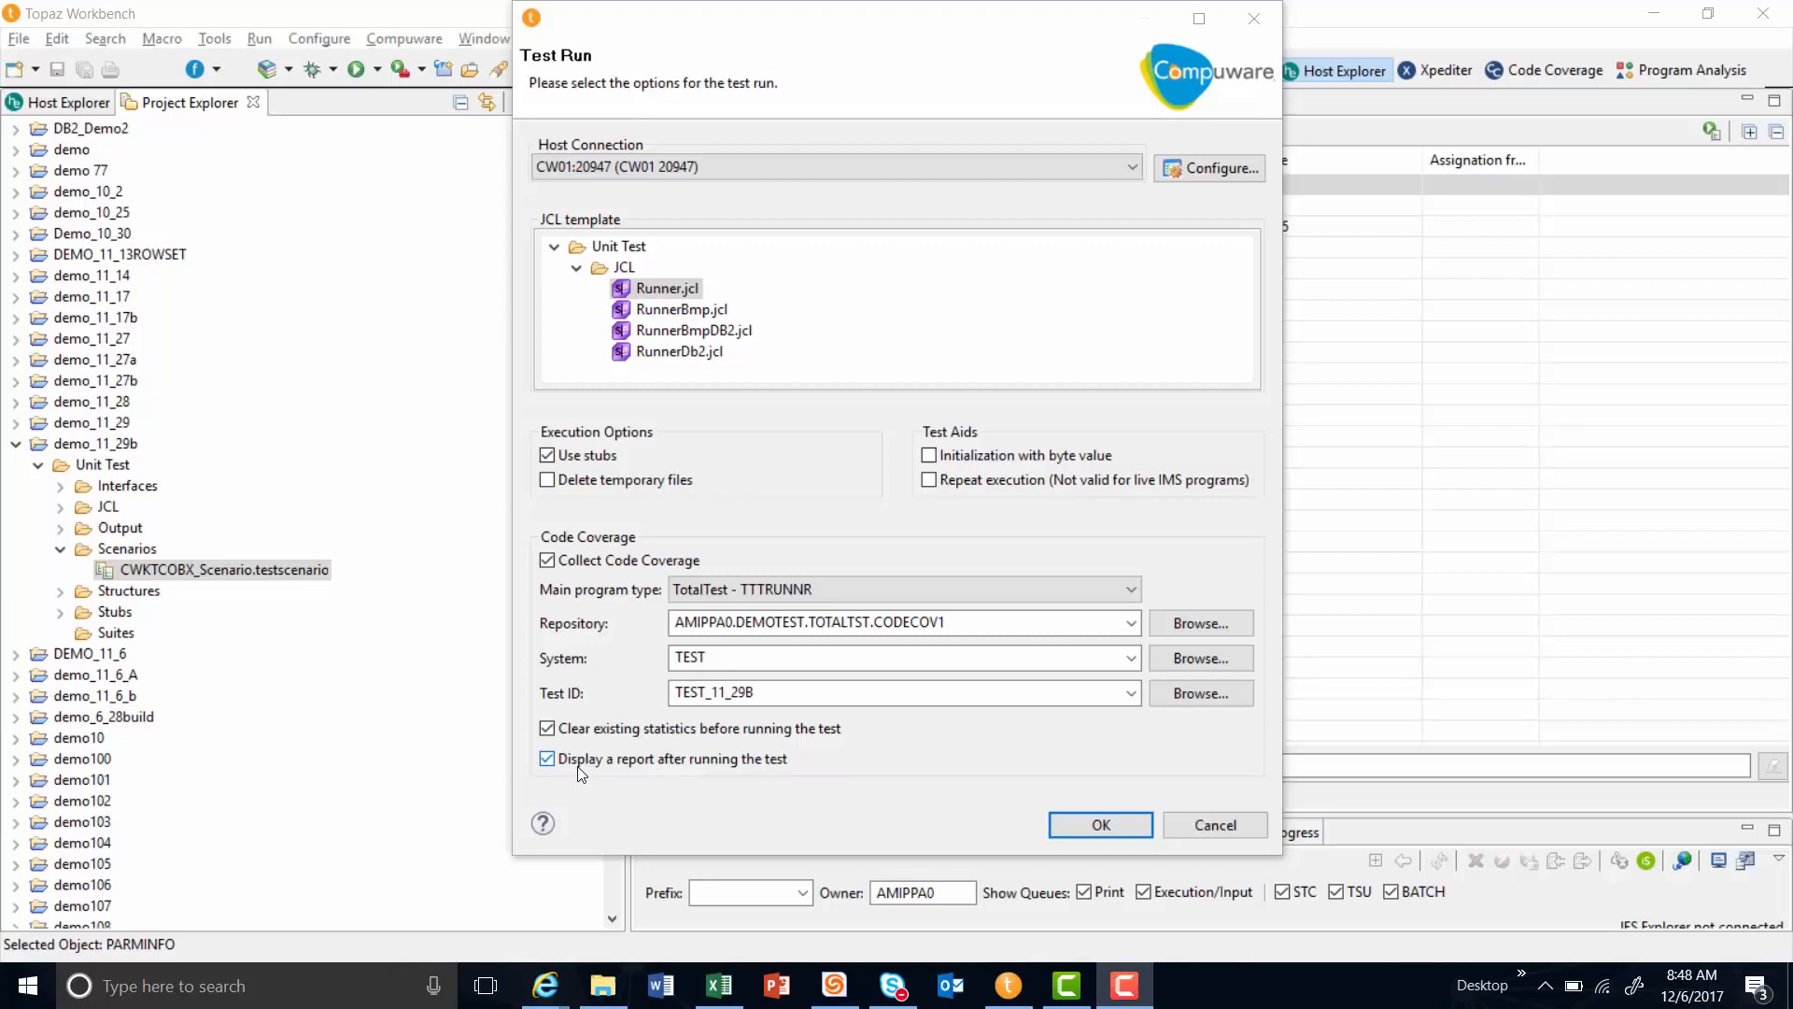
mouse_move(738, 768)
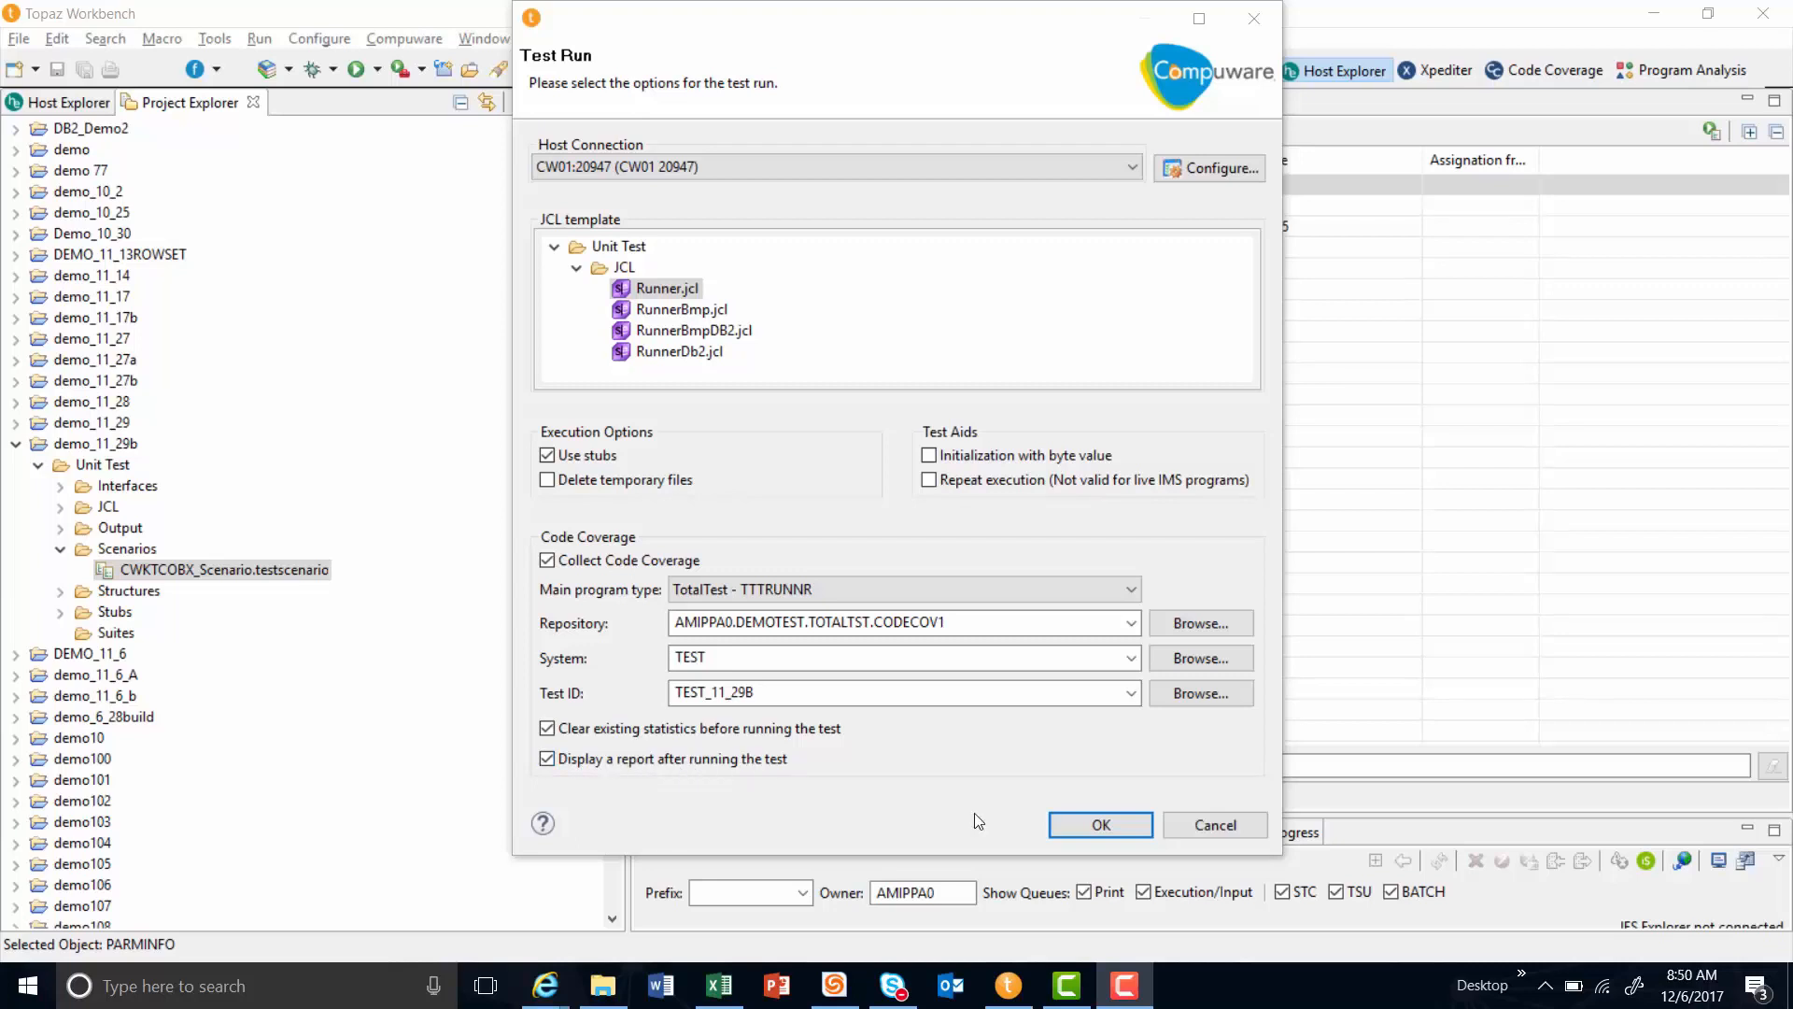
mouse_move(865, 665)
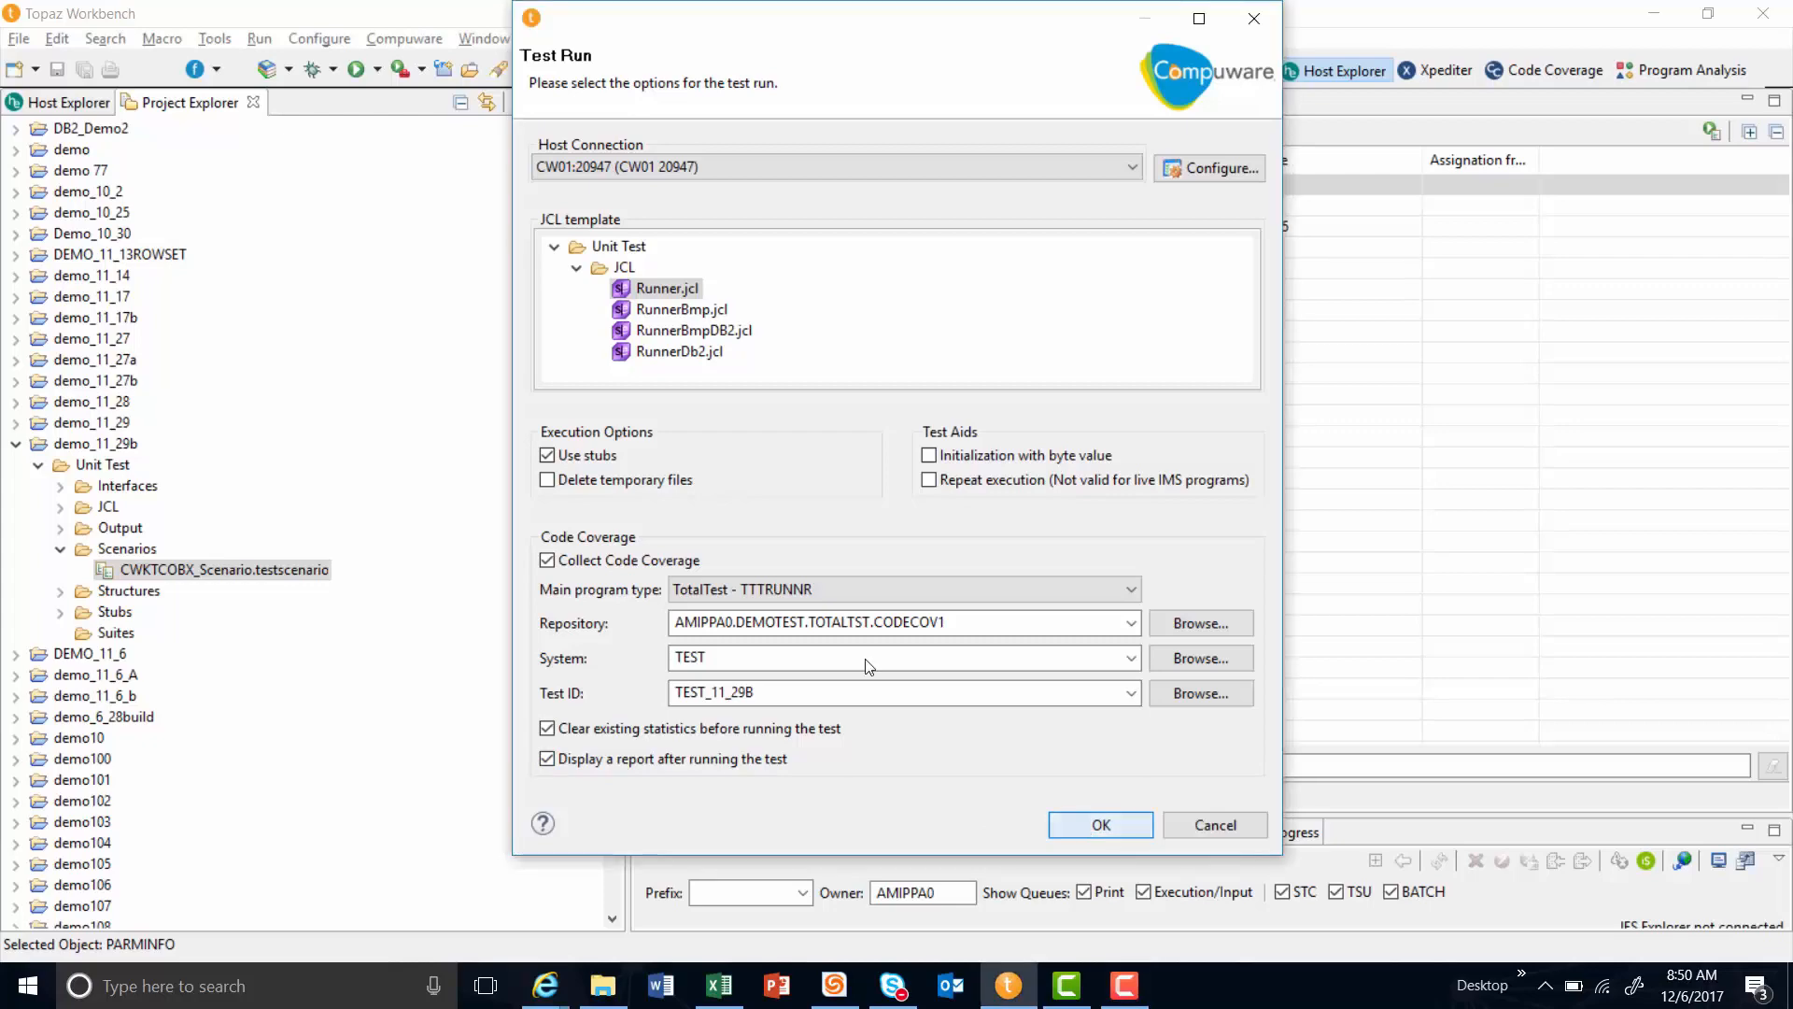
Launch the test run with Runner.jcl, stubs and coverage into system TEST, test ID TEST_11_29B.
click(1099, 824)
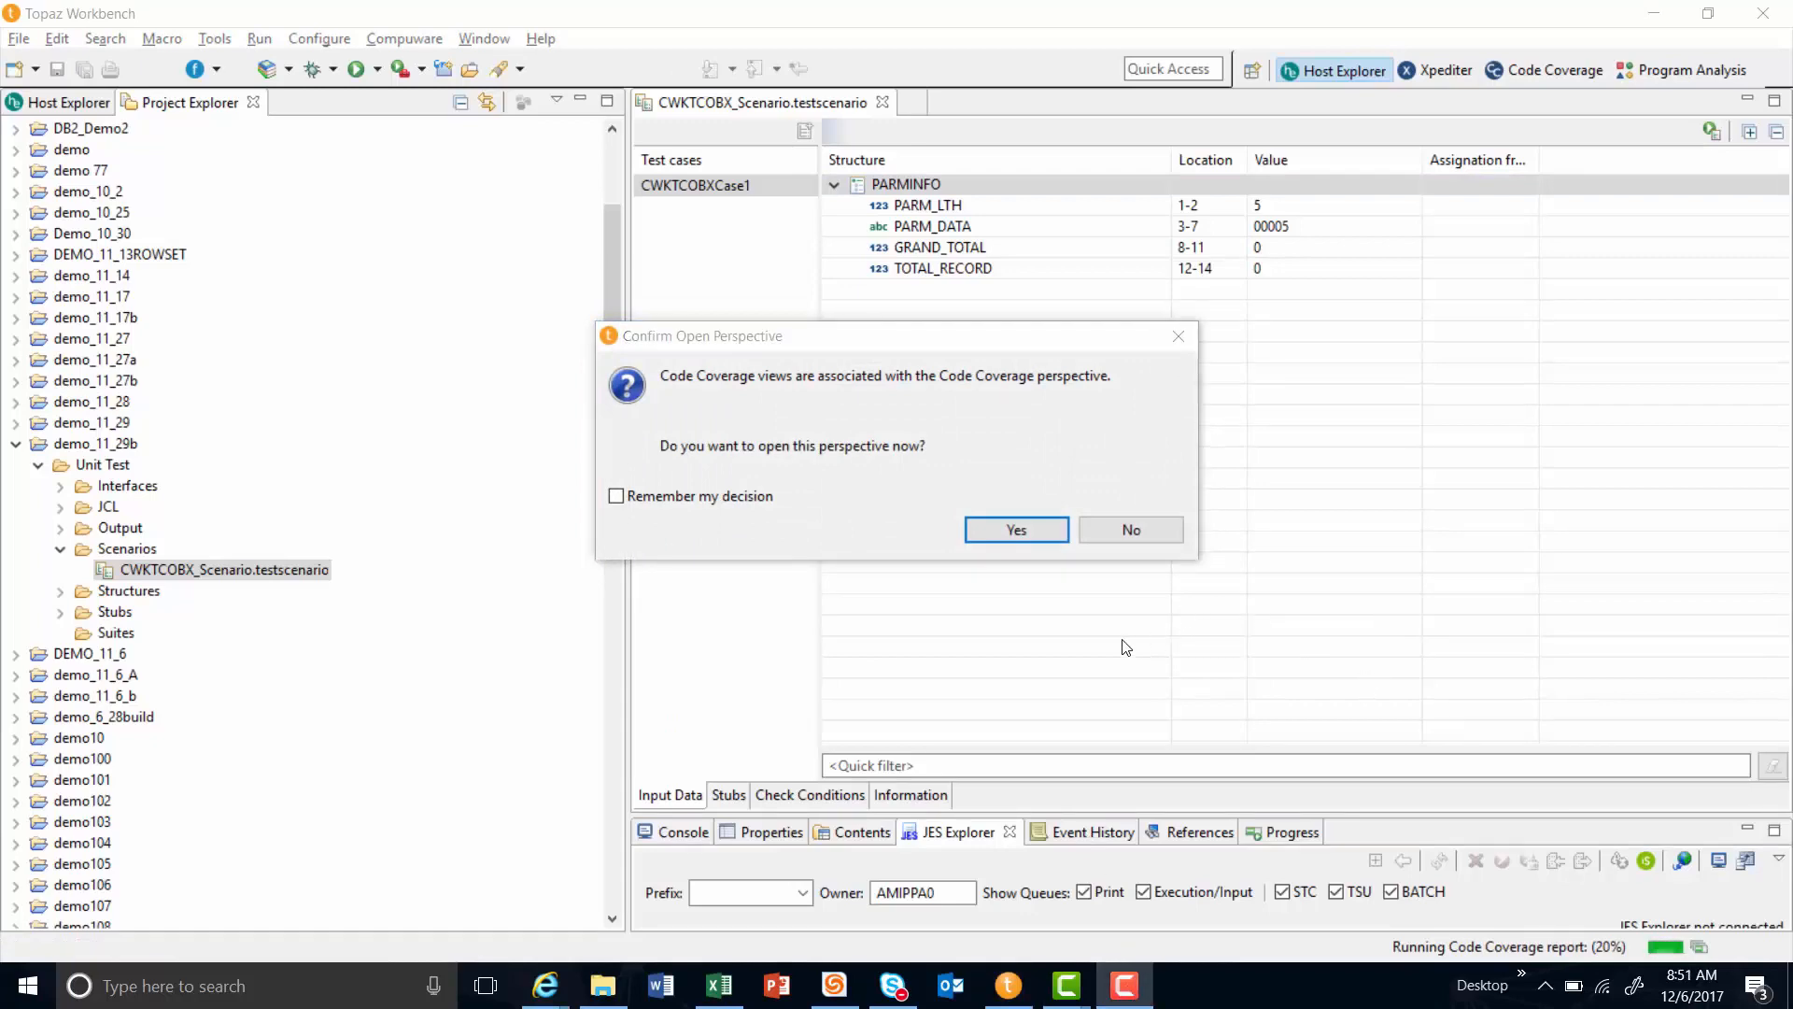
Accept the Code Coverage perspective and view the result report: 81 tests passing, CWKTCOBX at 58%.
click(1014, 529)
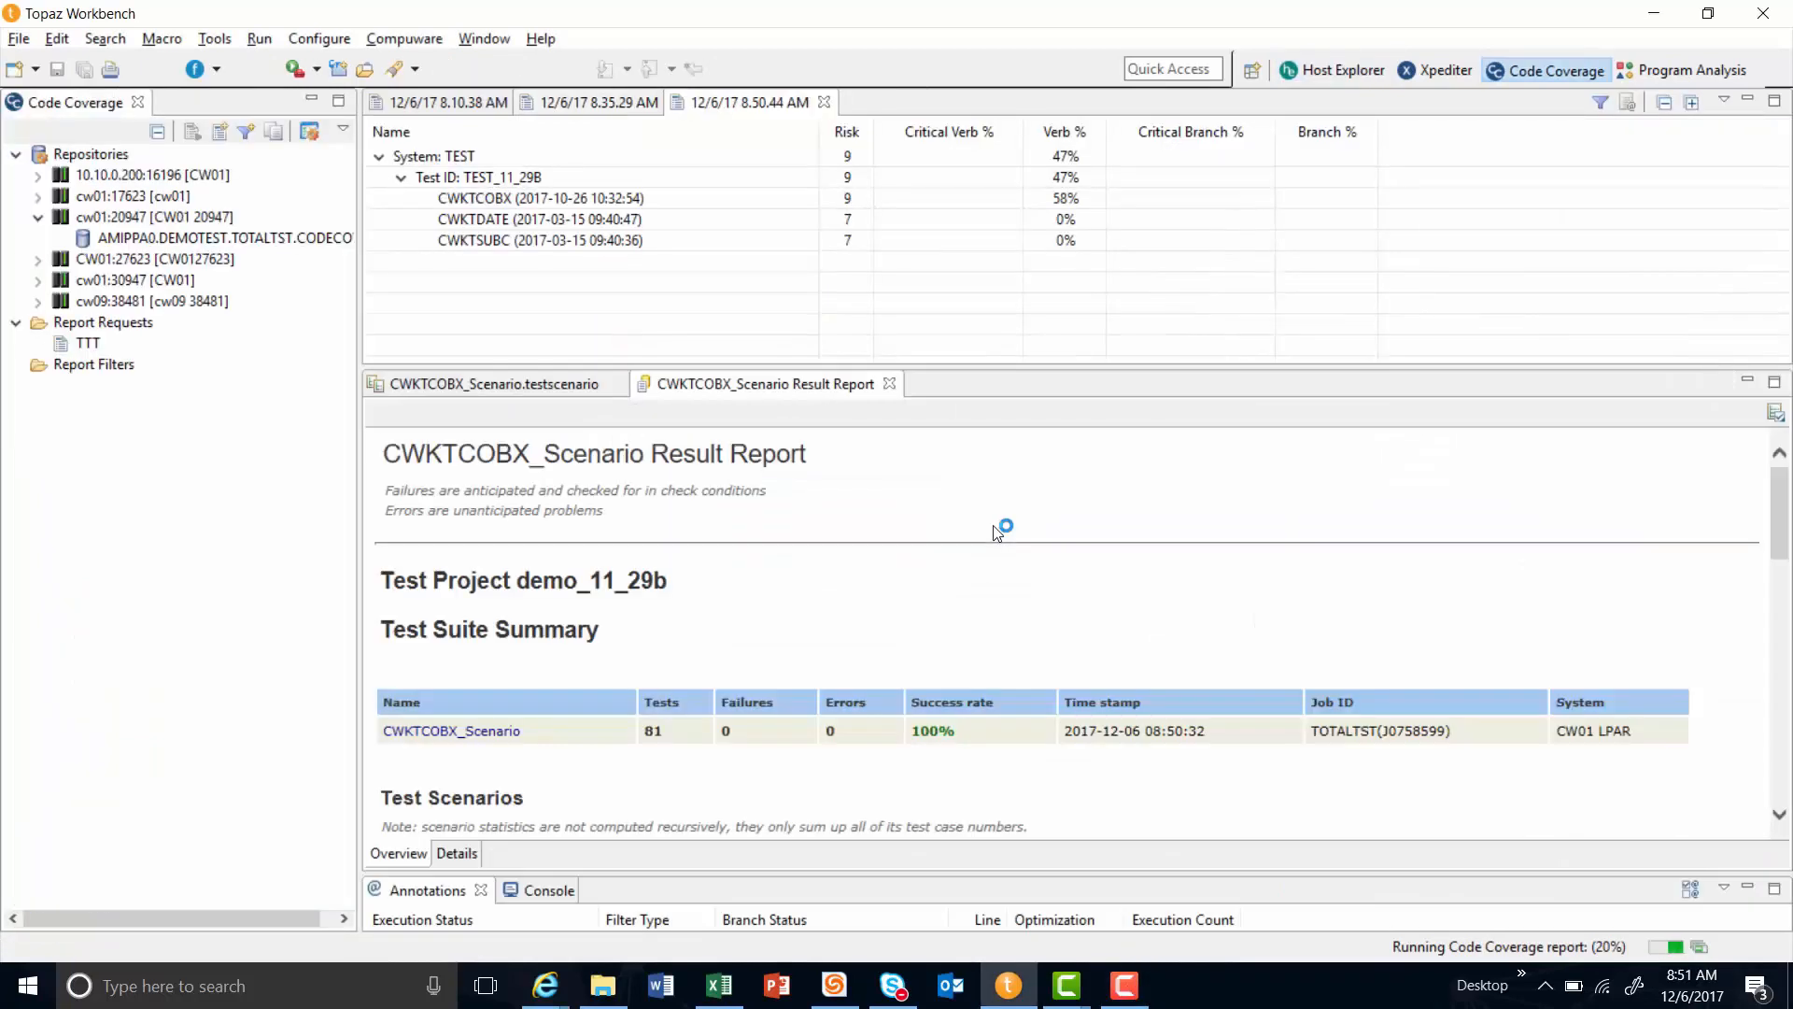
mouse_move(1599, 60)
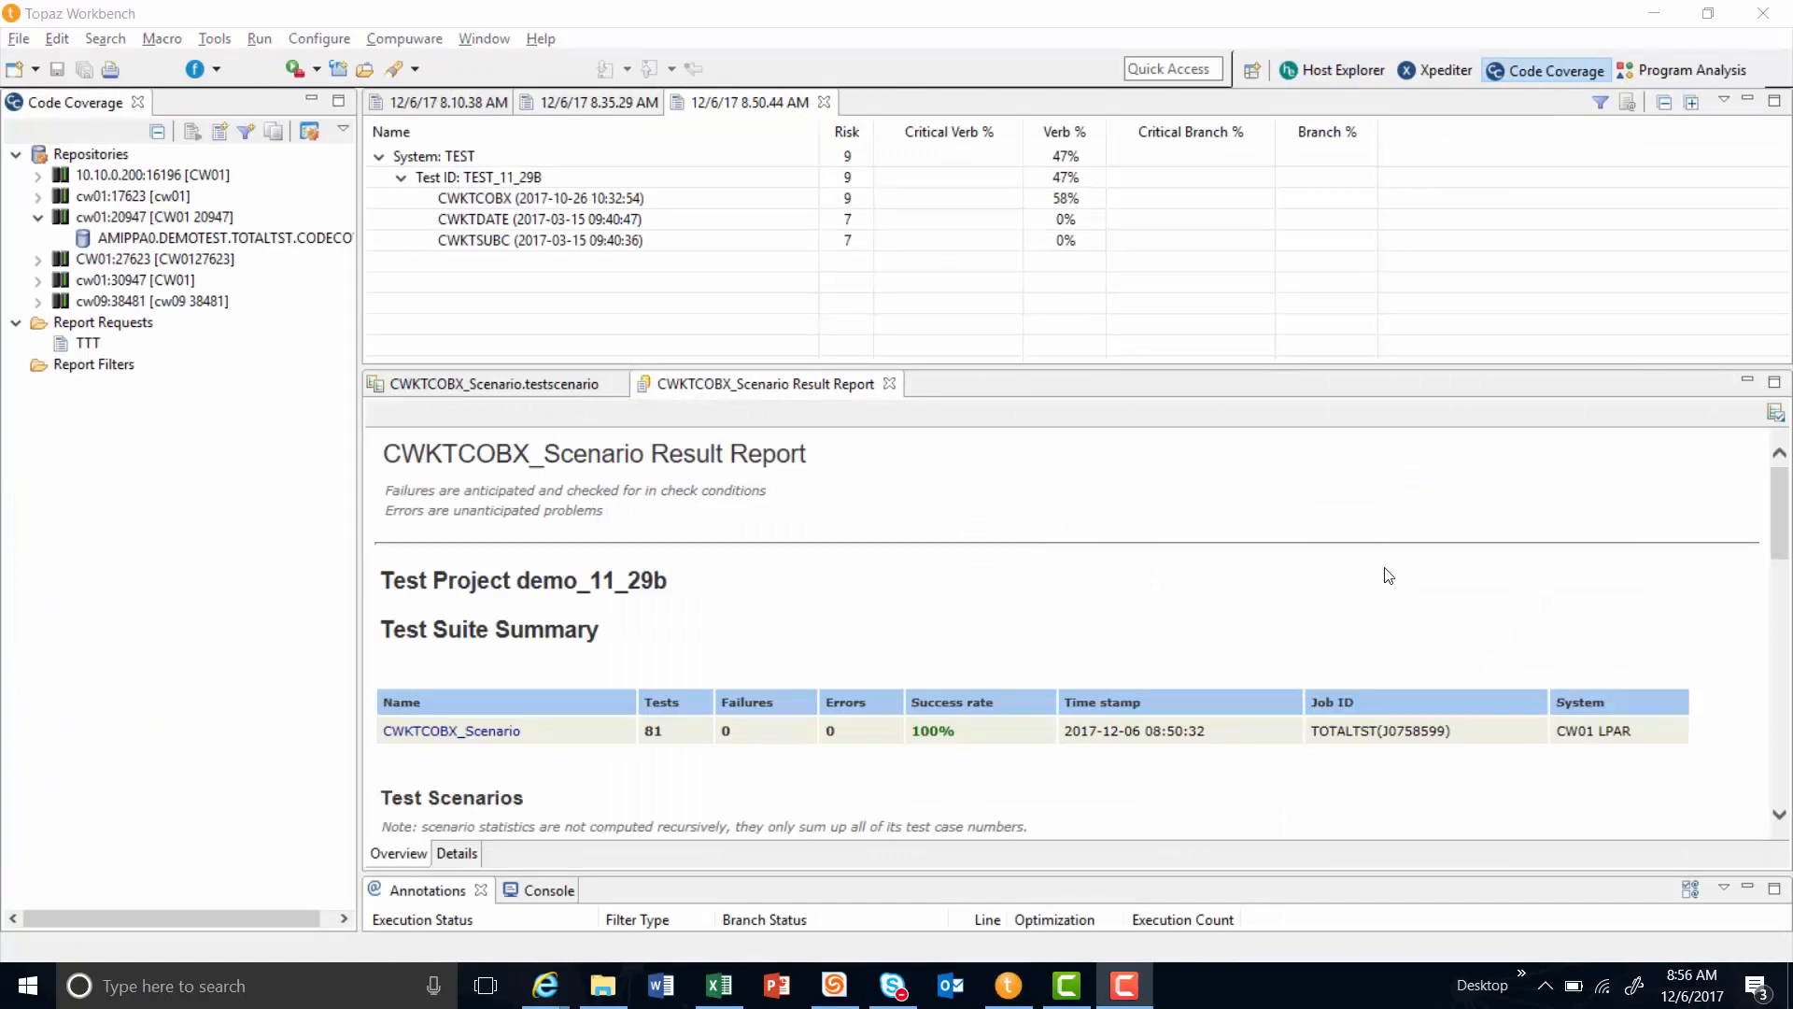
mouse_move(497, 620)
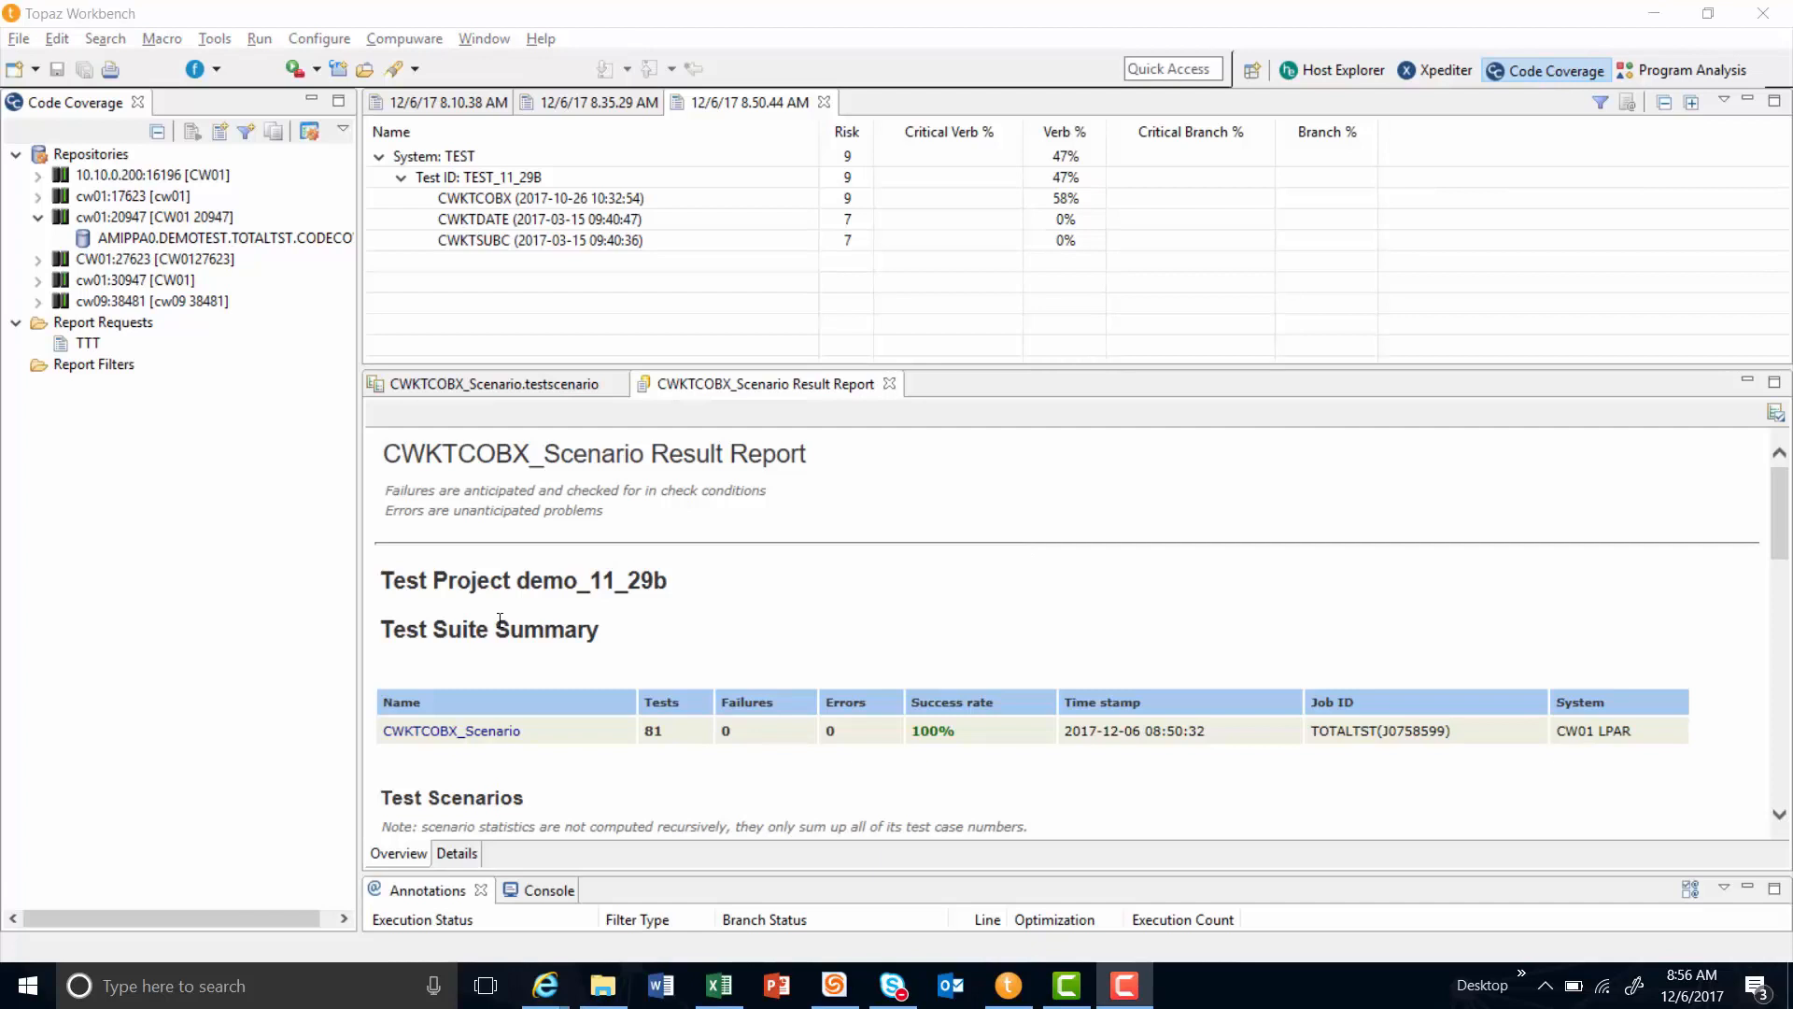
mouse_move(776, 645)
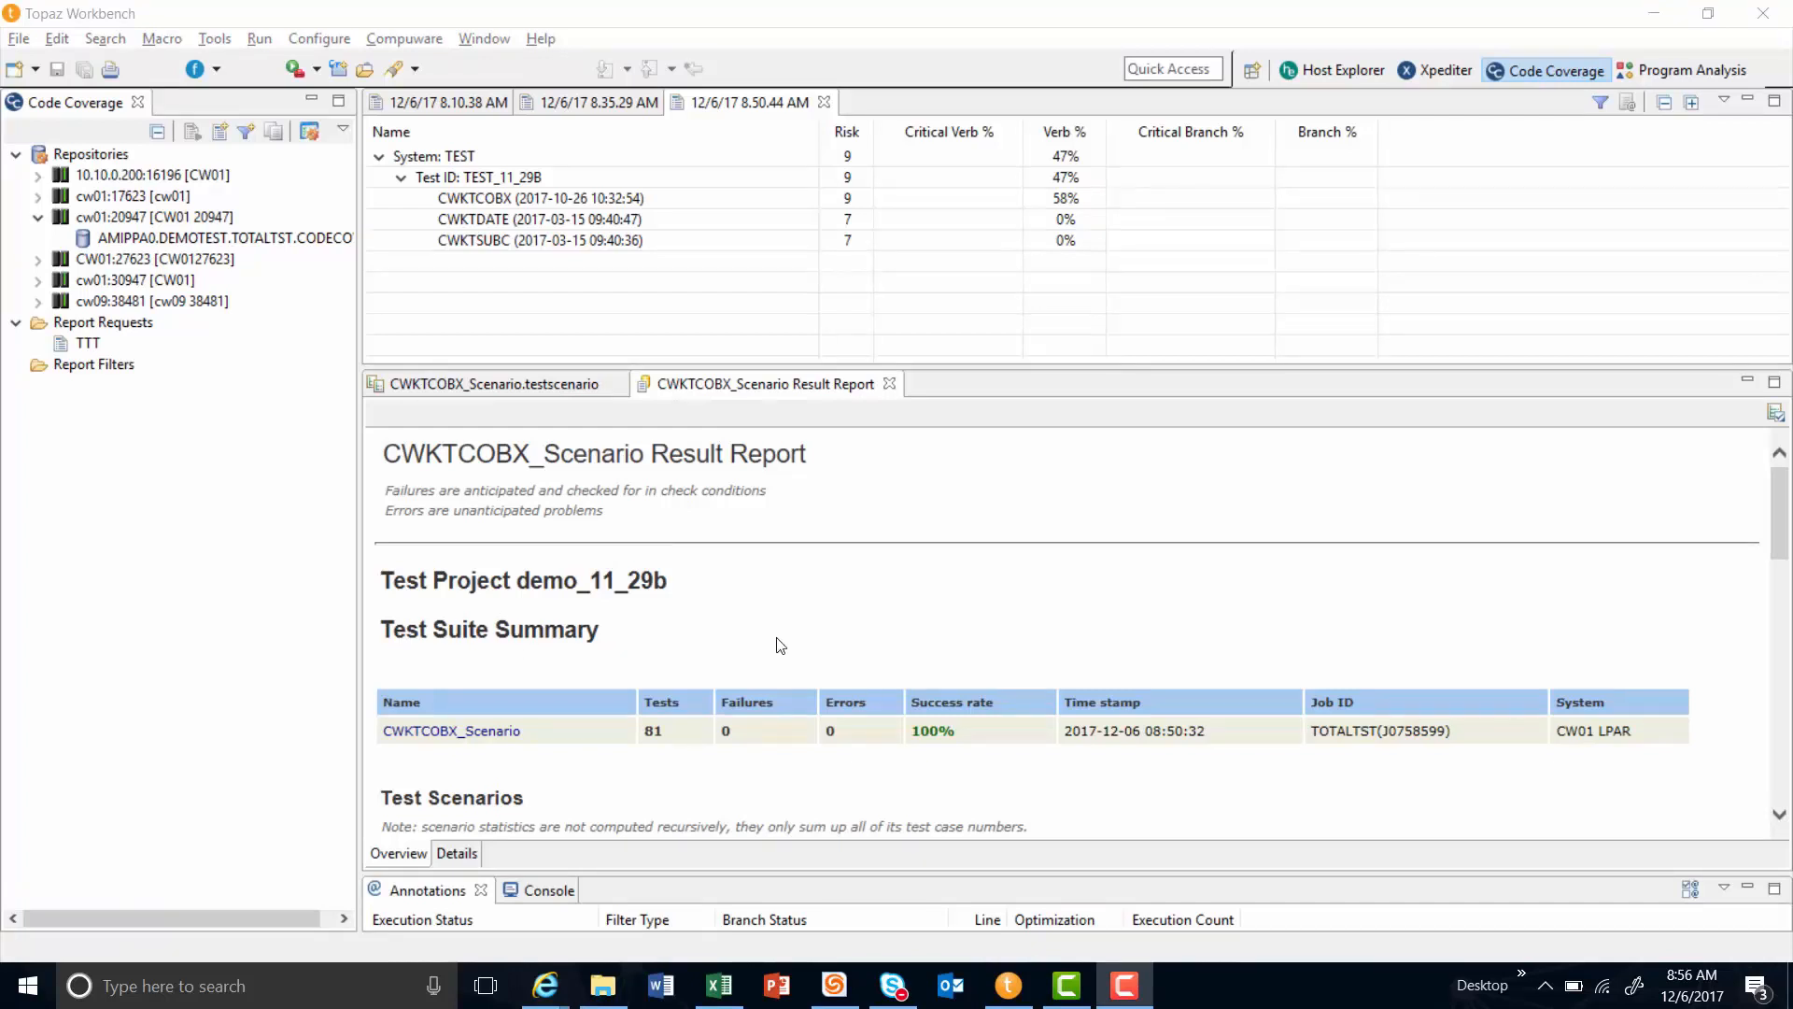
click(538, 198)
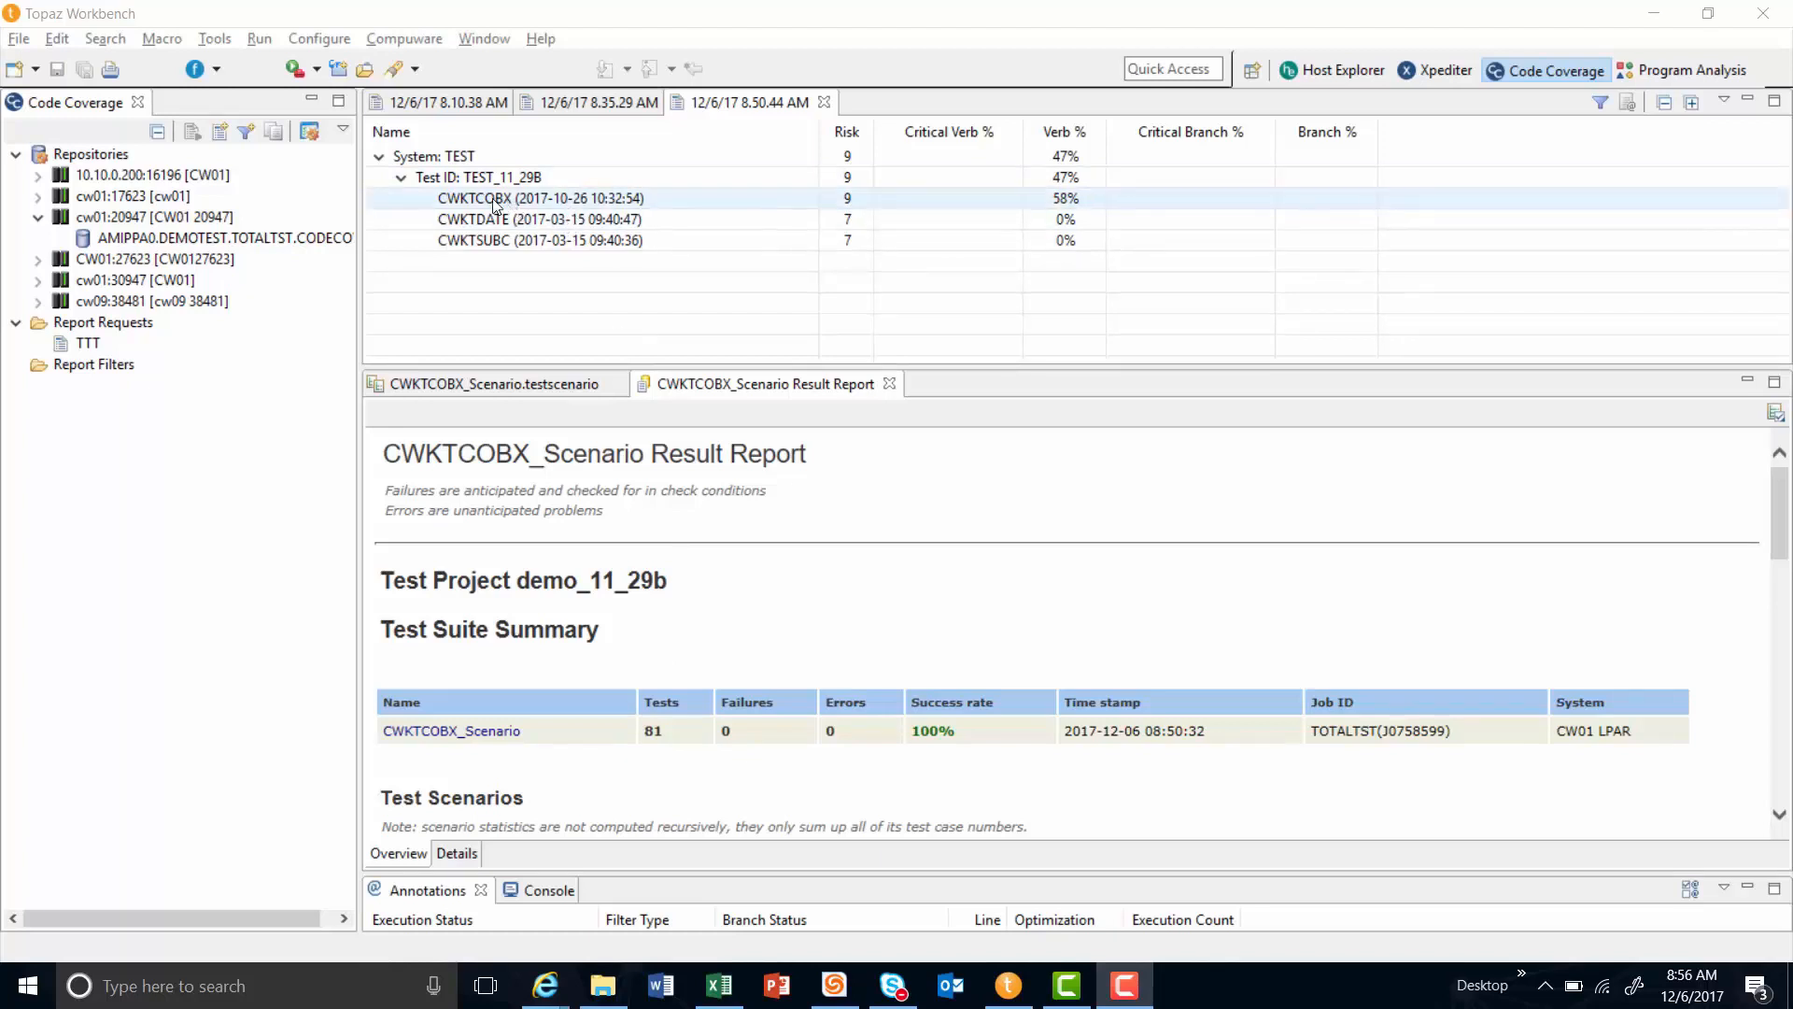
Open CWKTCOBX's coverage-annotated source and scroll to the procedure division's unexecuted PERFORM 7000-PRINT-REGION-REPORT.
click(540, 198)
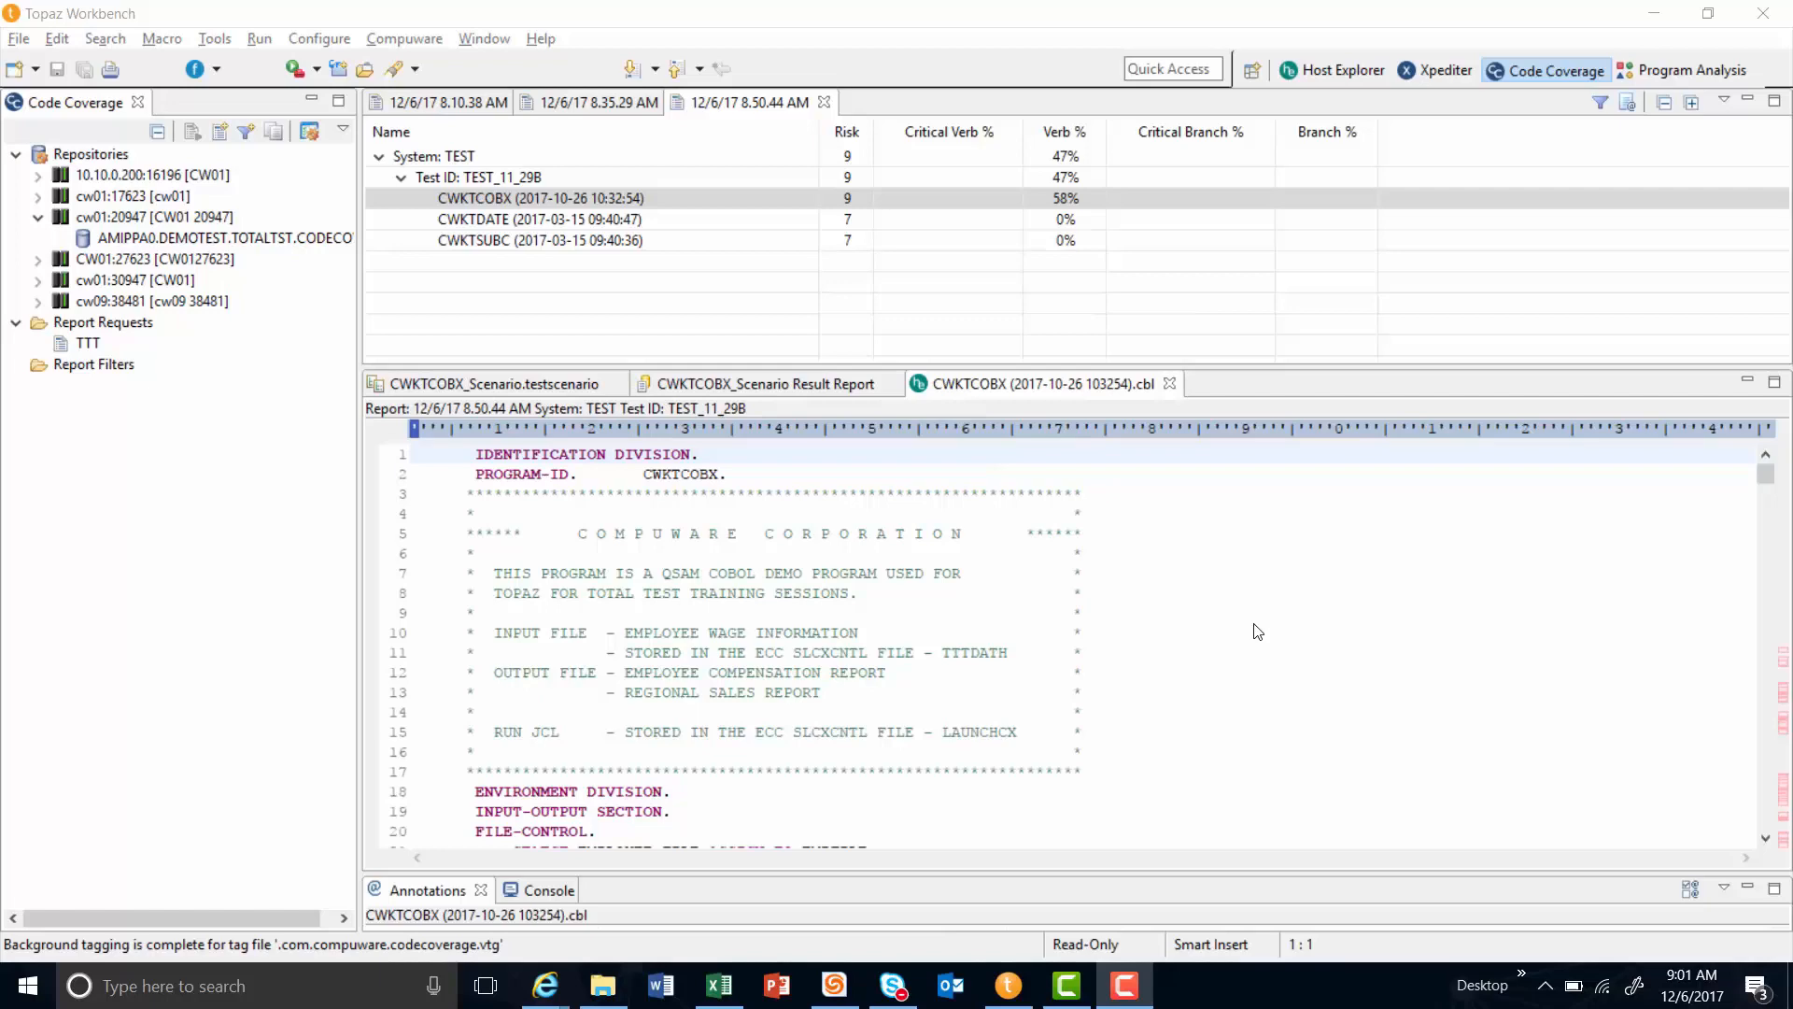
scroll(down, 3)
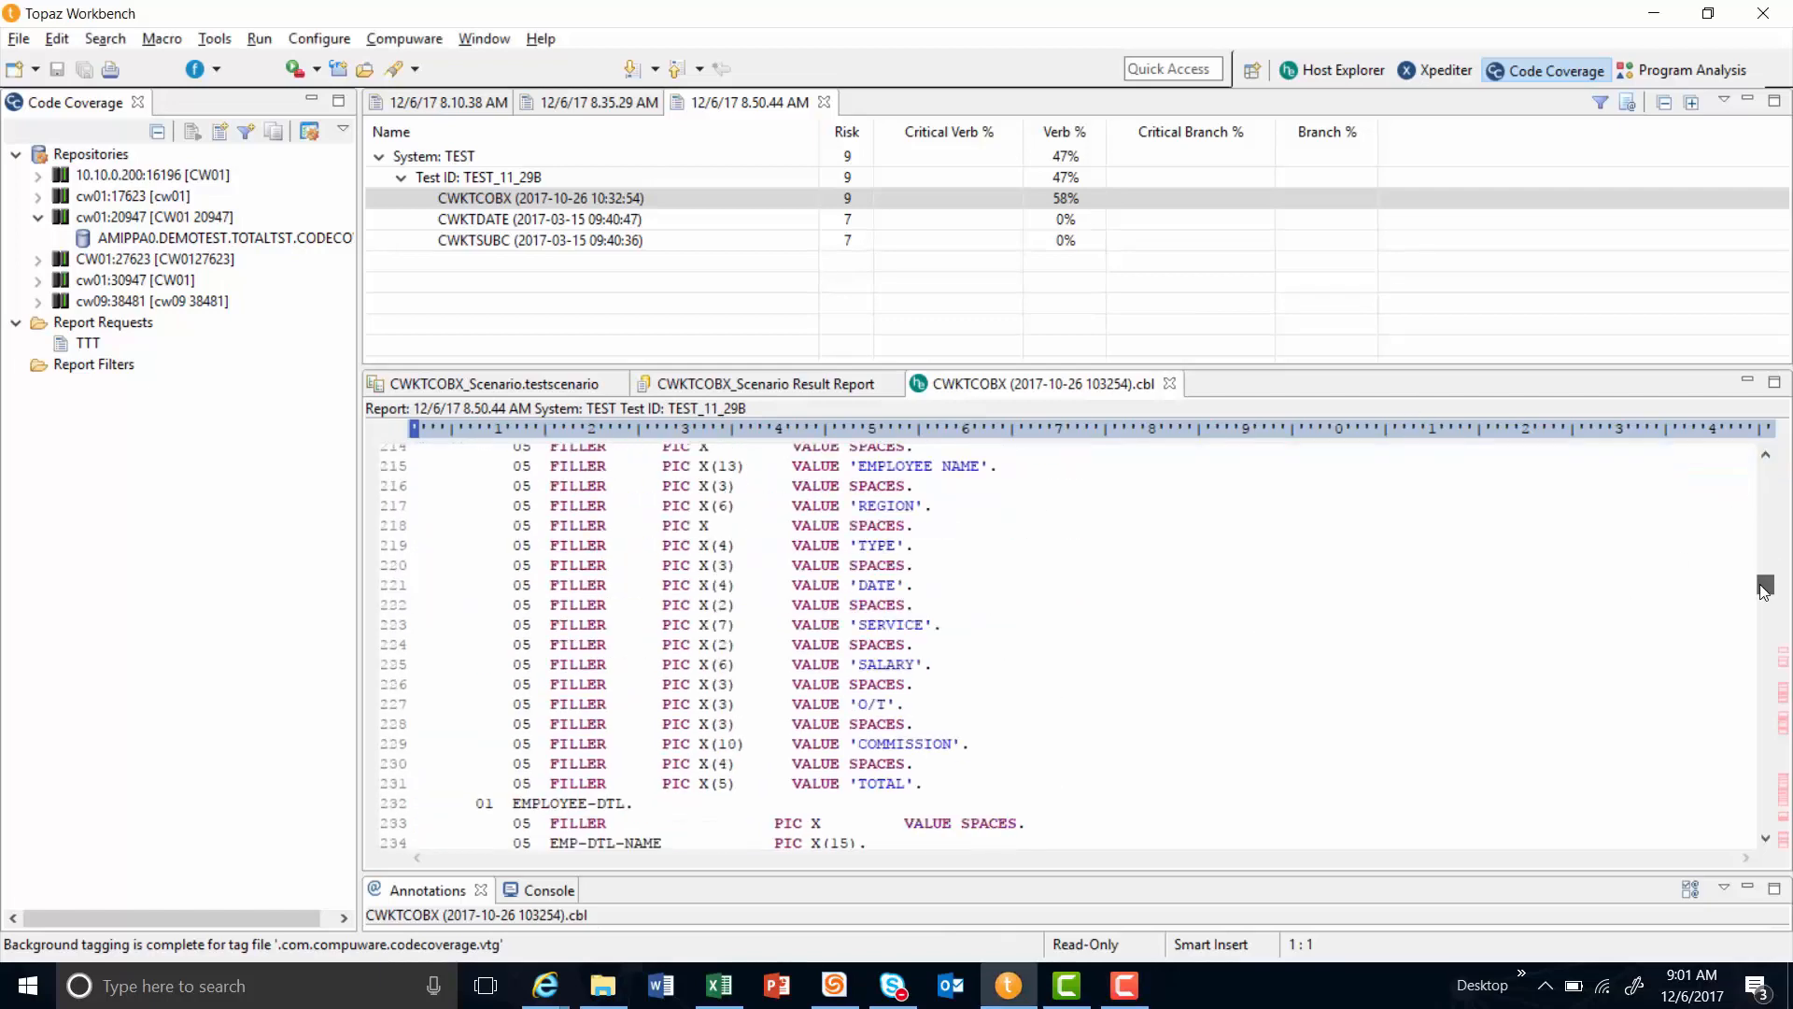
scroll(down, 3)
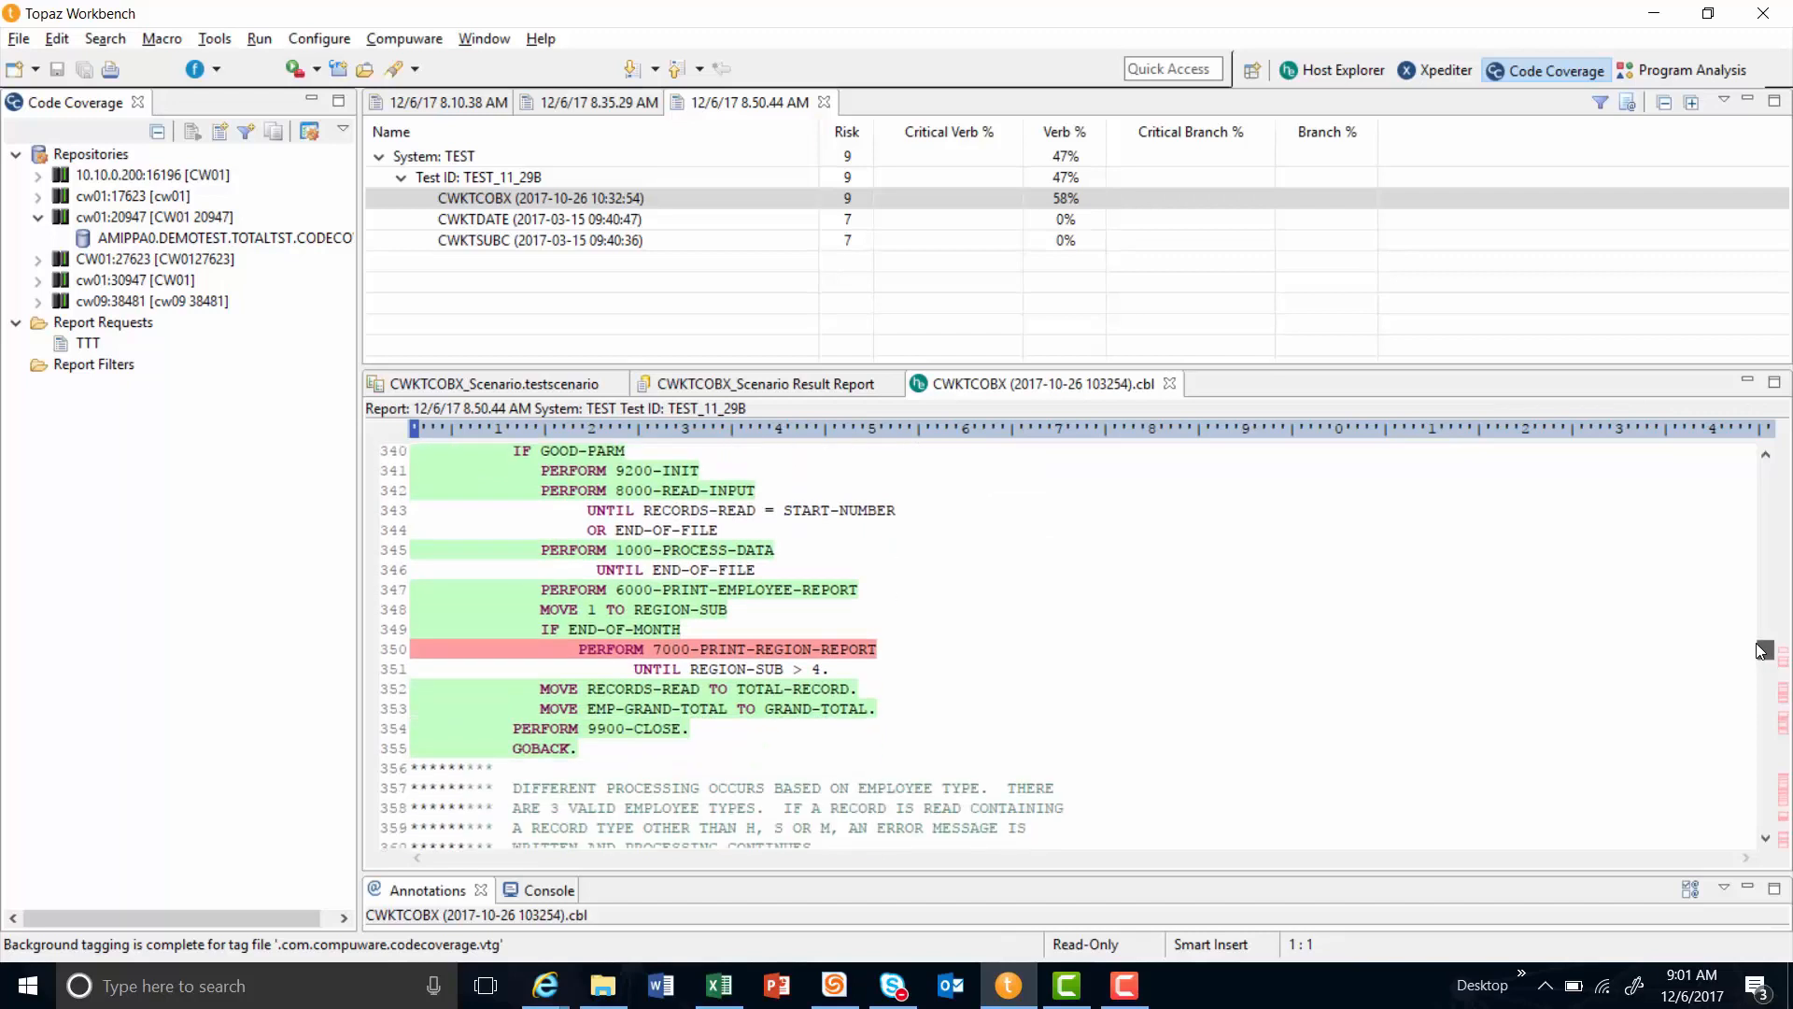
scroll(up, 3)
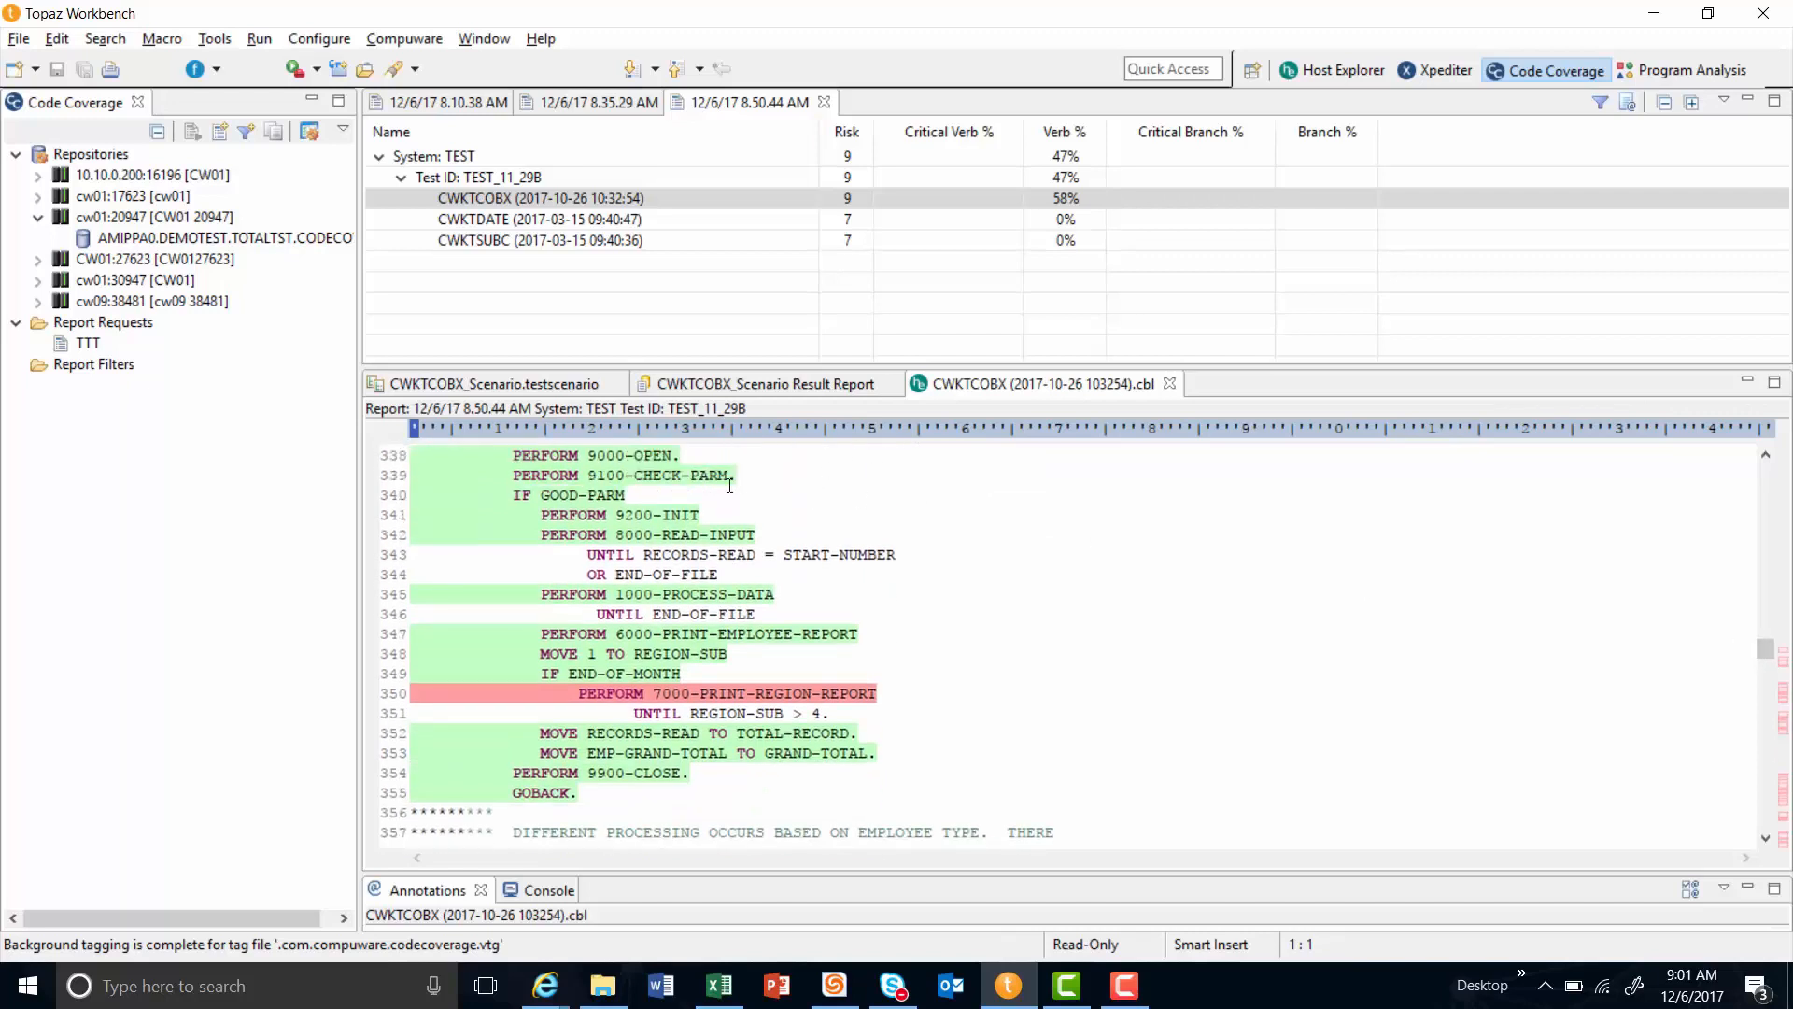
mouse_move(696, 534)
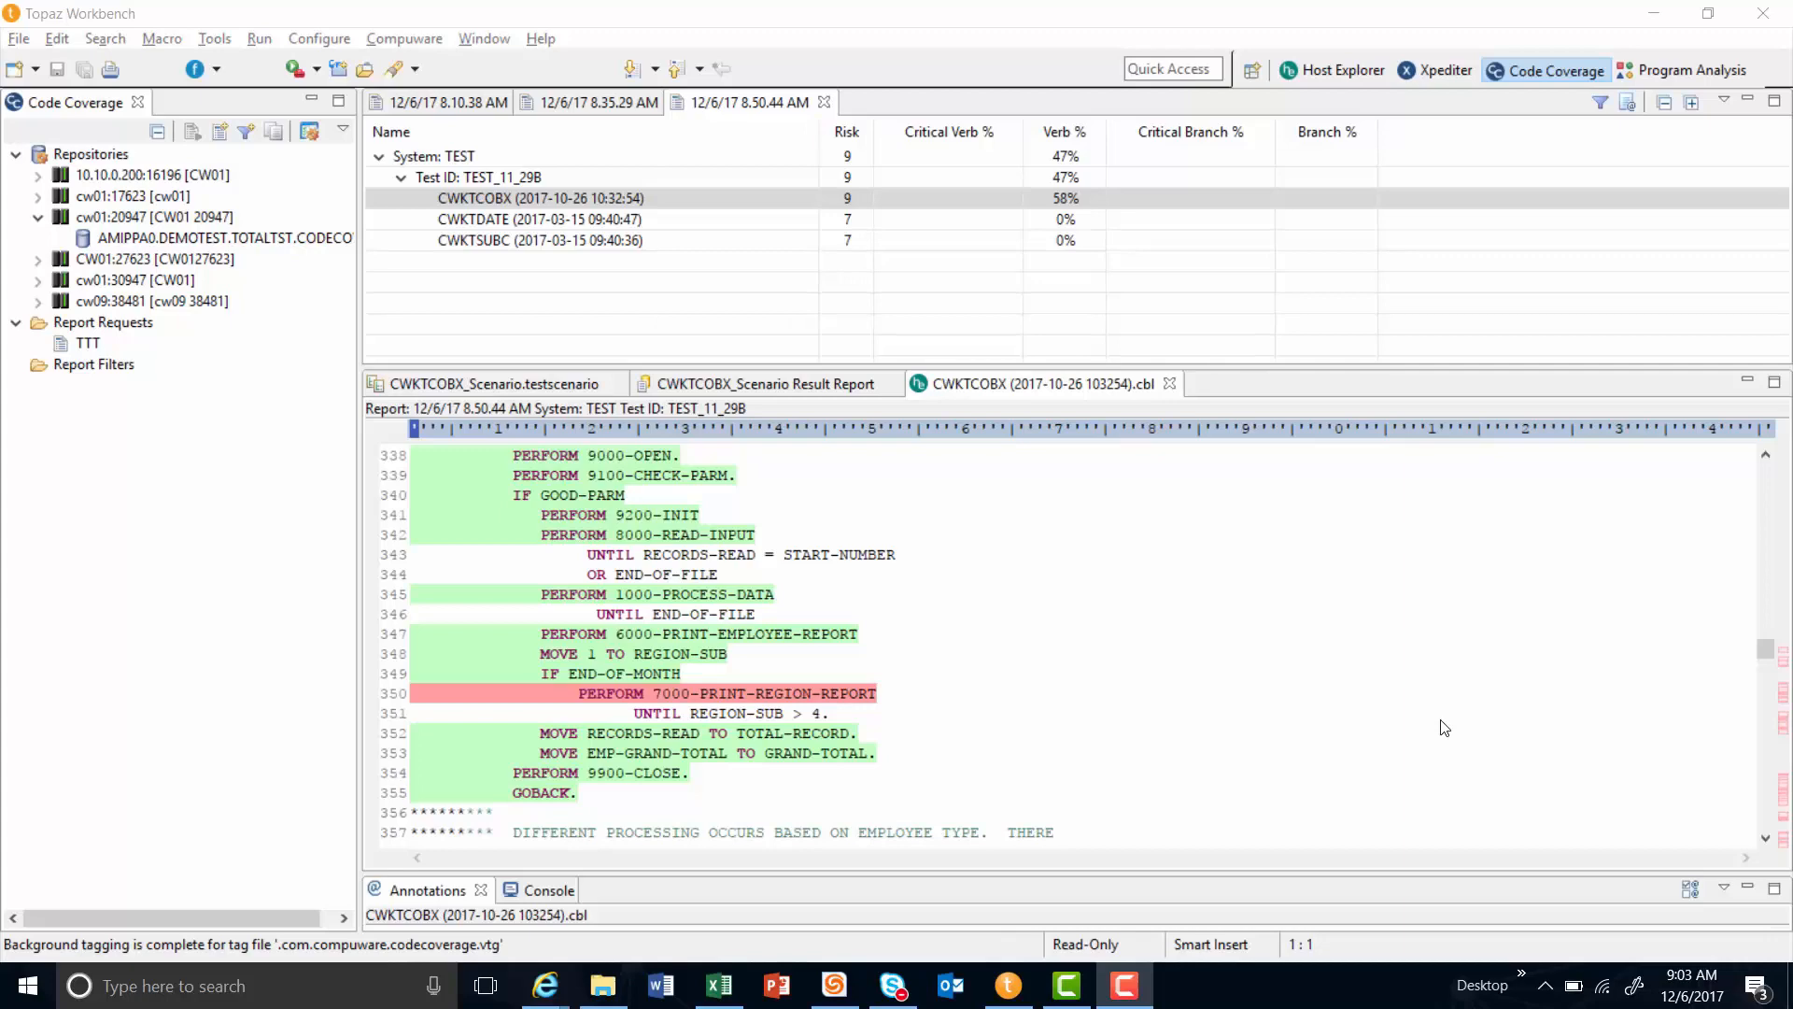
mouse_move(1145, 648)
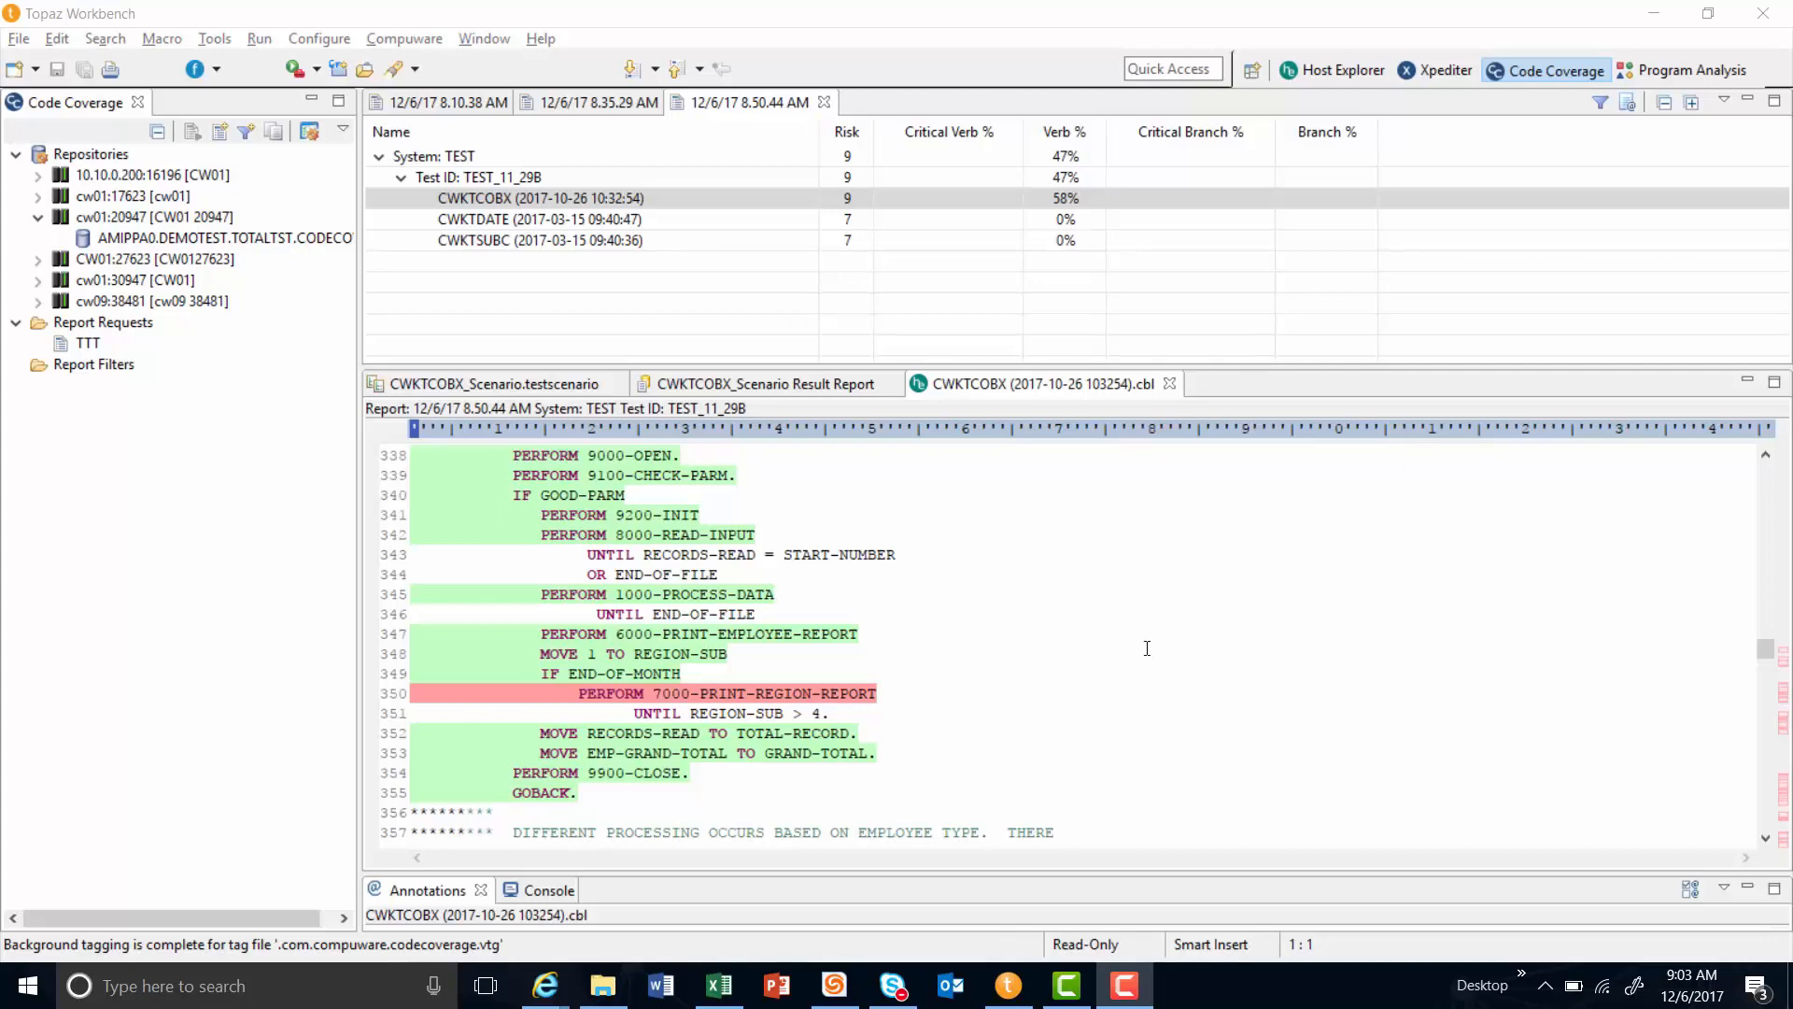
scroll(down, 3)
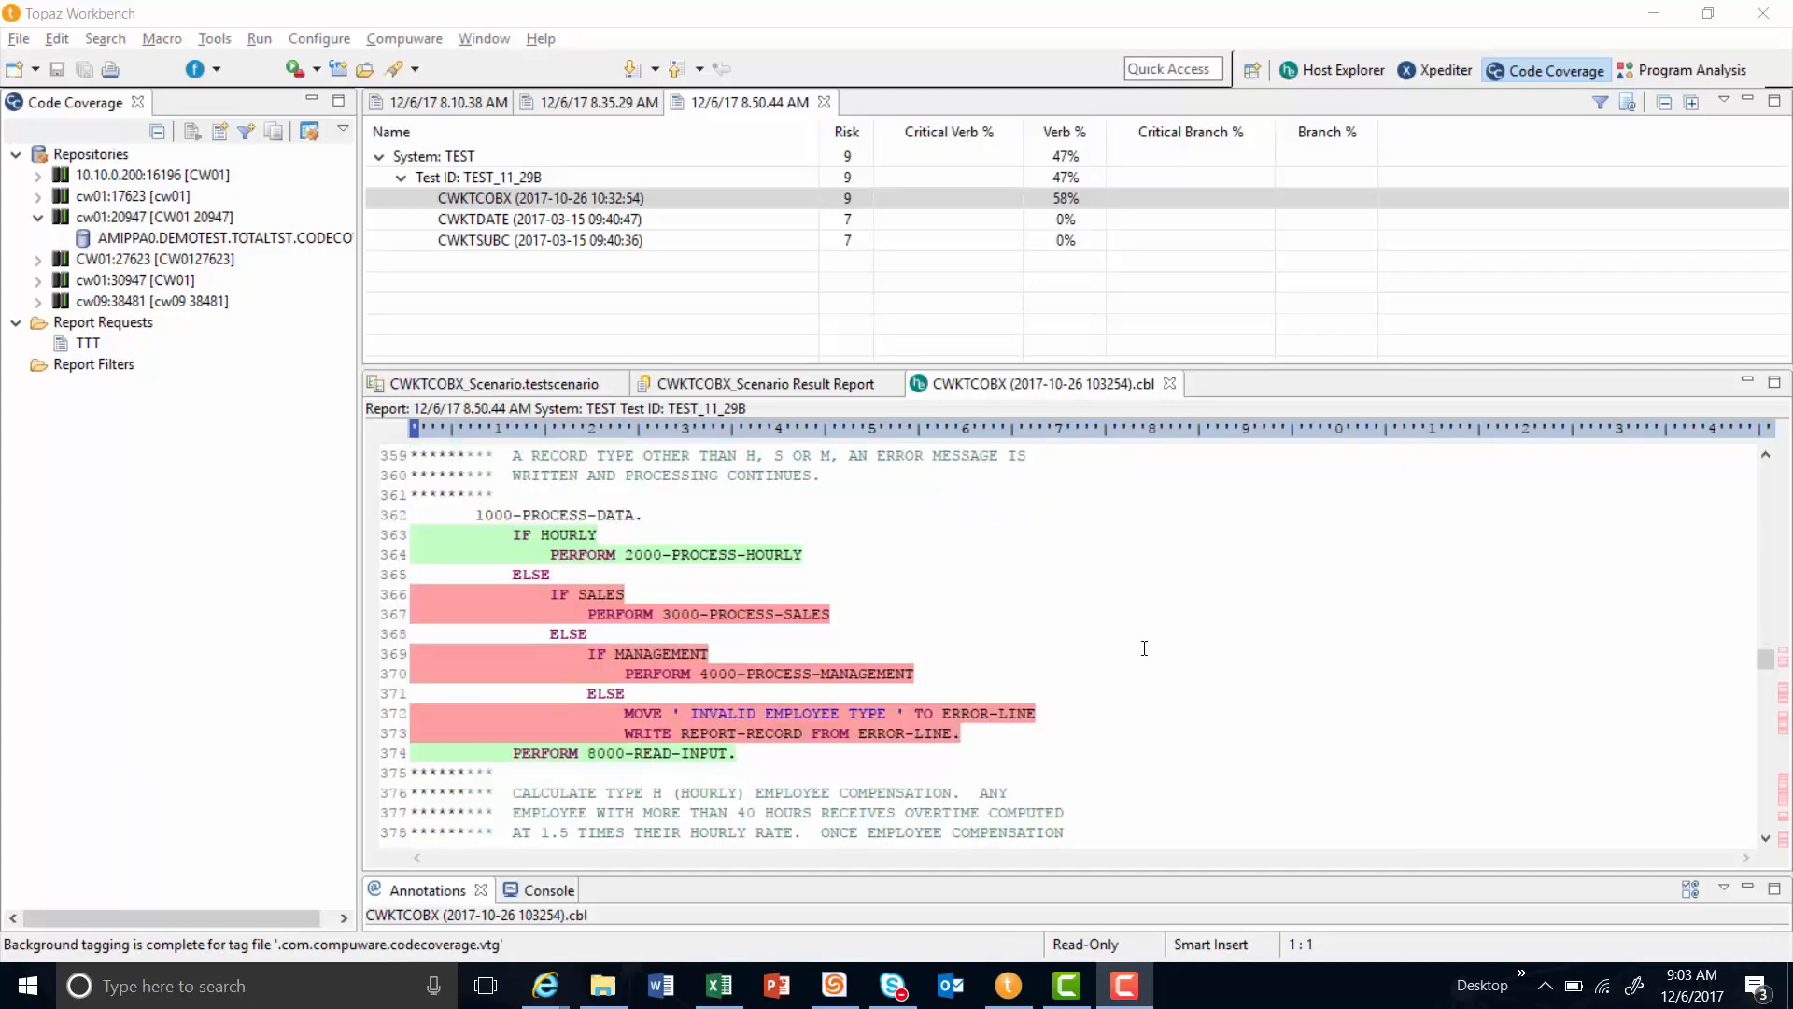
scroll(down, 3)
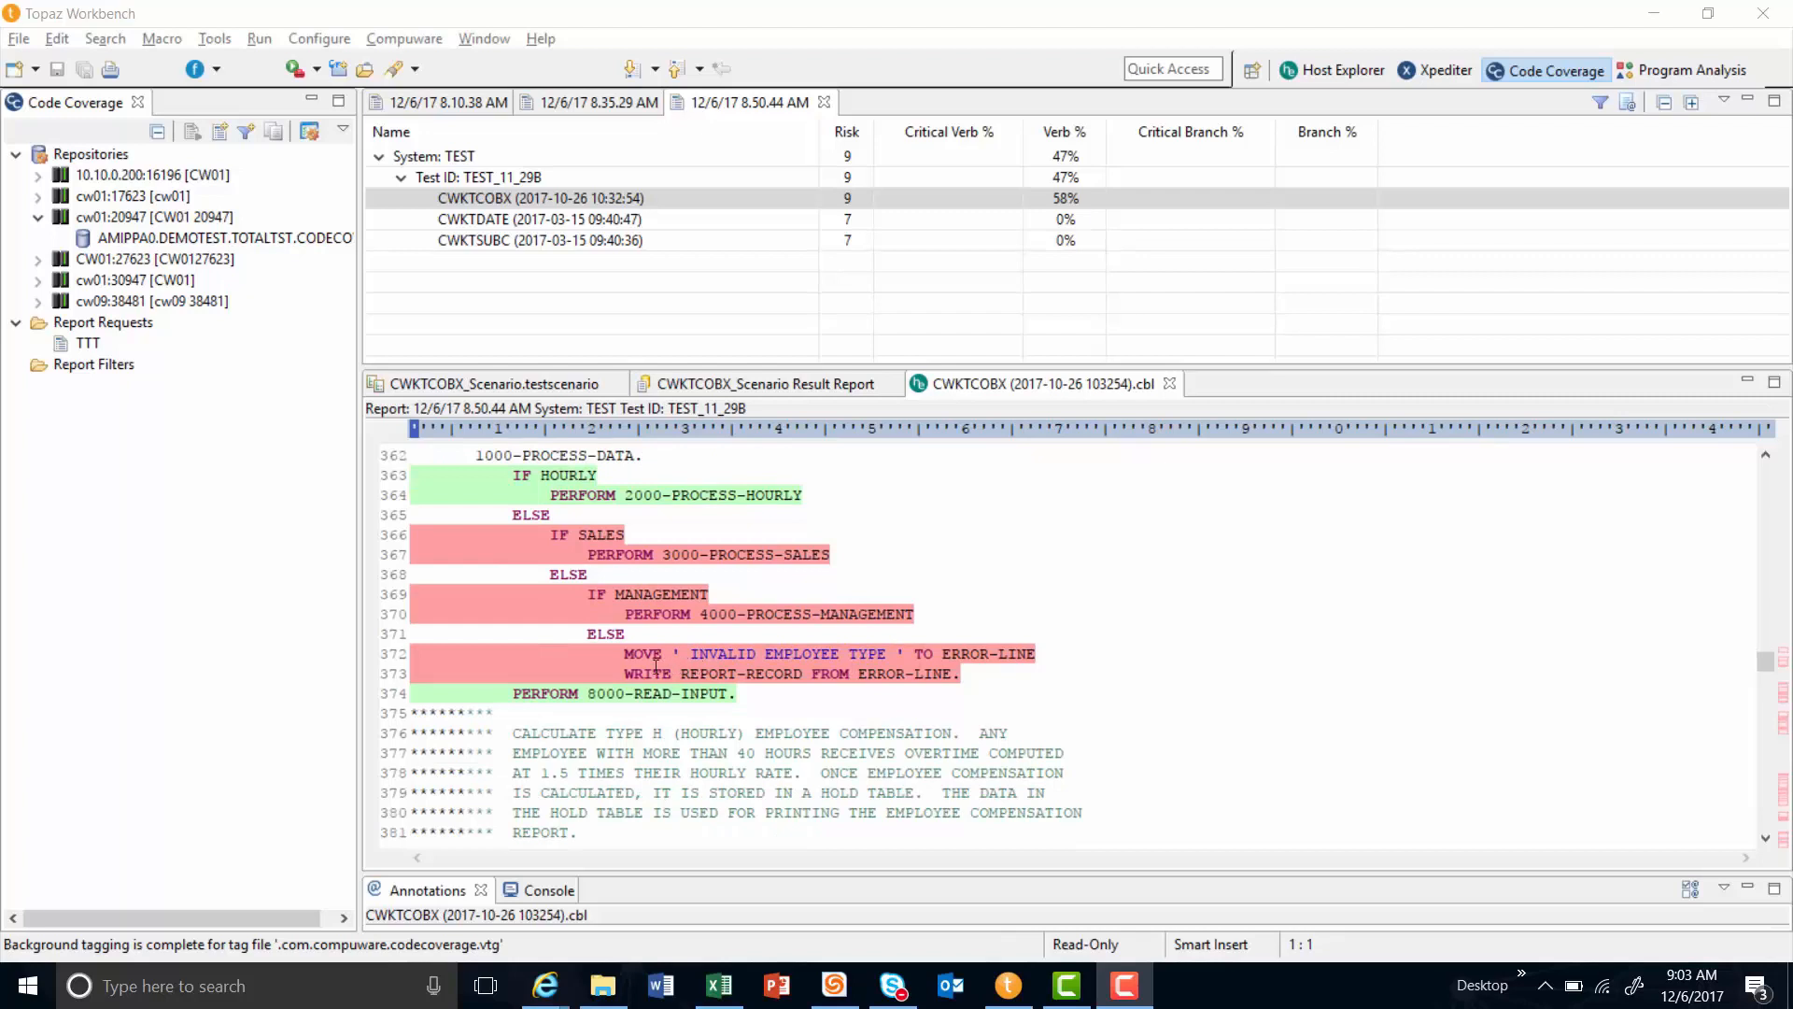
mouse_move(389, 671)
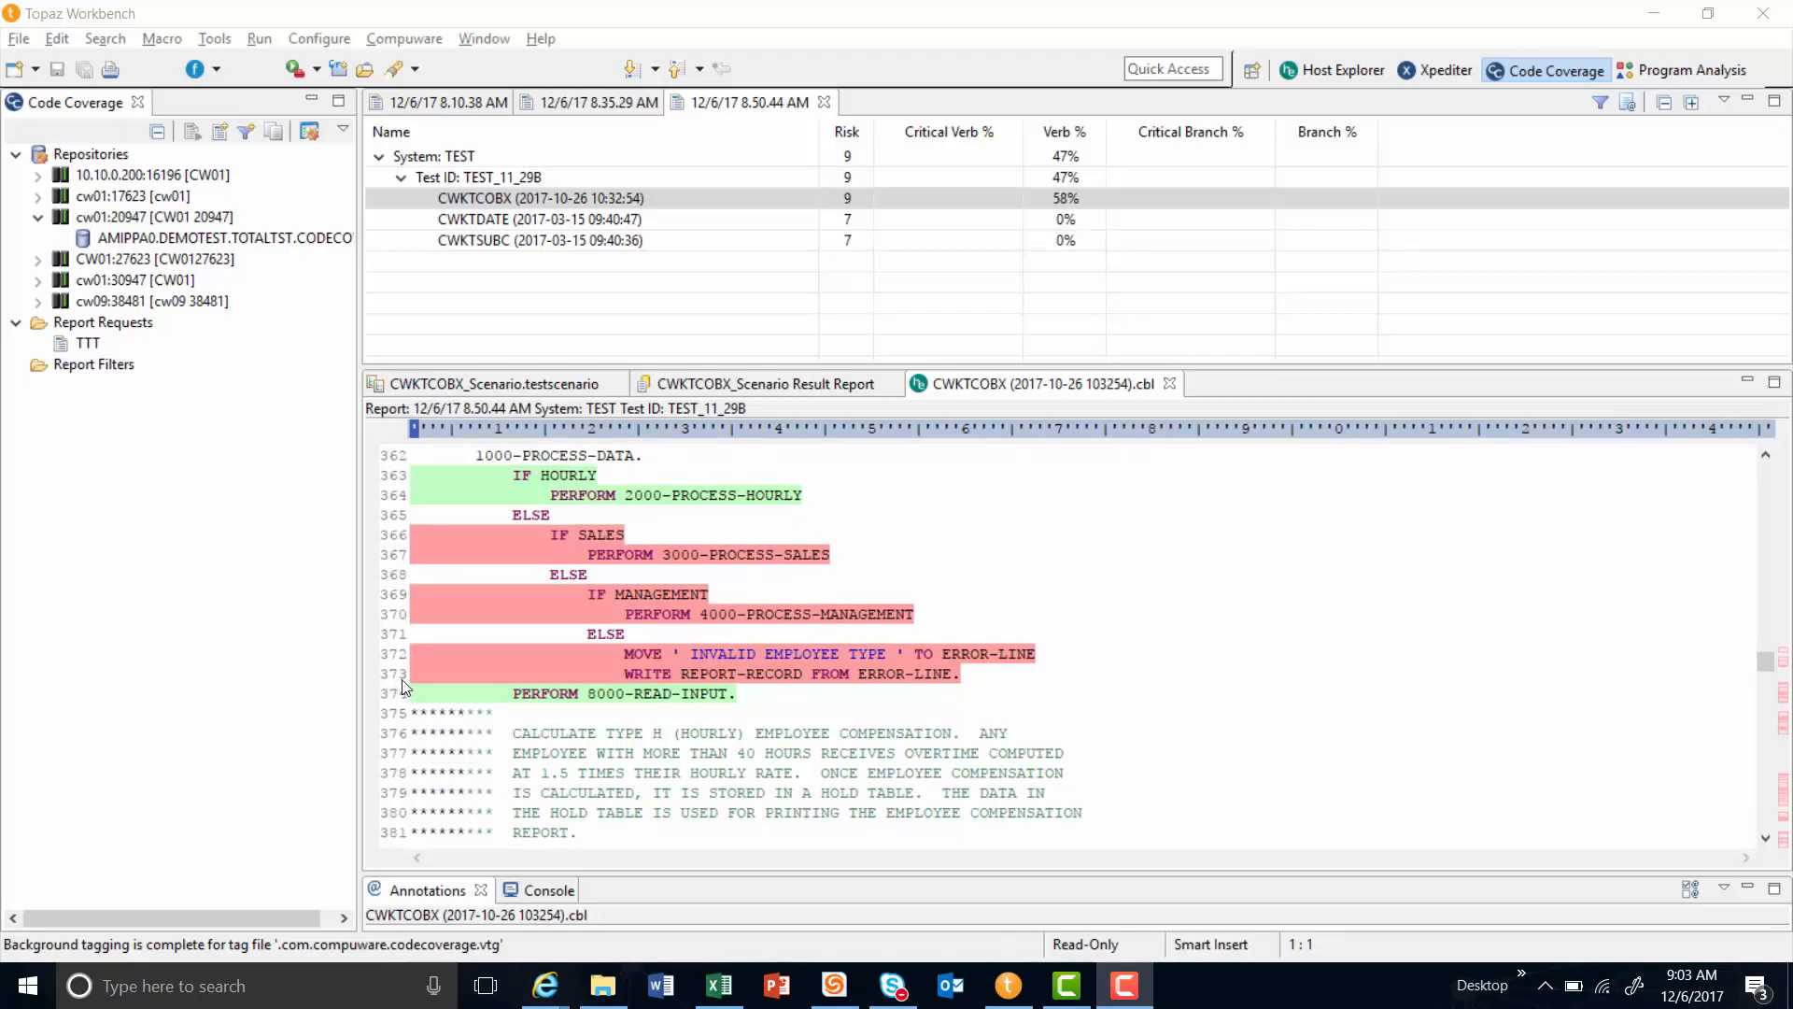
mouse_move(1201, 600)
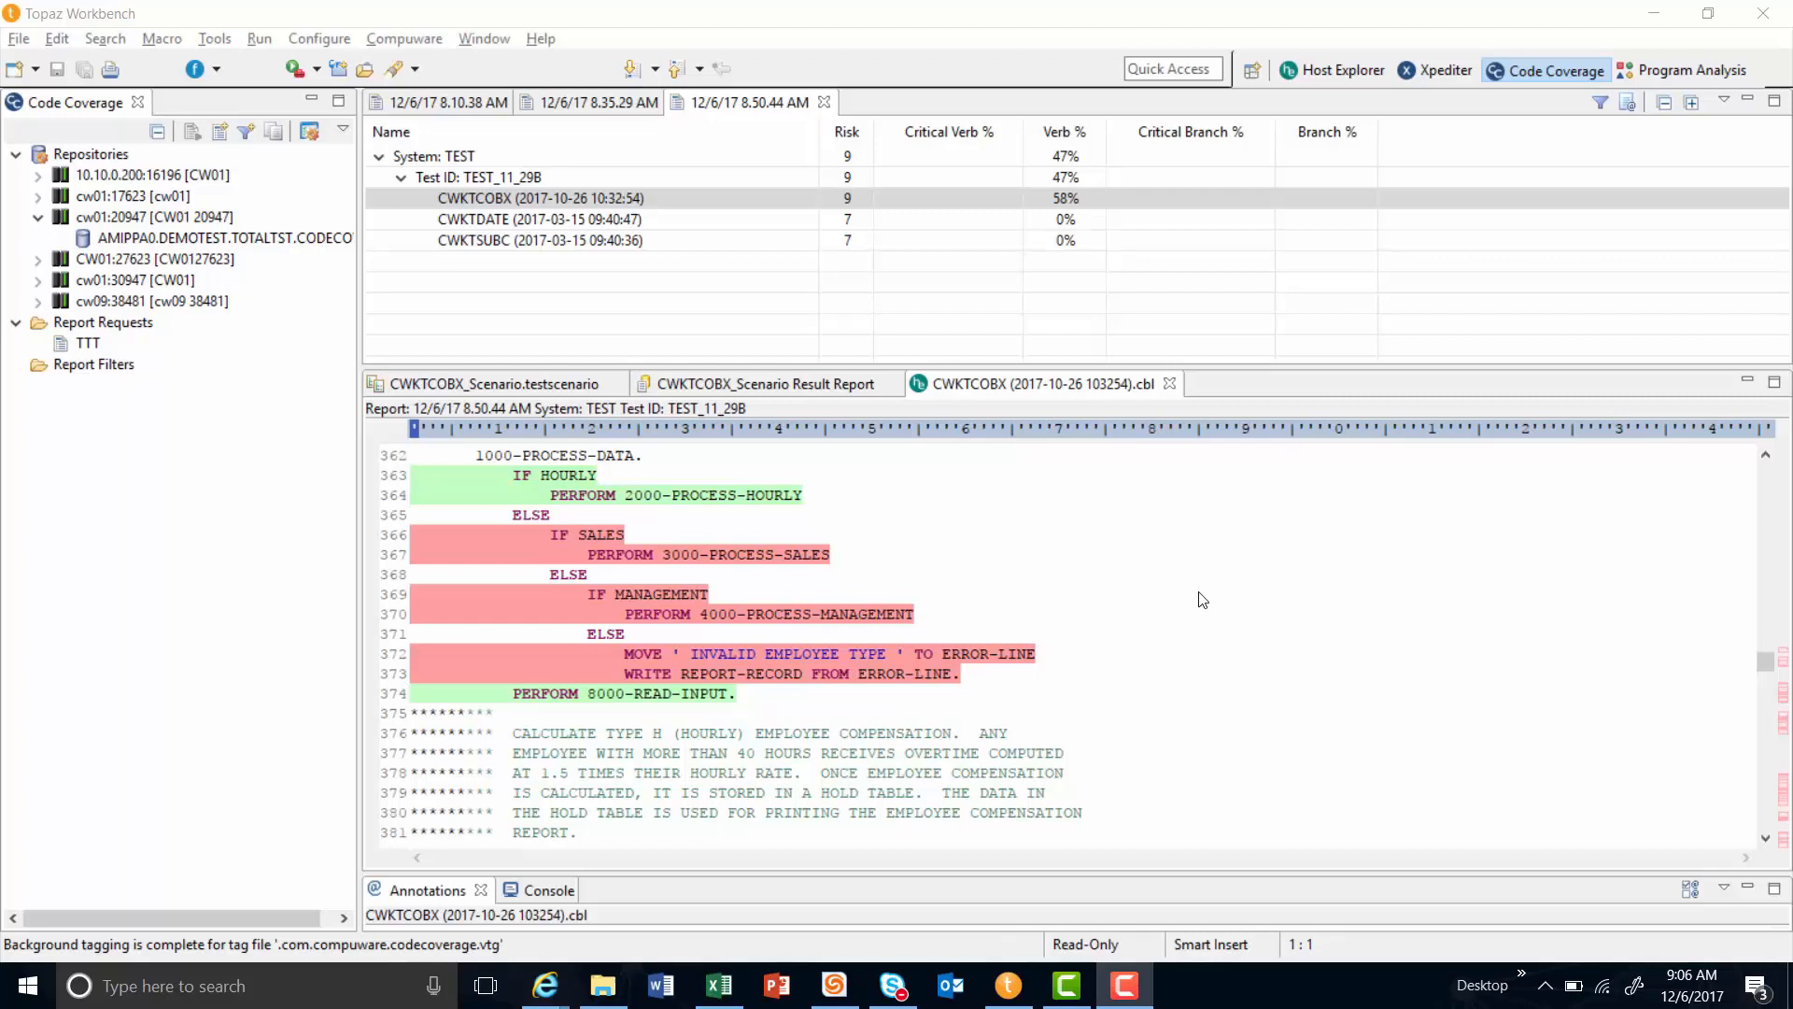
mouse_move(401, 651)
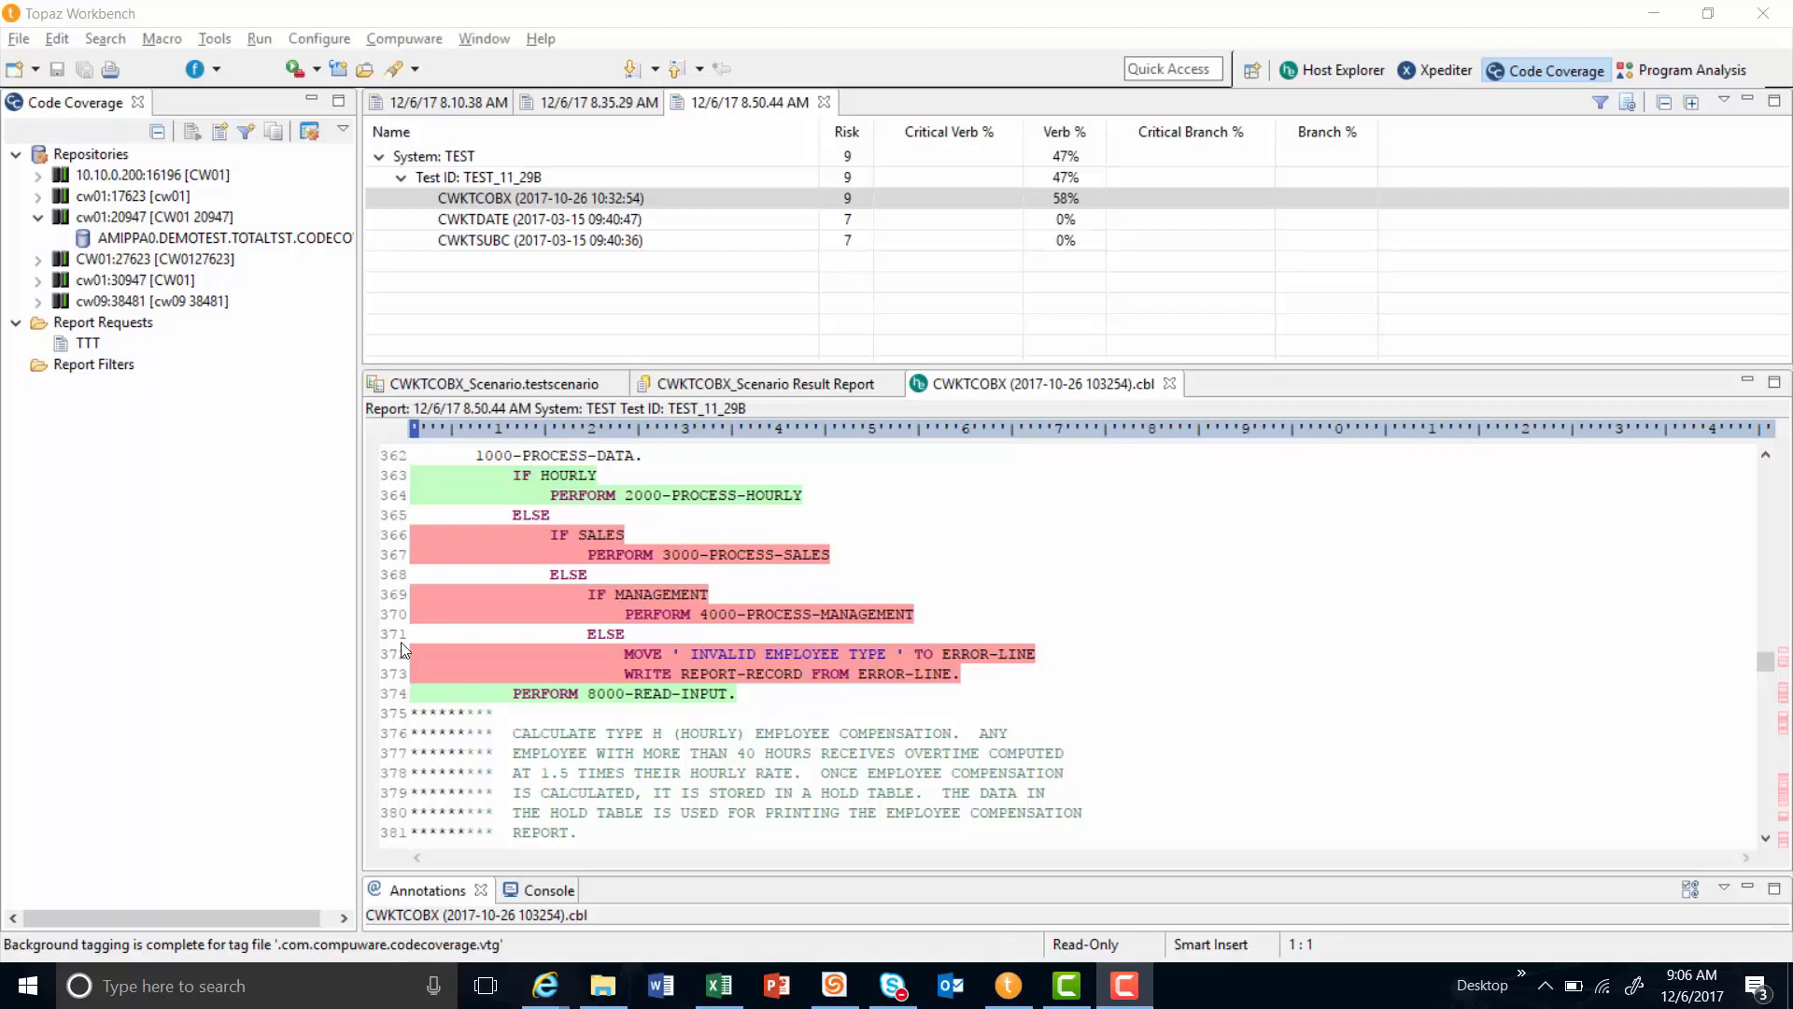
mouse_move(409, 648)
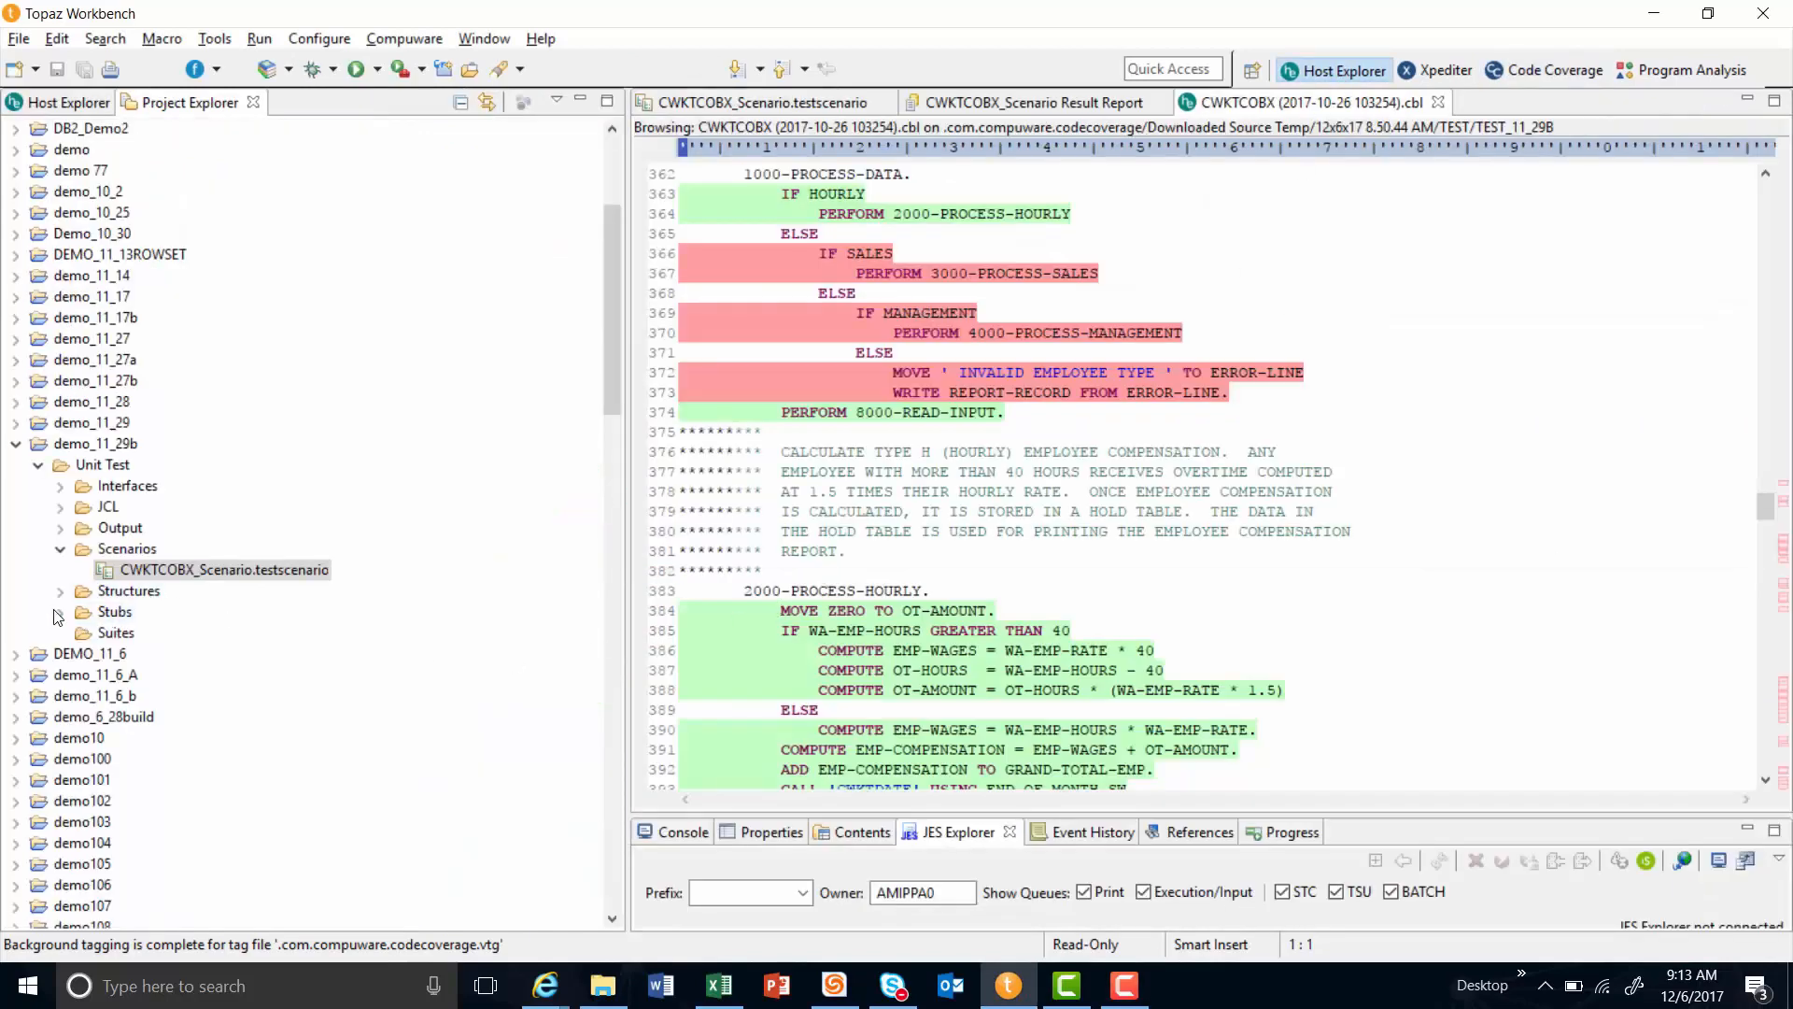
Expand the Stubs folder and open CWKTCOBX_EMPFILE_READ_01.stub showing its six EMPFILE records.
click(58, 611)
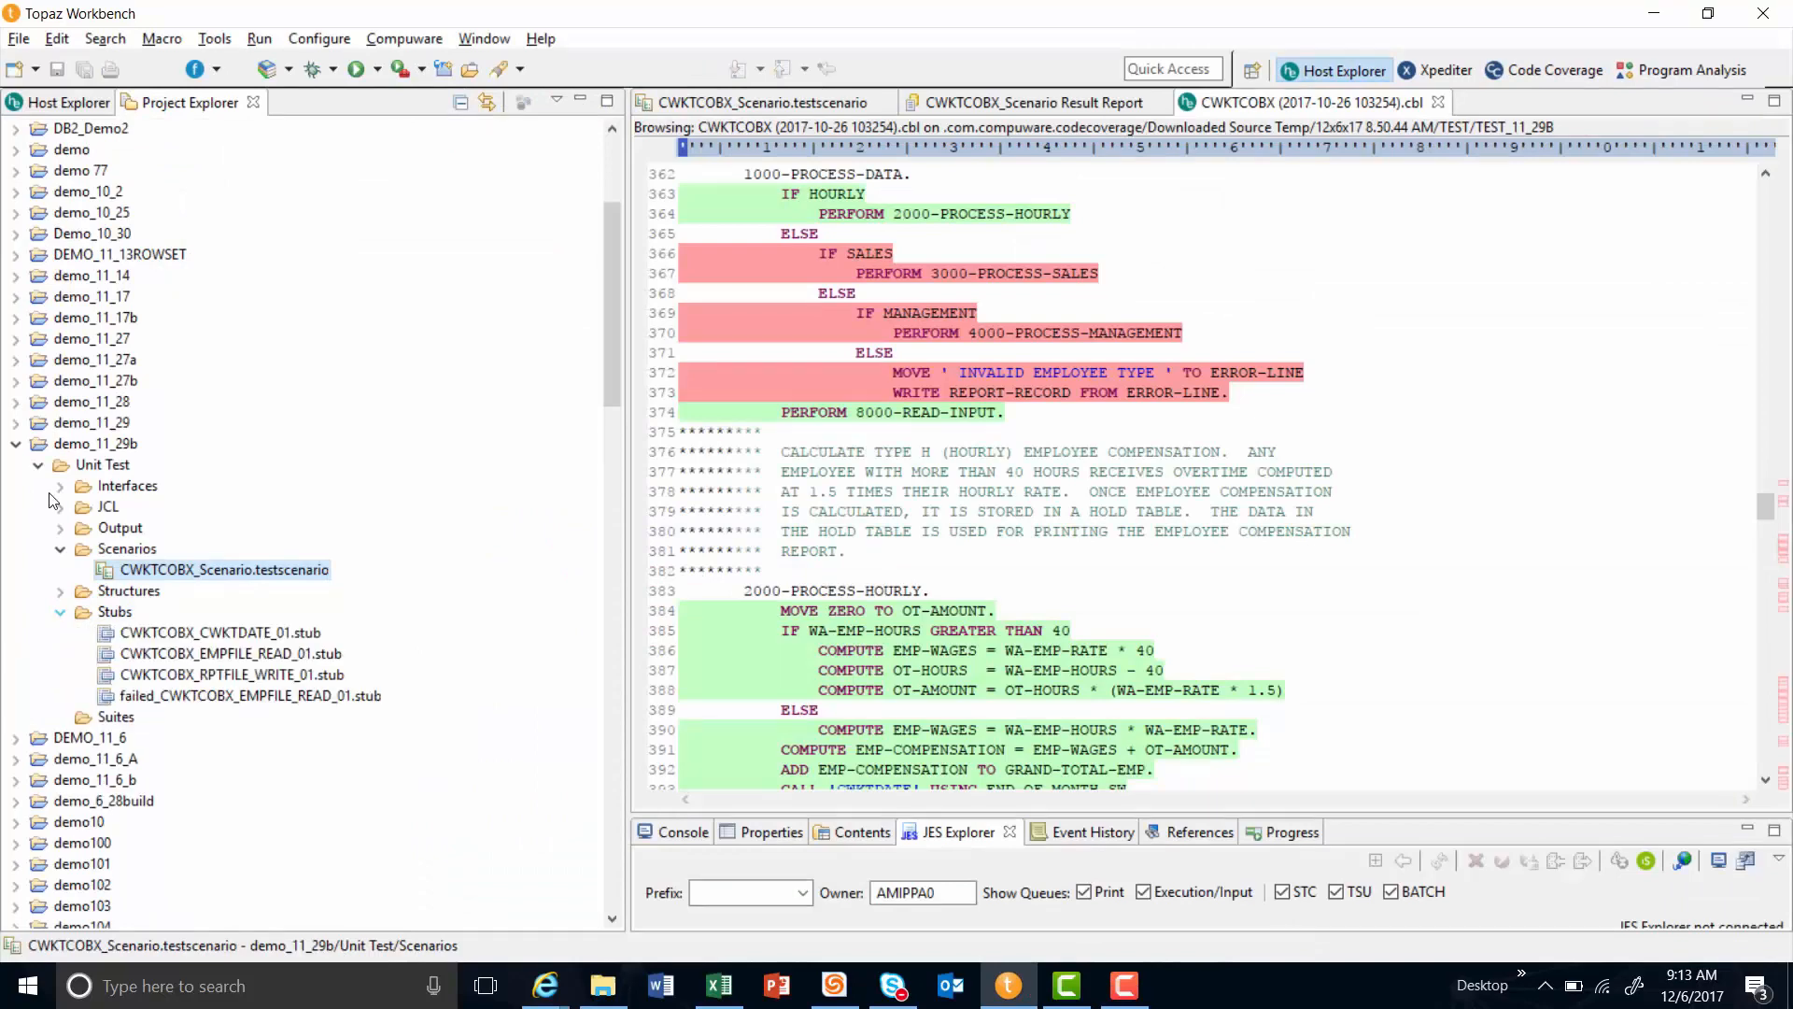
click(228, 654)
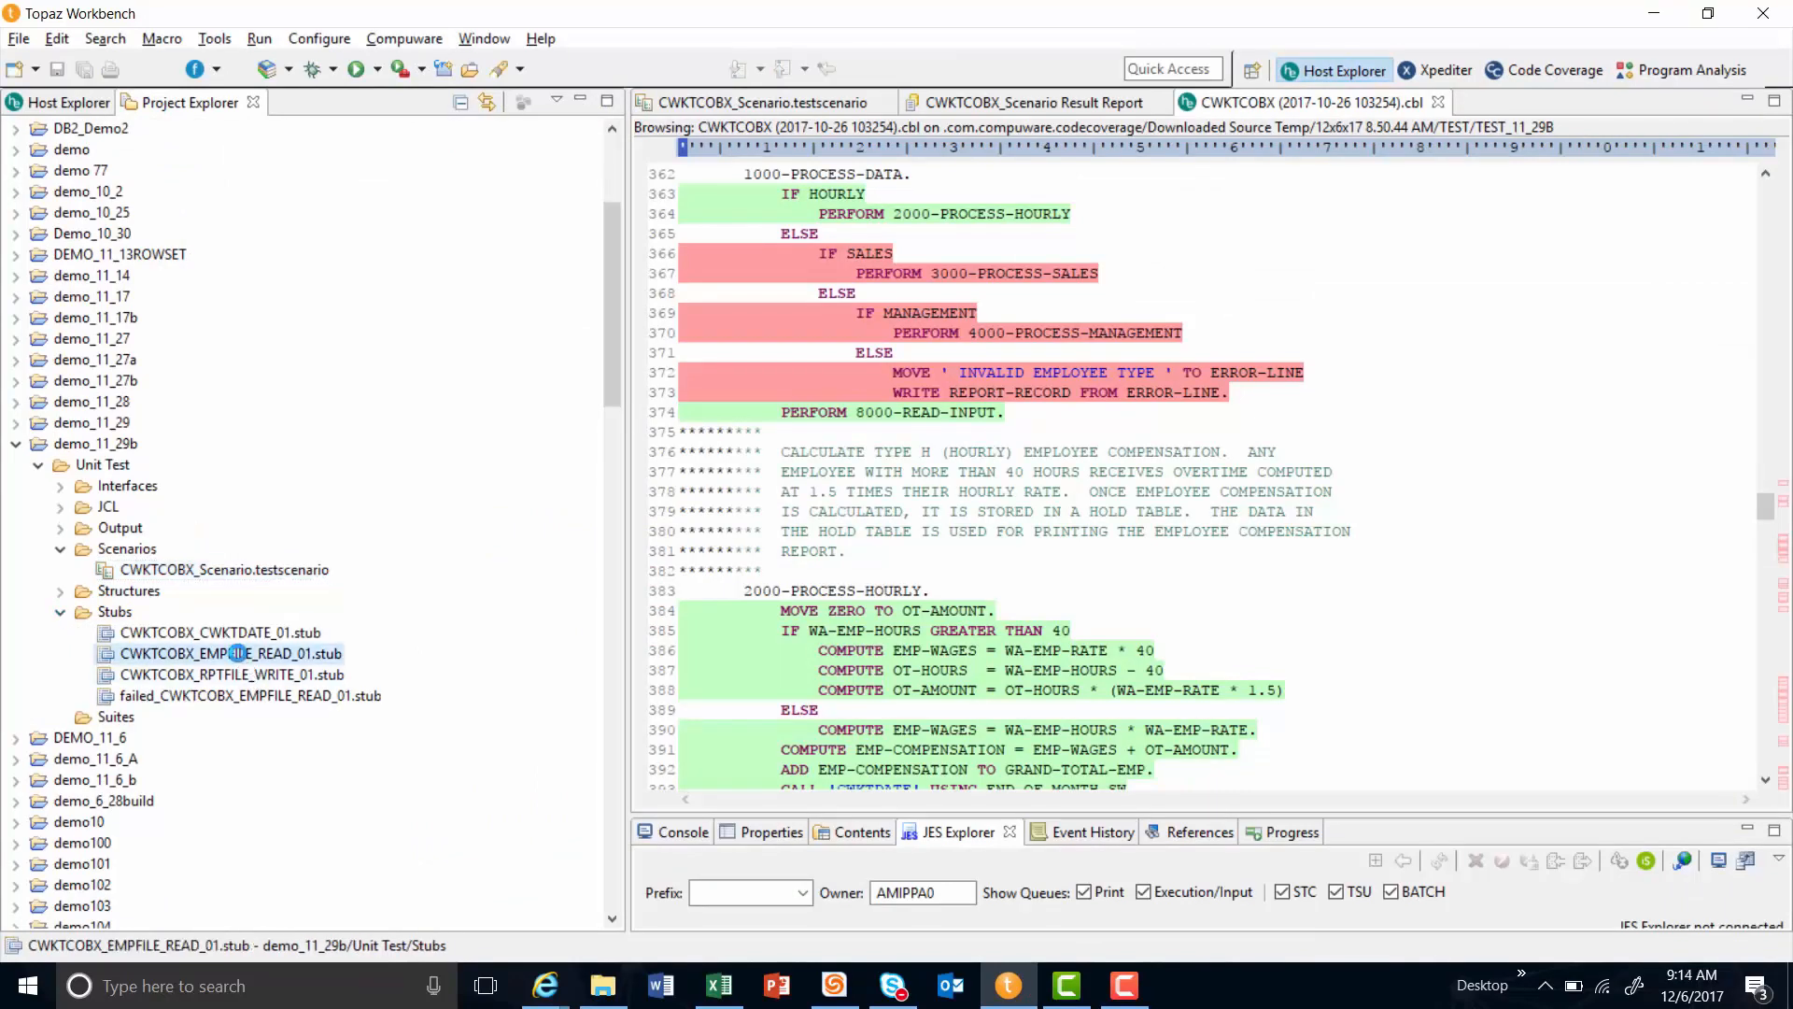
double_click(228, 653)
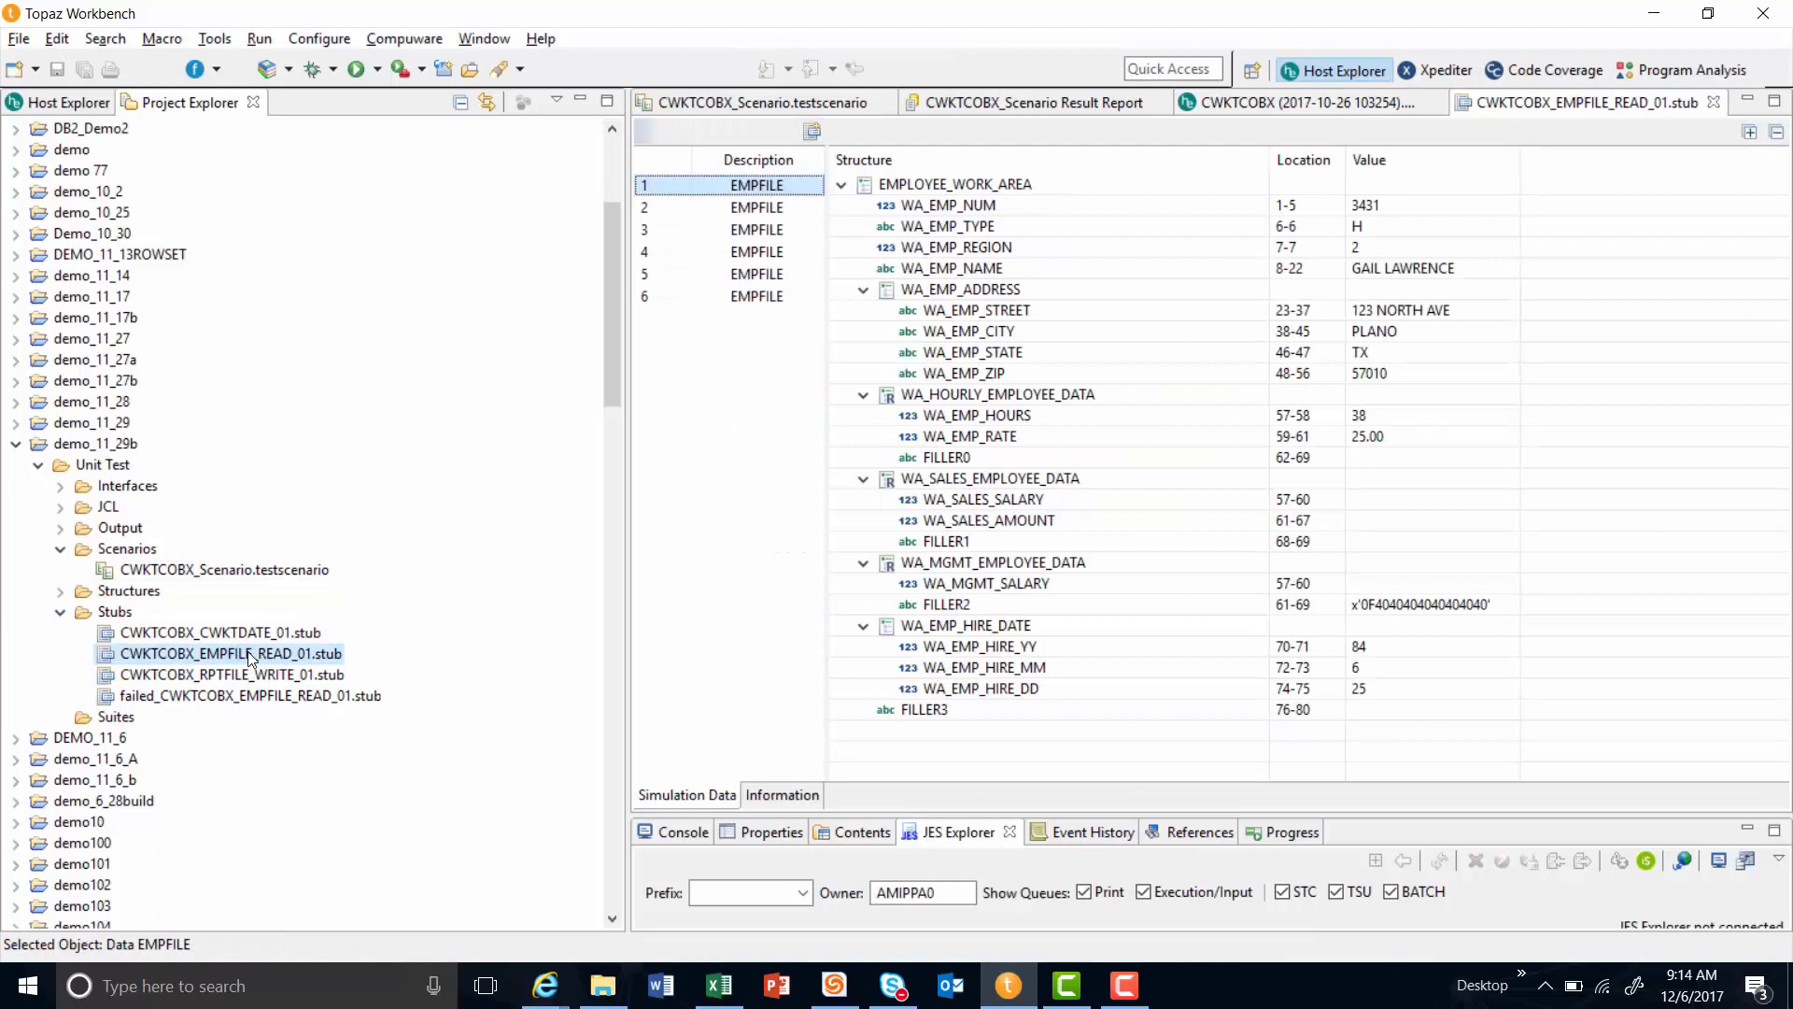
mouse_move(1171, 646)
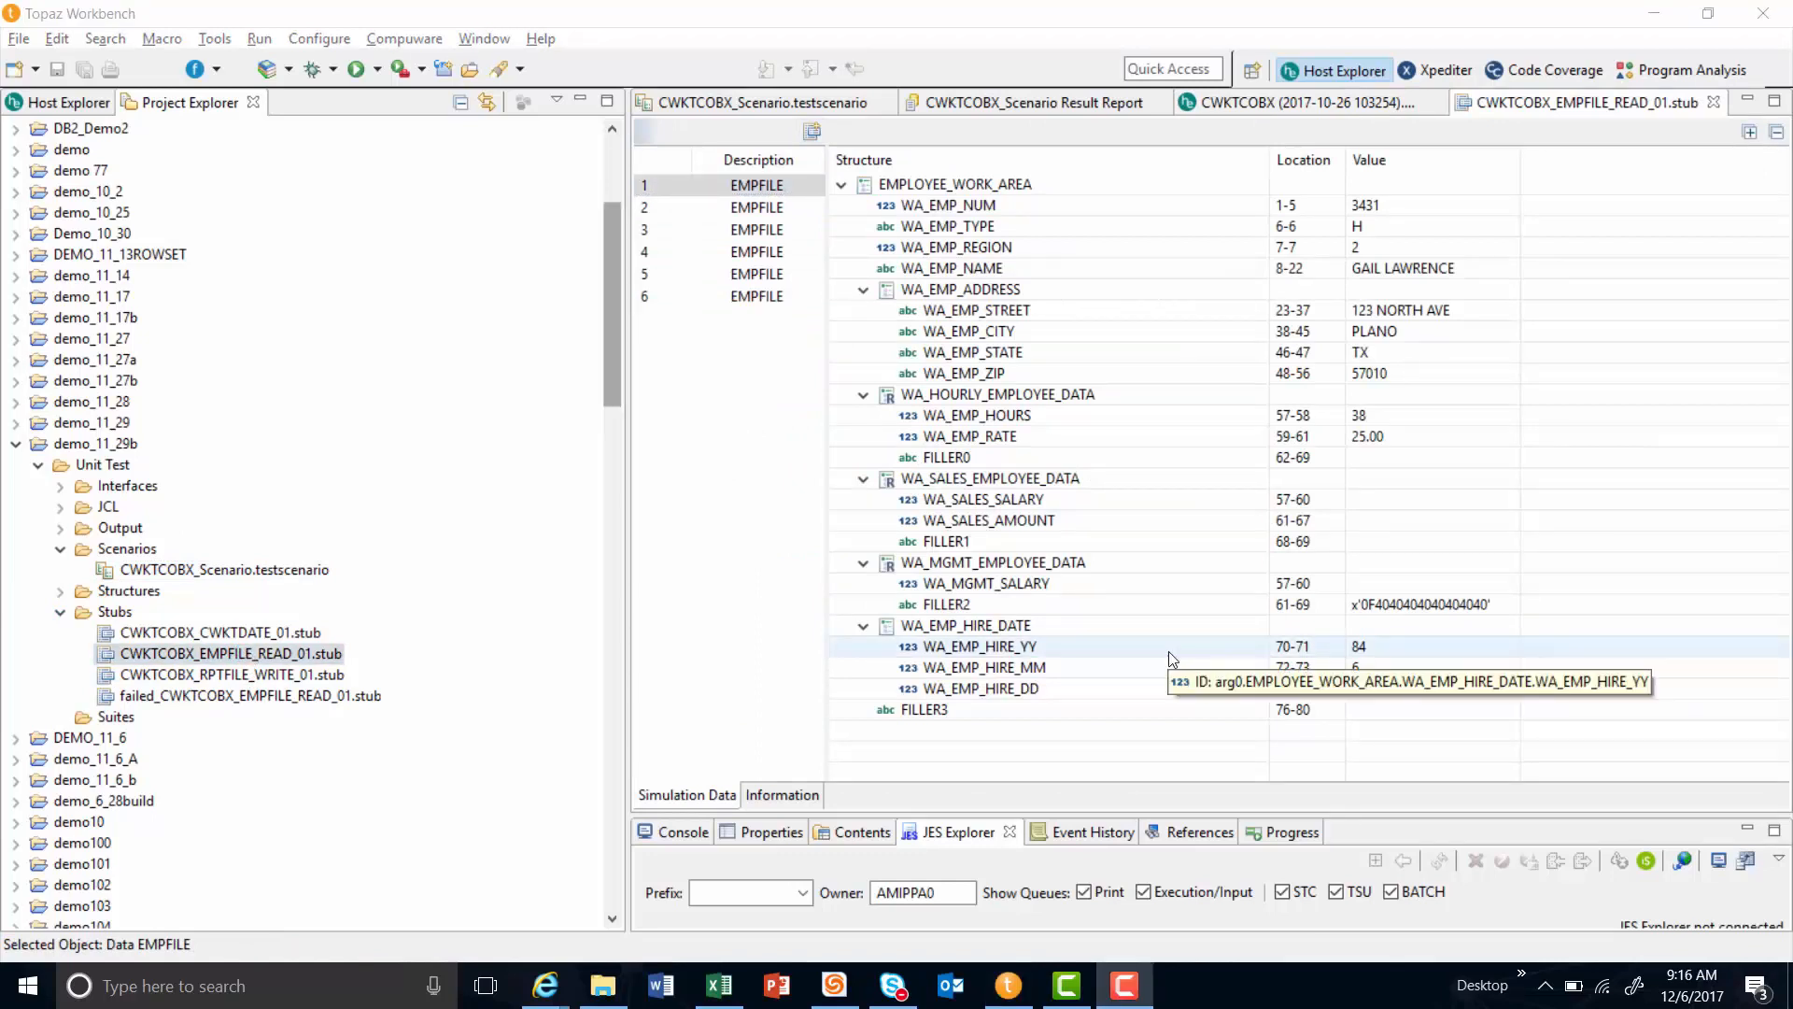
mouse_move(1042, 219)
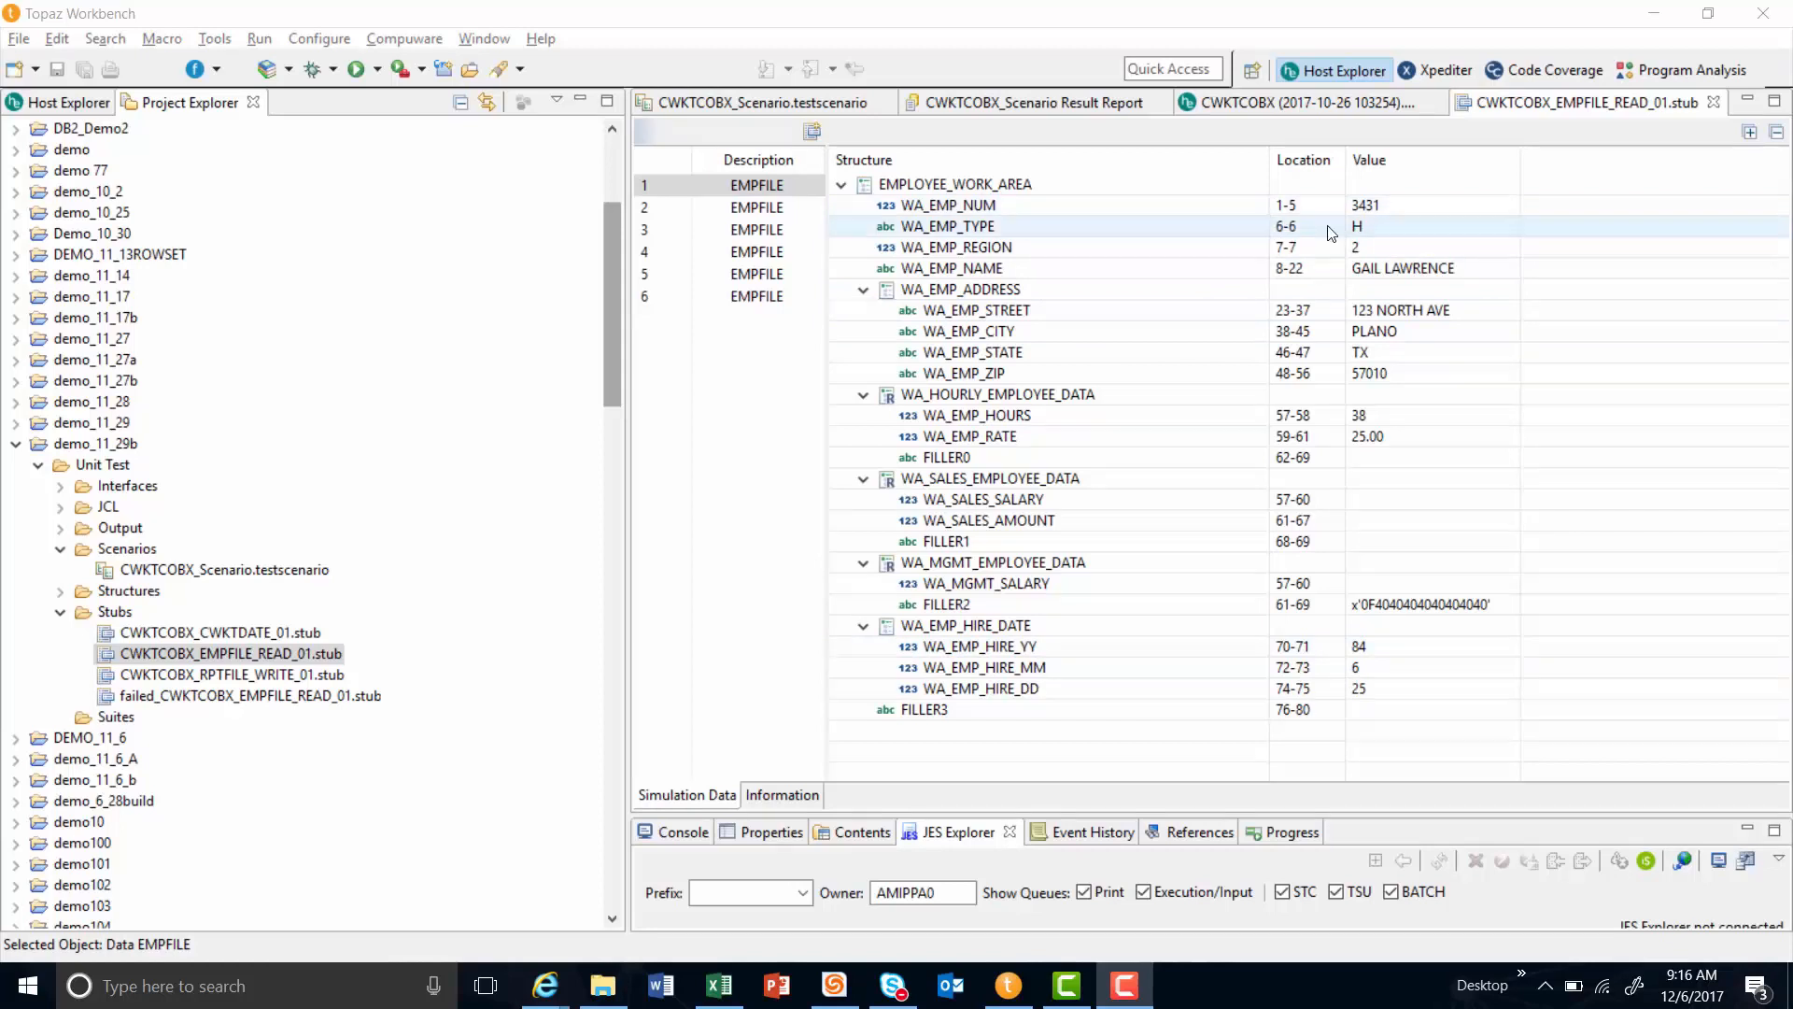
mouse_move(1362, 241)
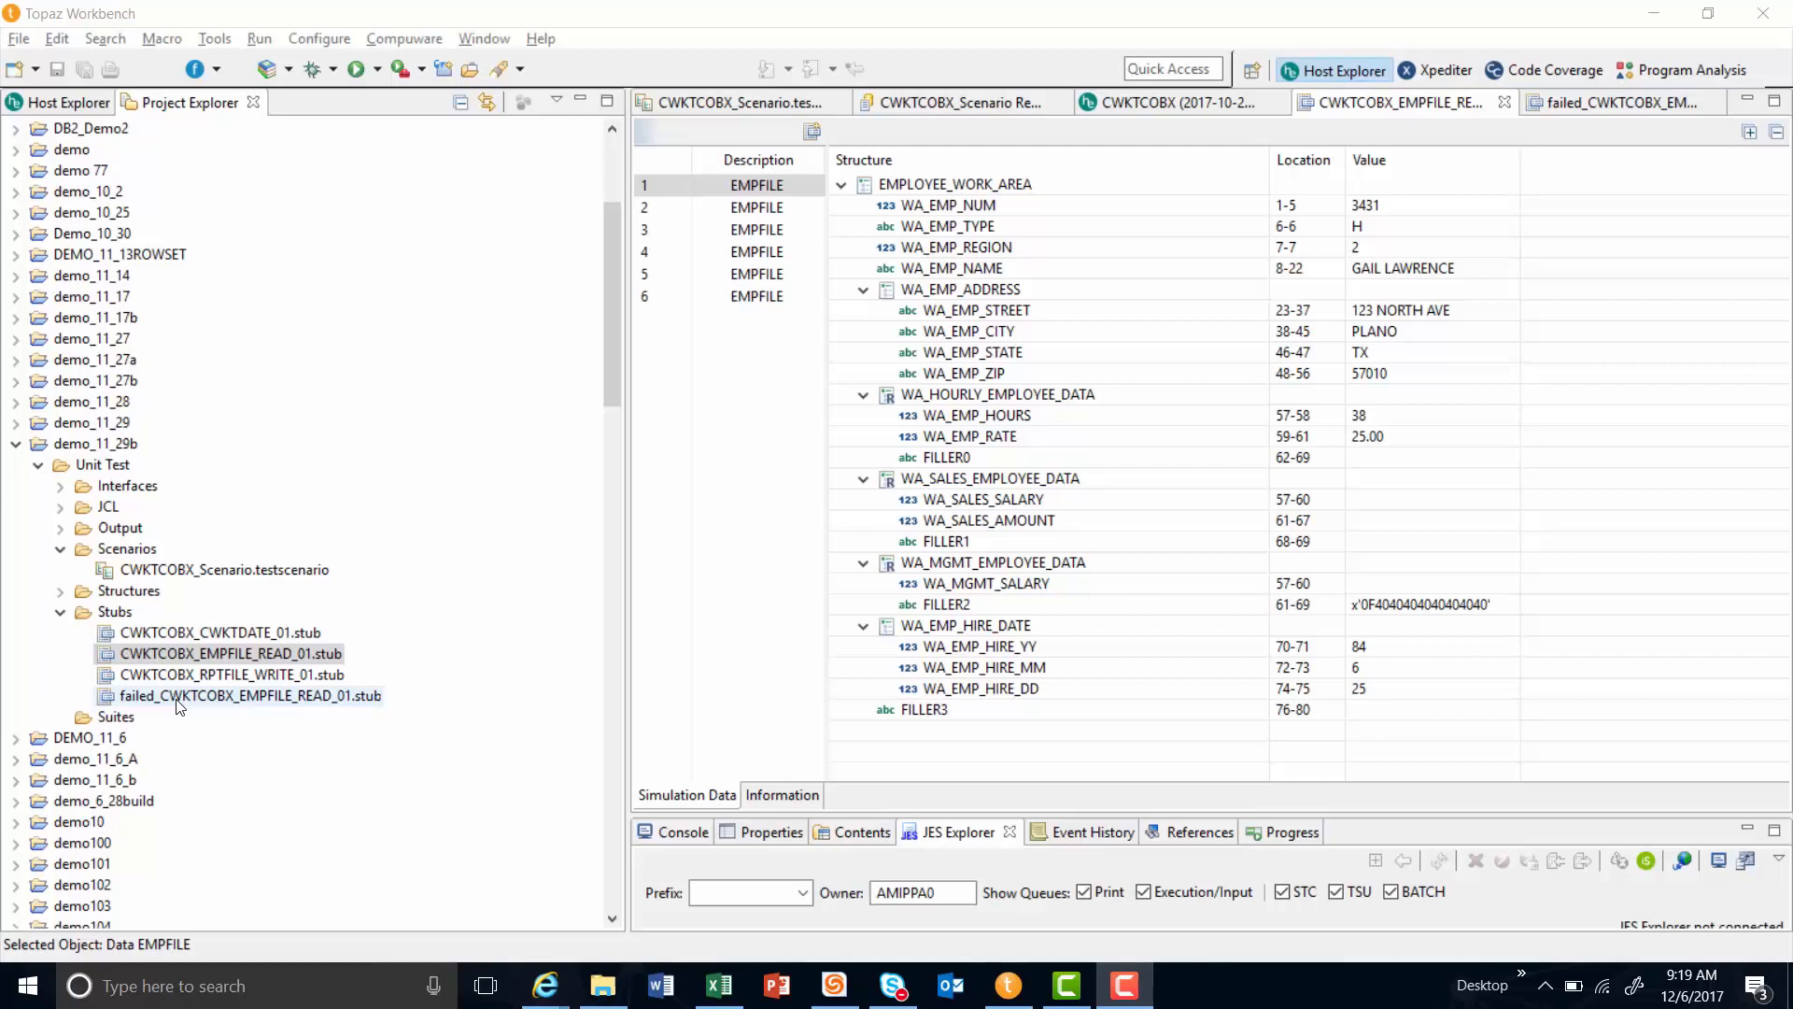
View the failed stub's sixth record with employee type Z, then return to the scenario editor.
click(756, 297)
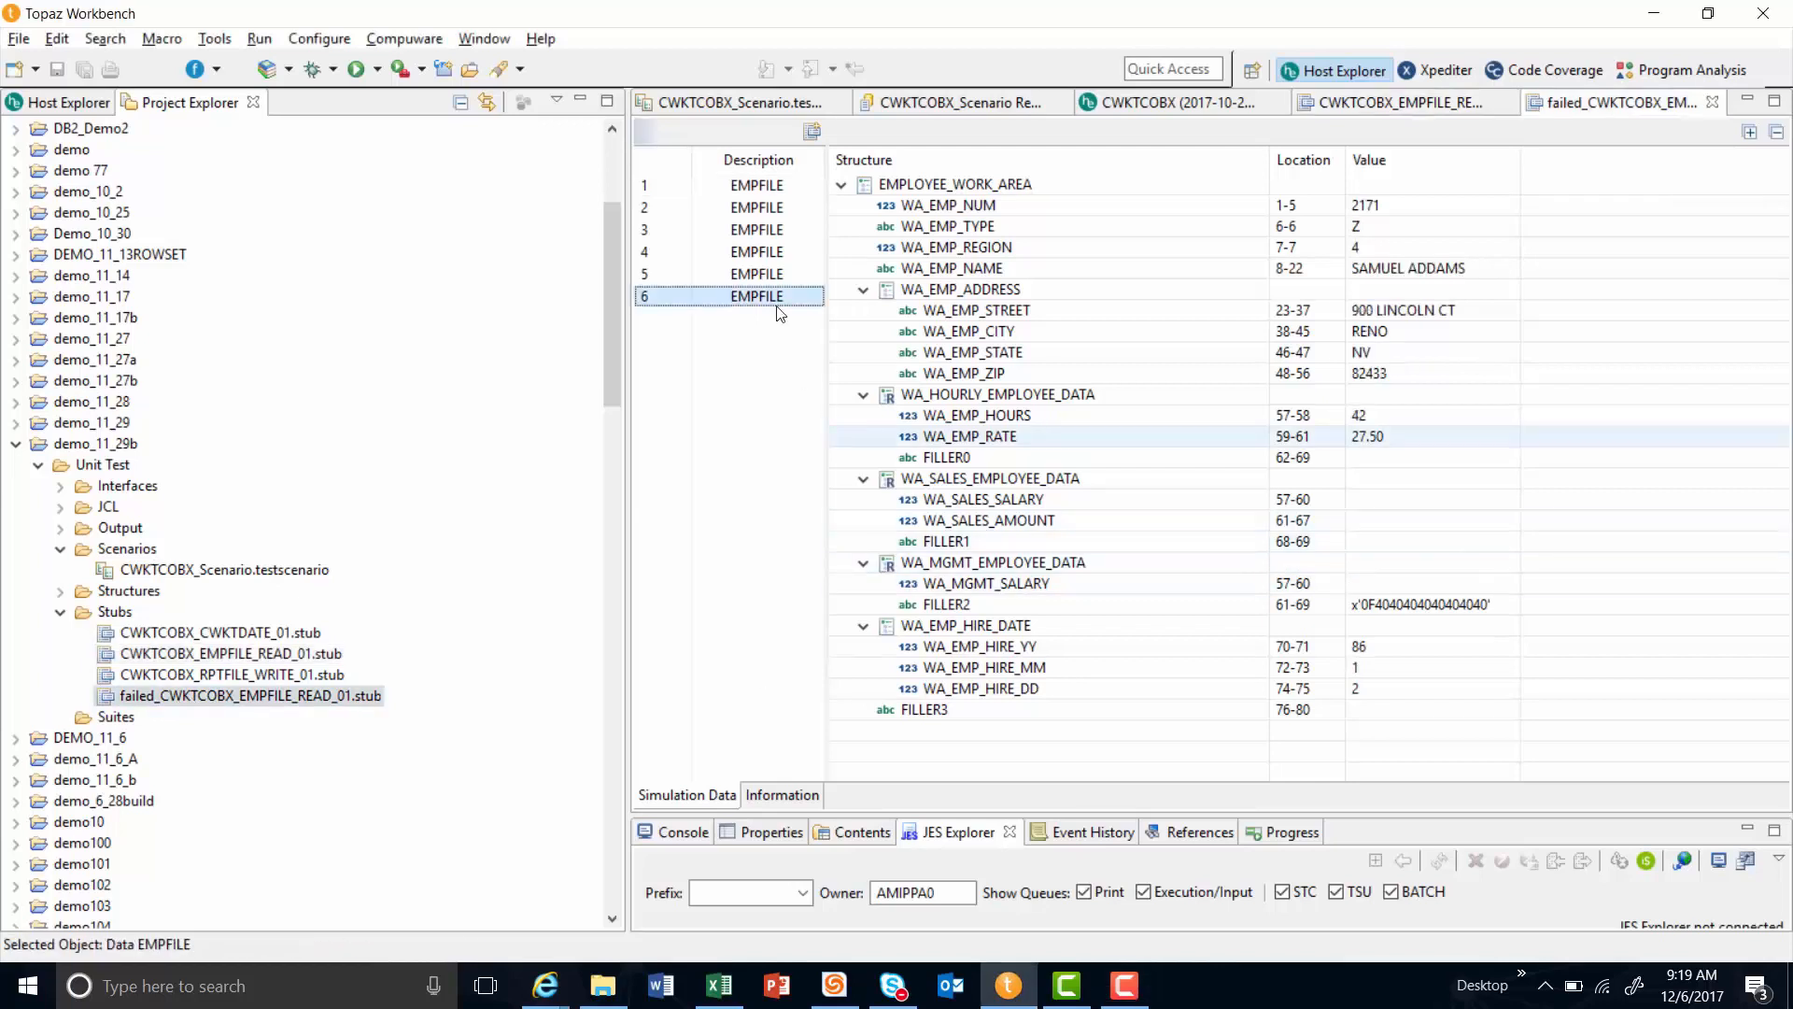
mouse_move(760, 297)
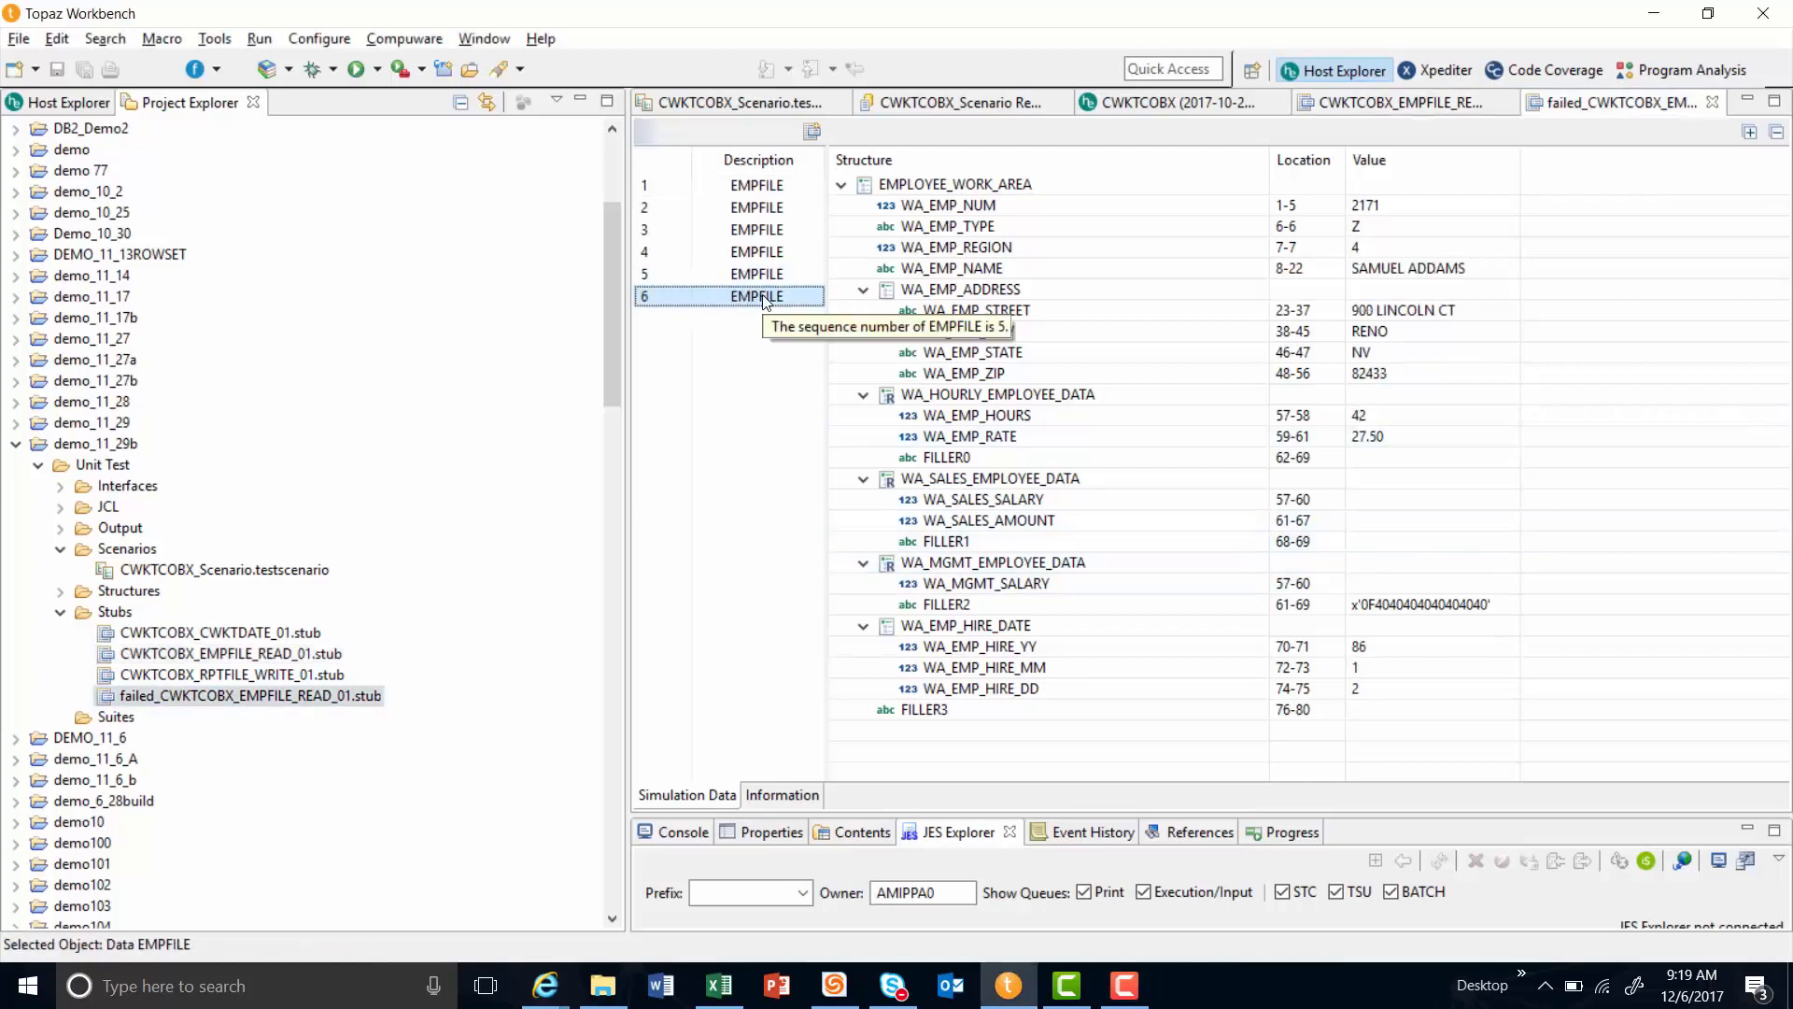
mouse_move(1371, 227)
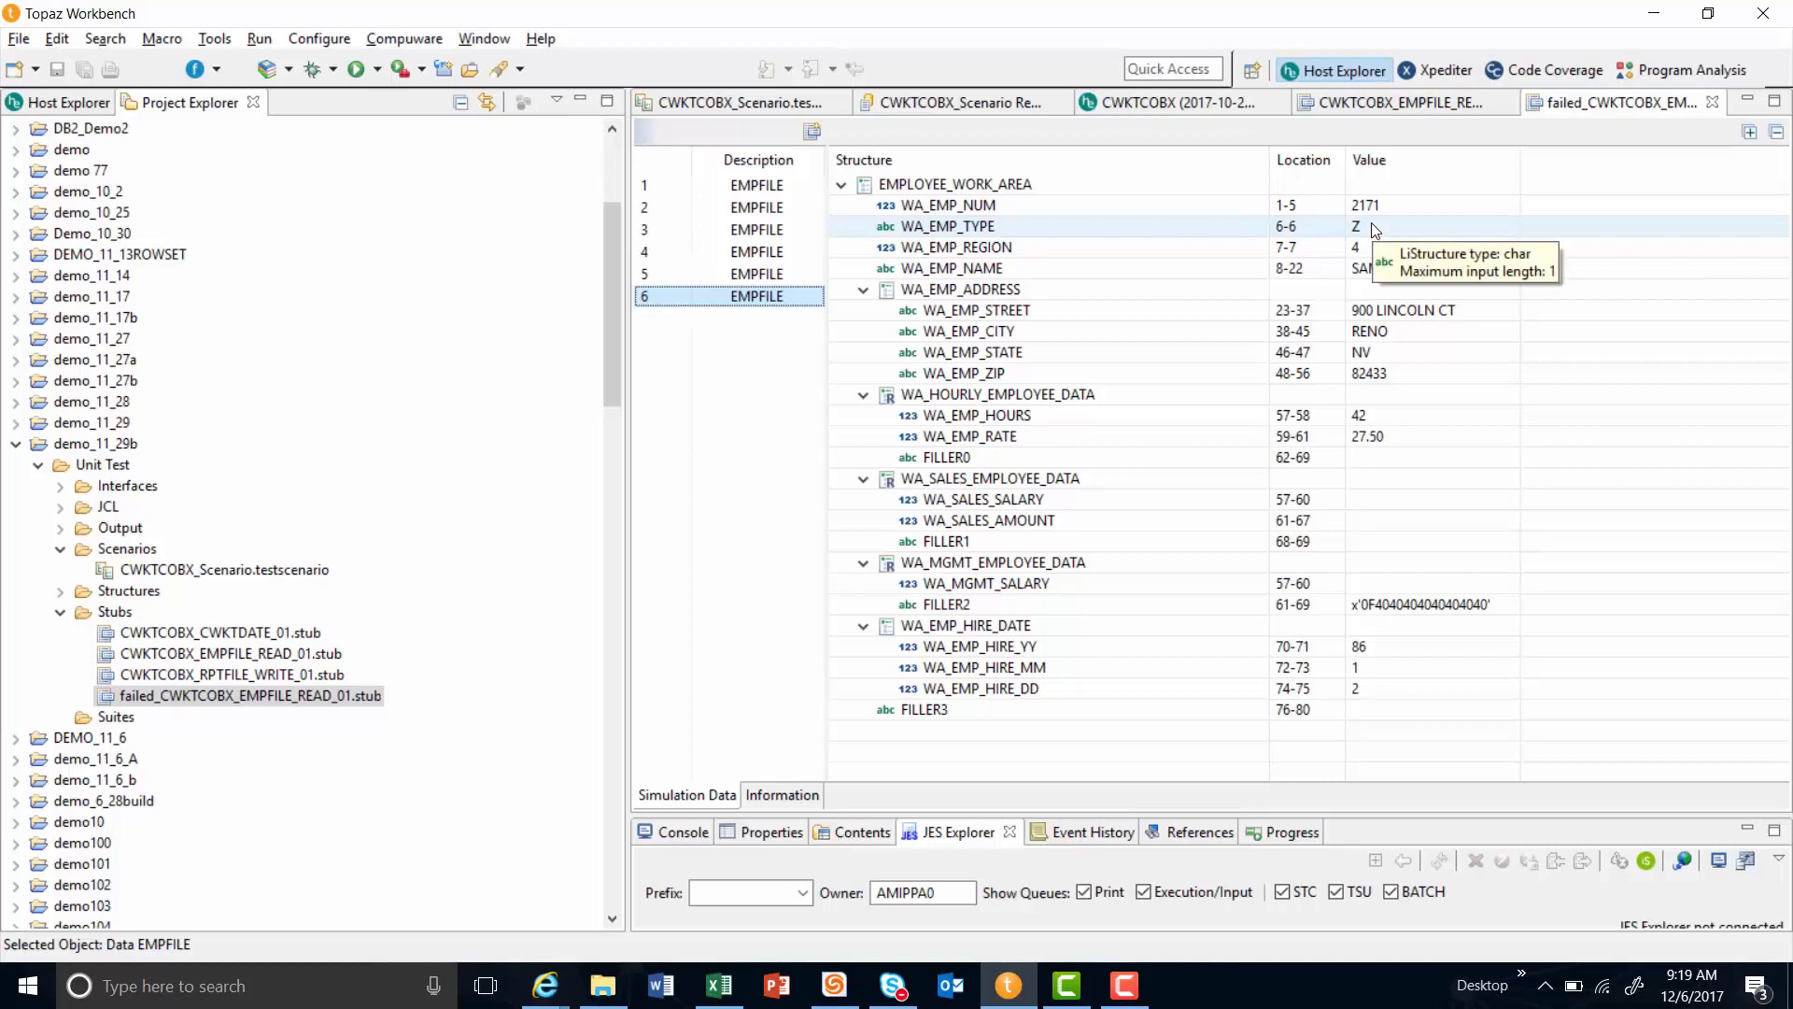
mouse_move(1241, 604)
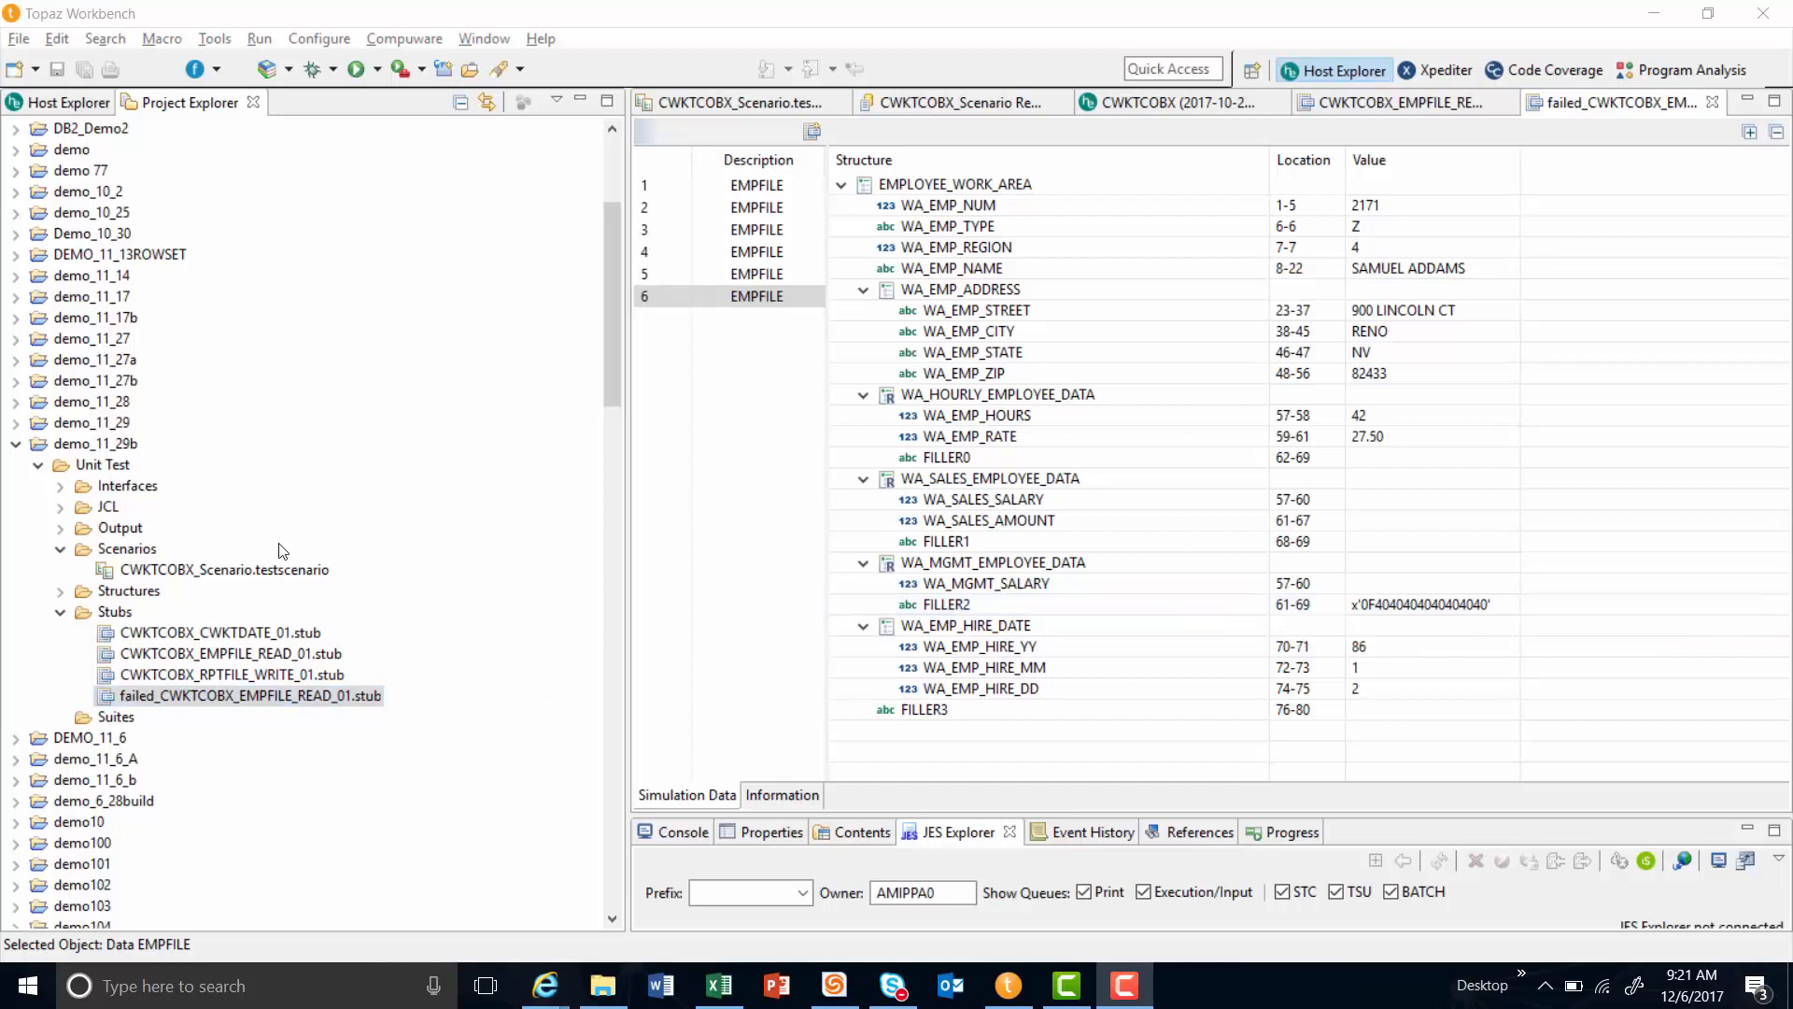
click(222, 568)
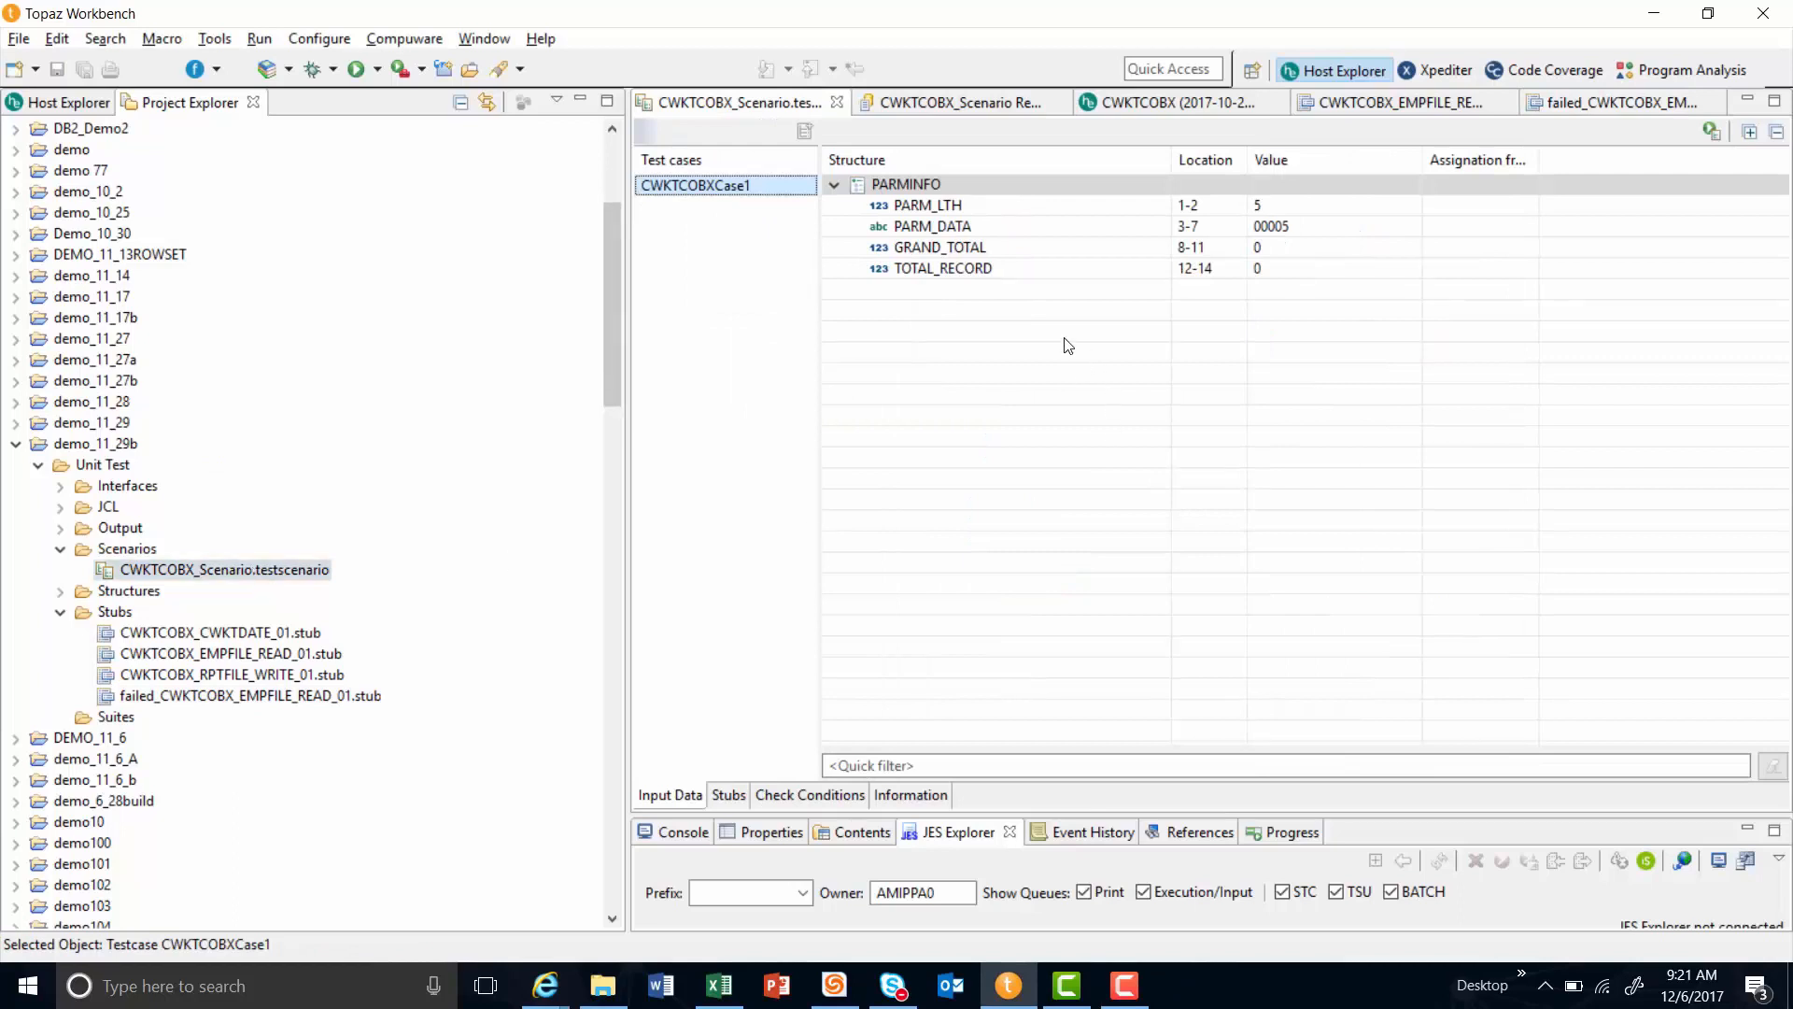
In the Stubs tab remove CWKTCOBX_EMPFILE_READ_01.stub and add failed_CWKTCOBX_EMPFILE_READ_01.stub to the test case.
click(728, 796)
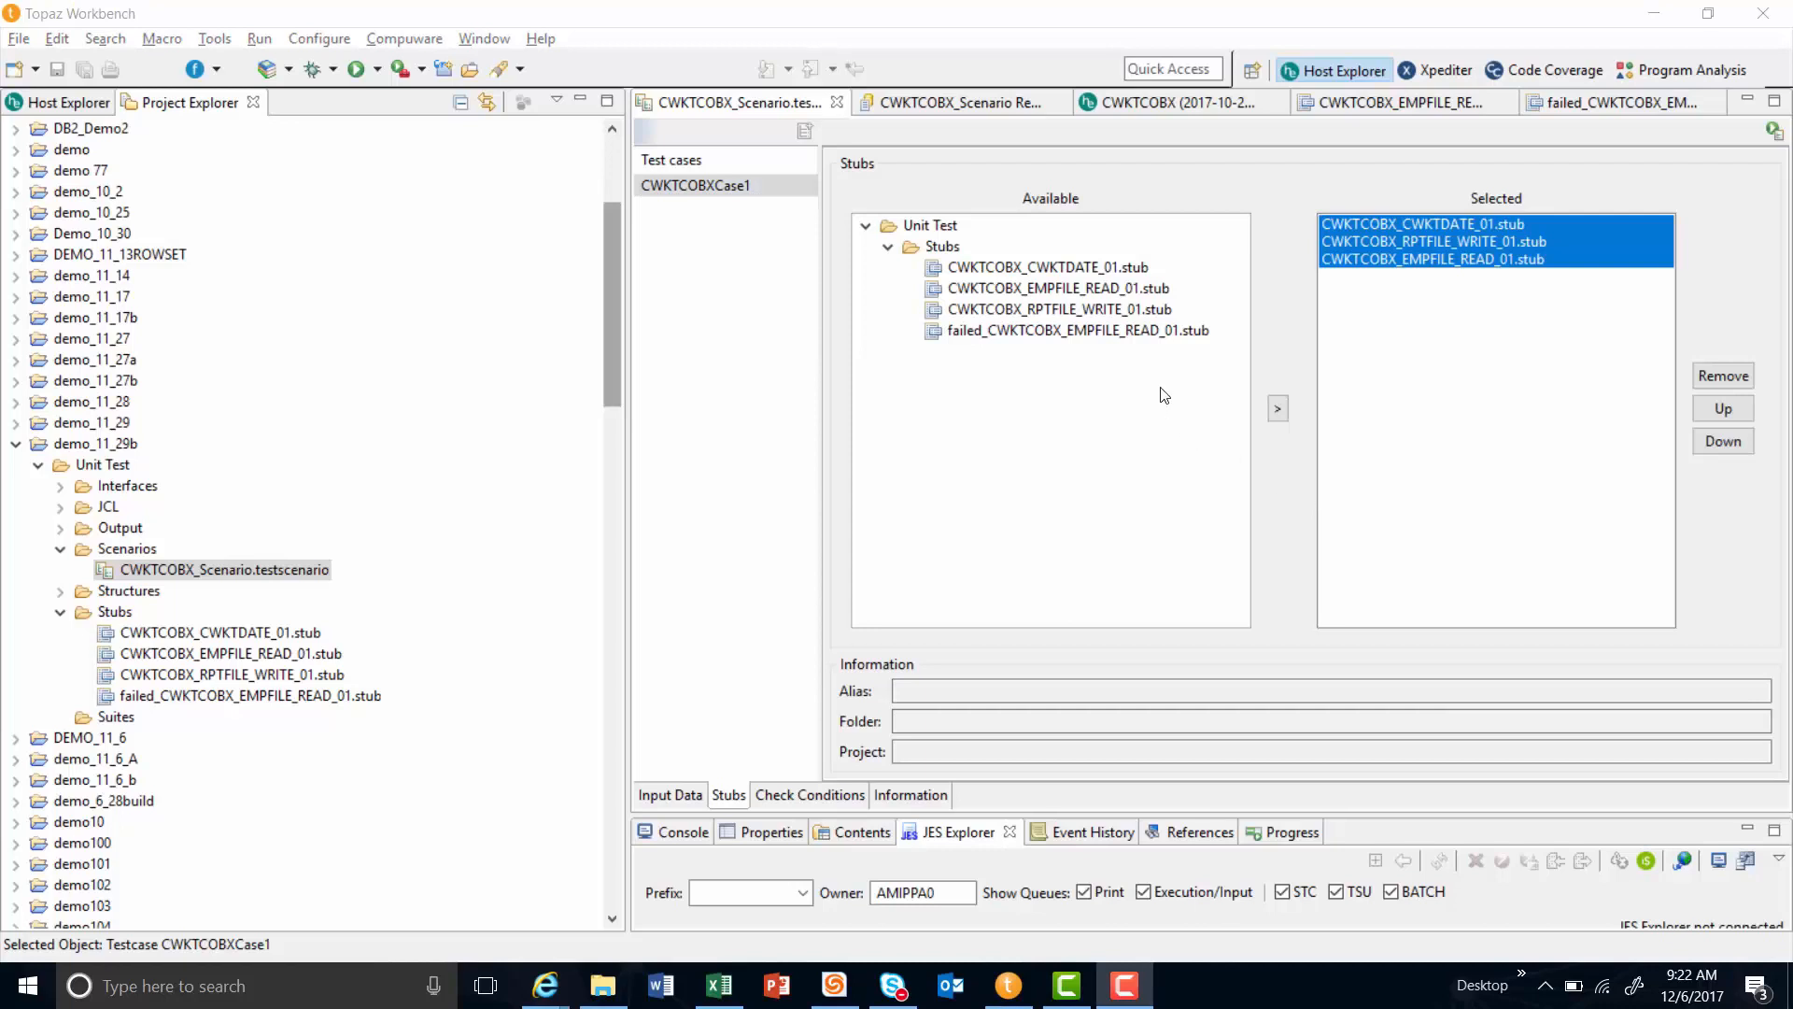
mouse_move(1388, 265)
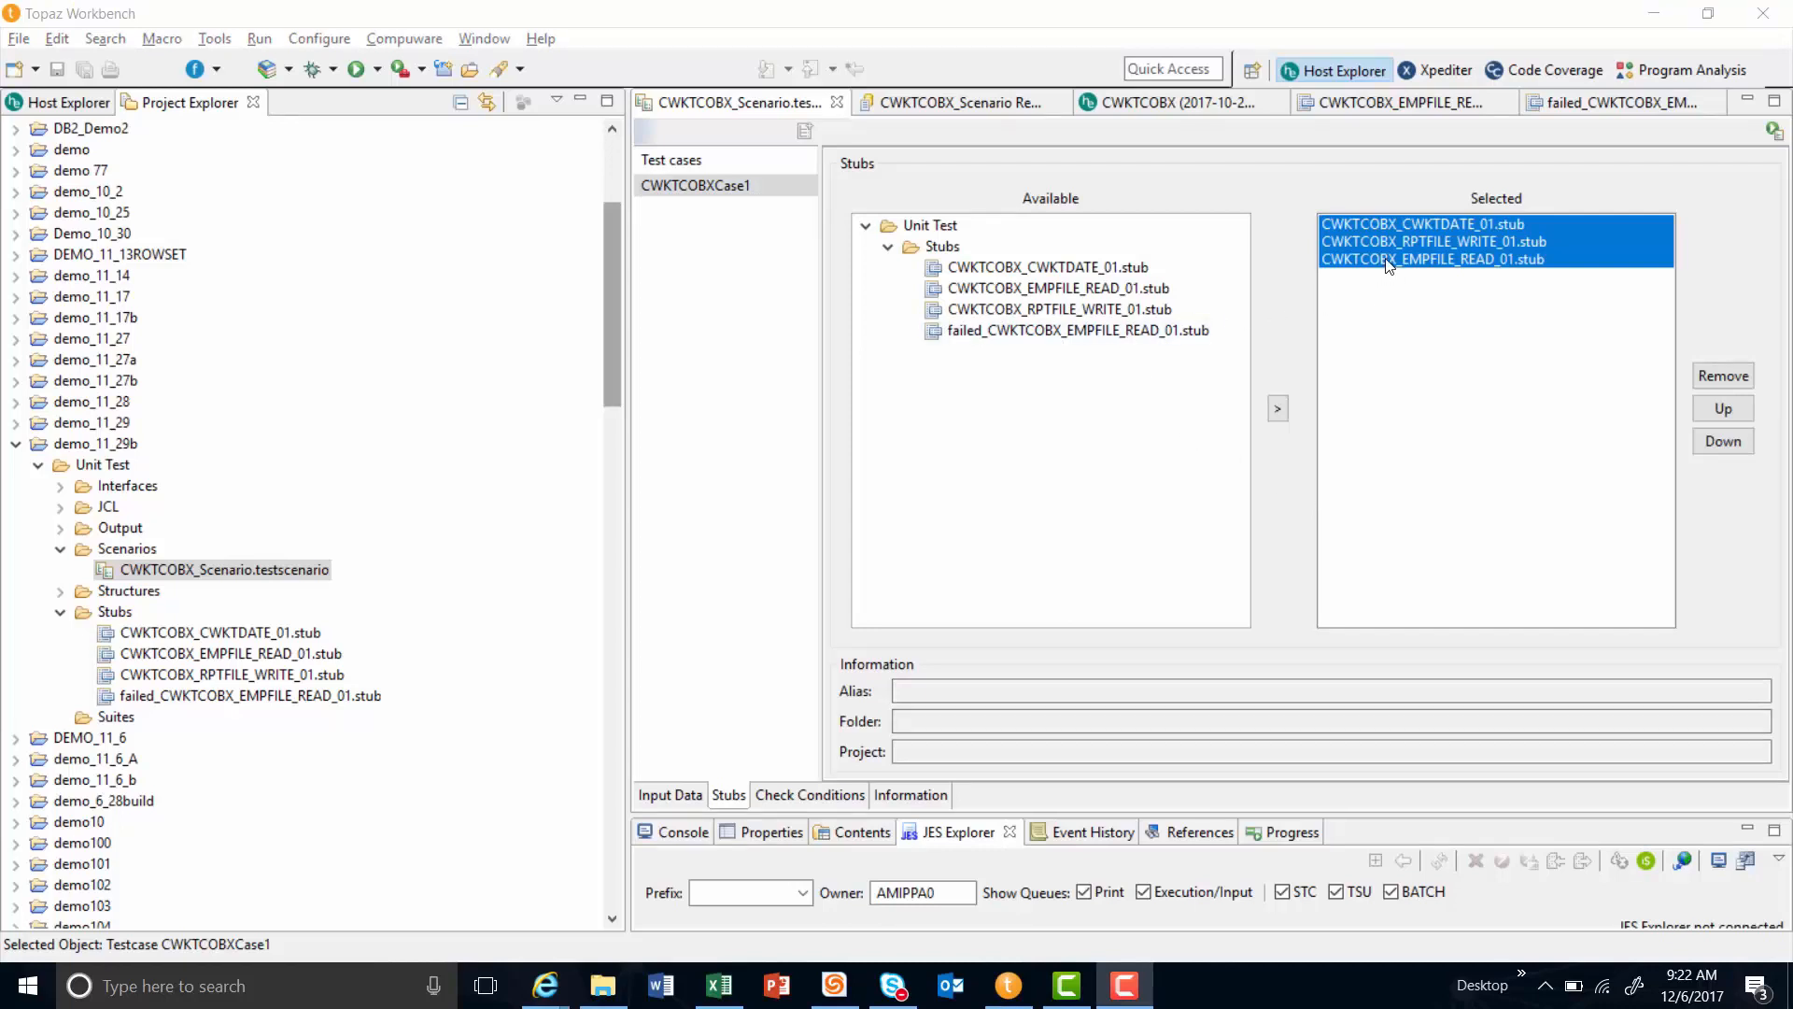
mouse_move(1405, 265)
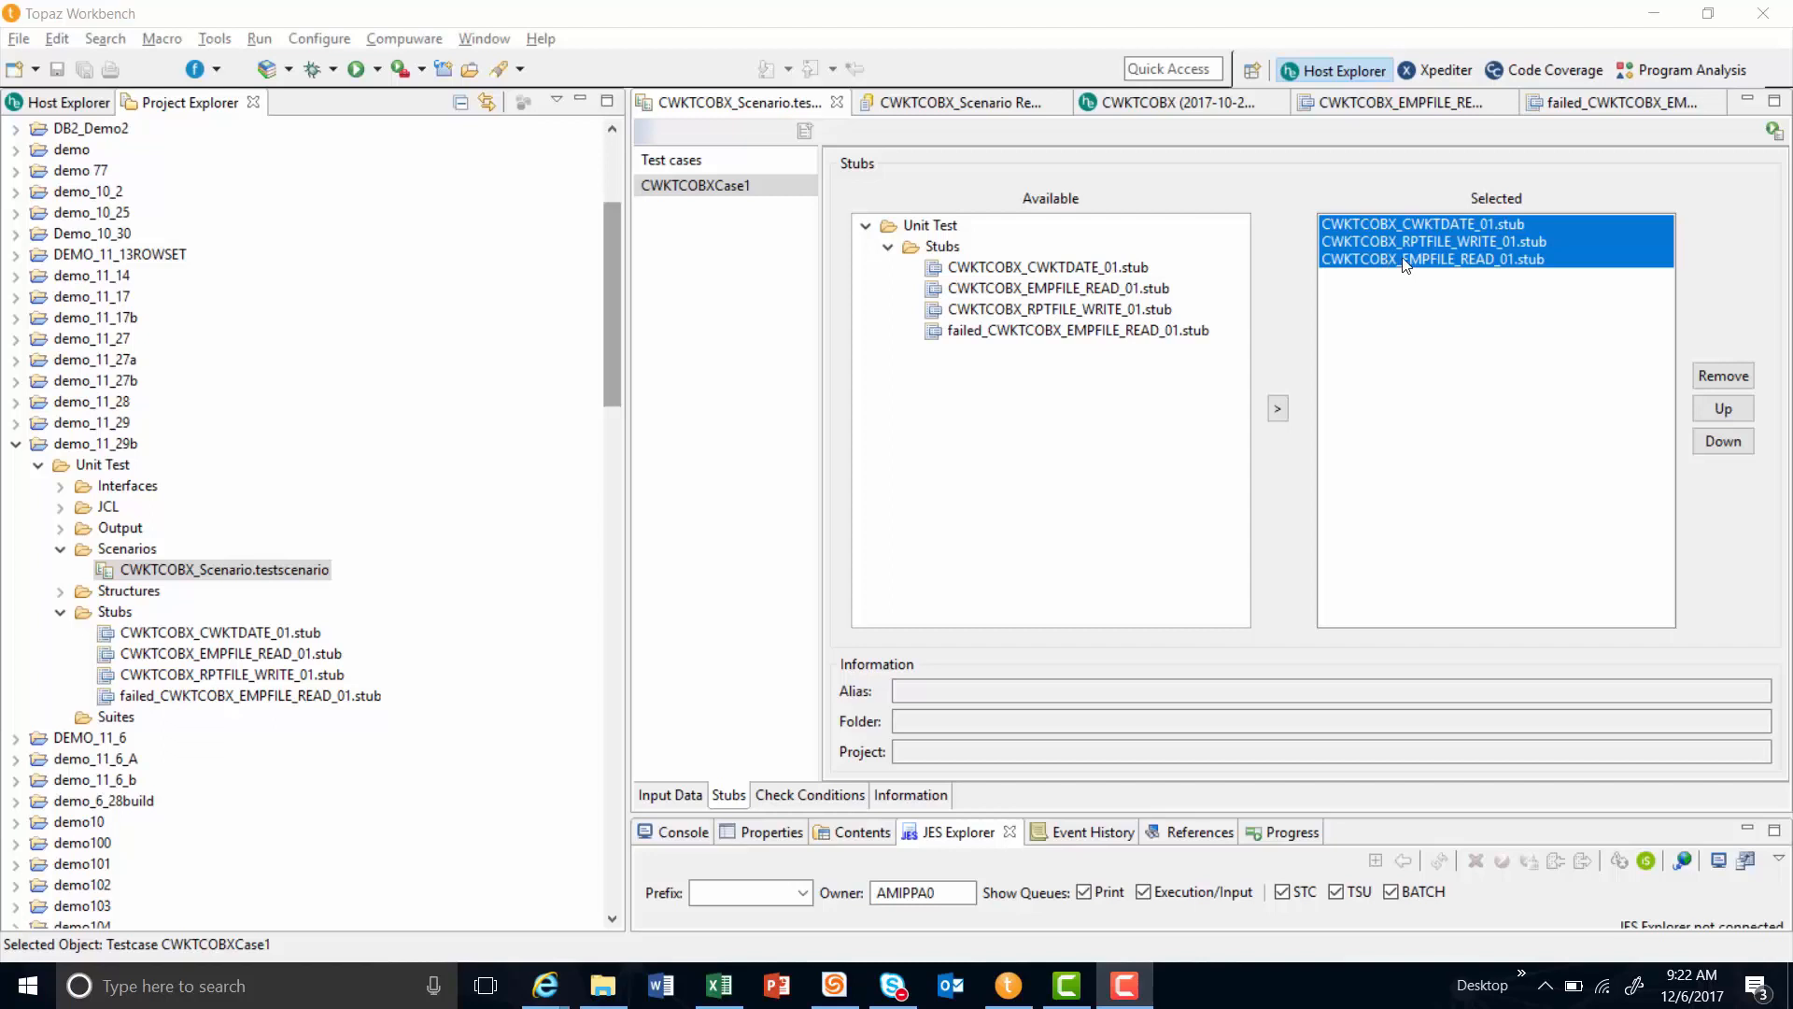
click(1429, 258)
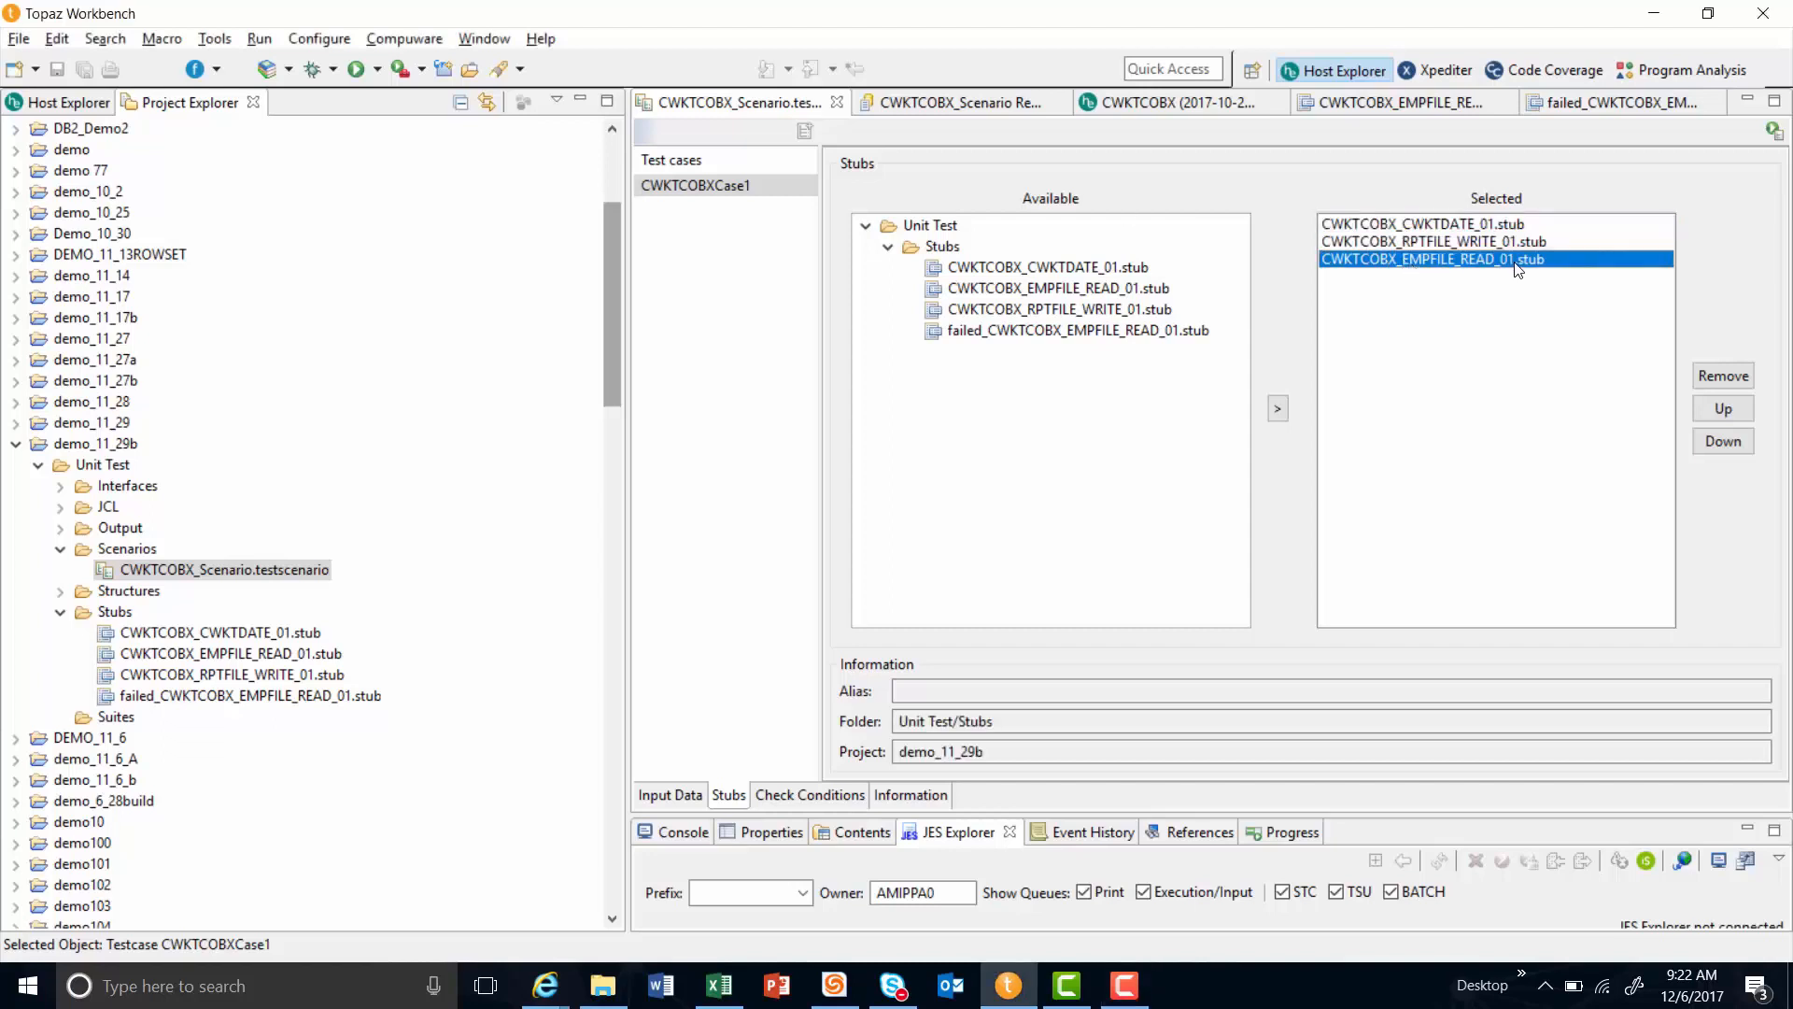
click(1721, 375)
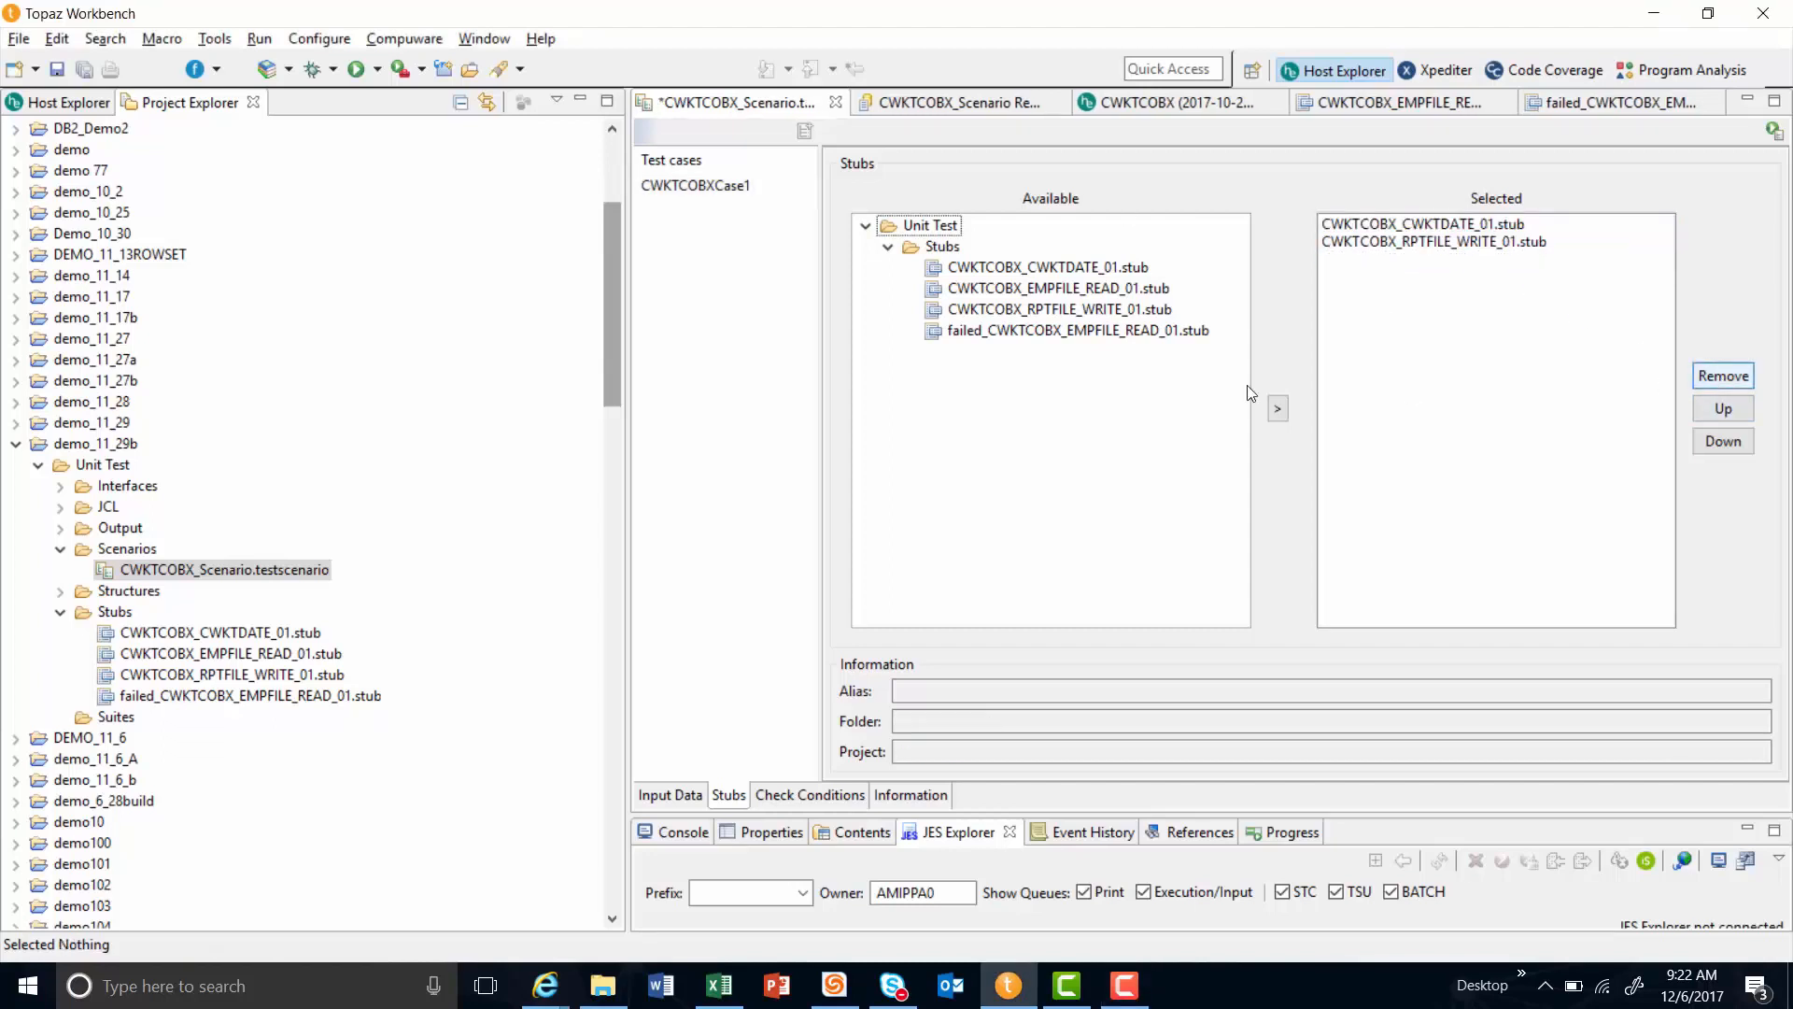
click(1076, 330)
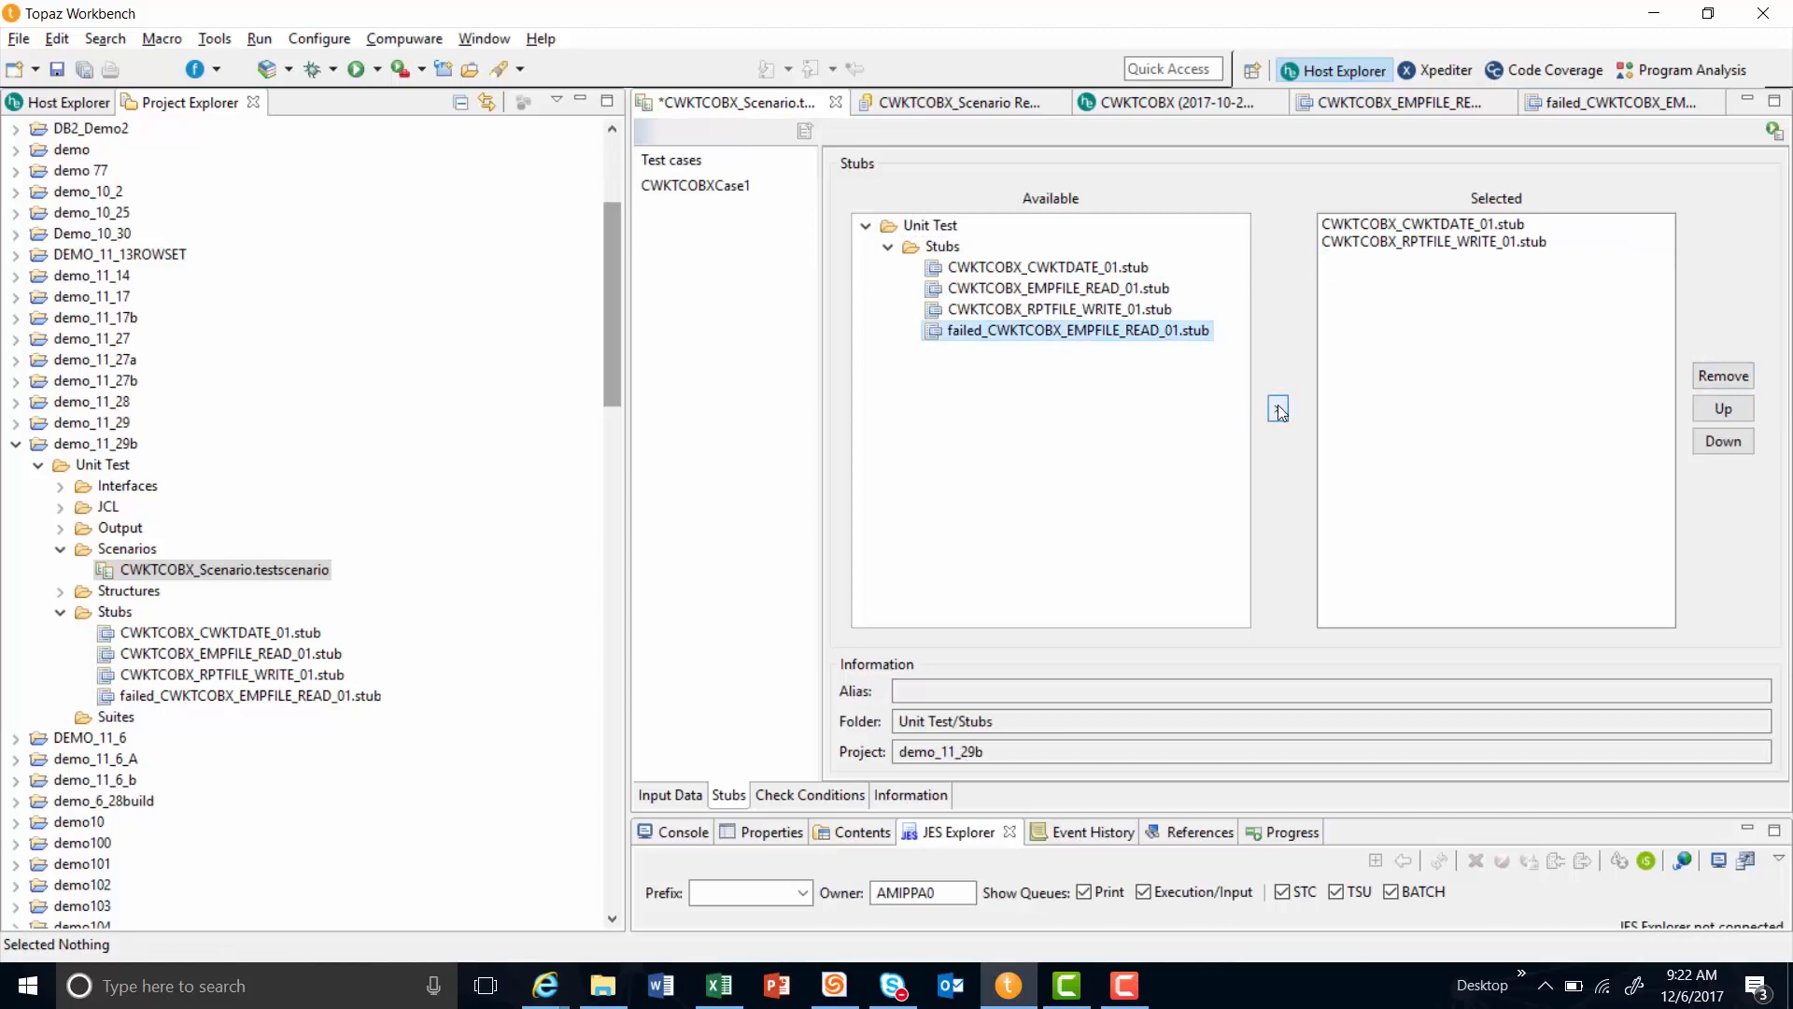
click(1278, 410)
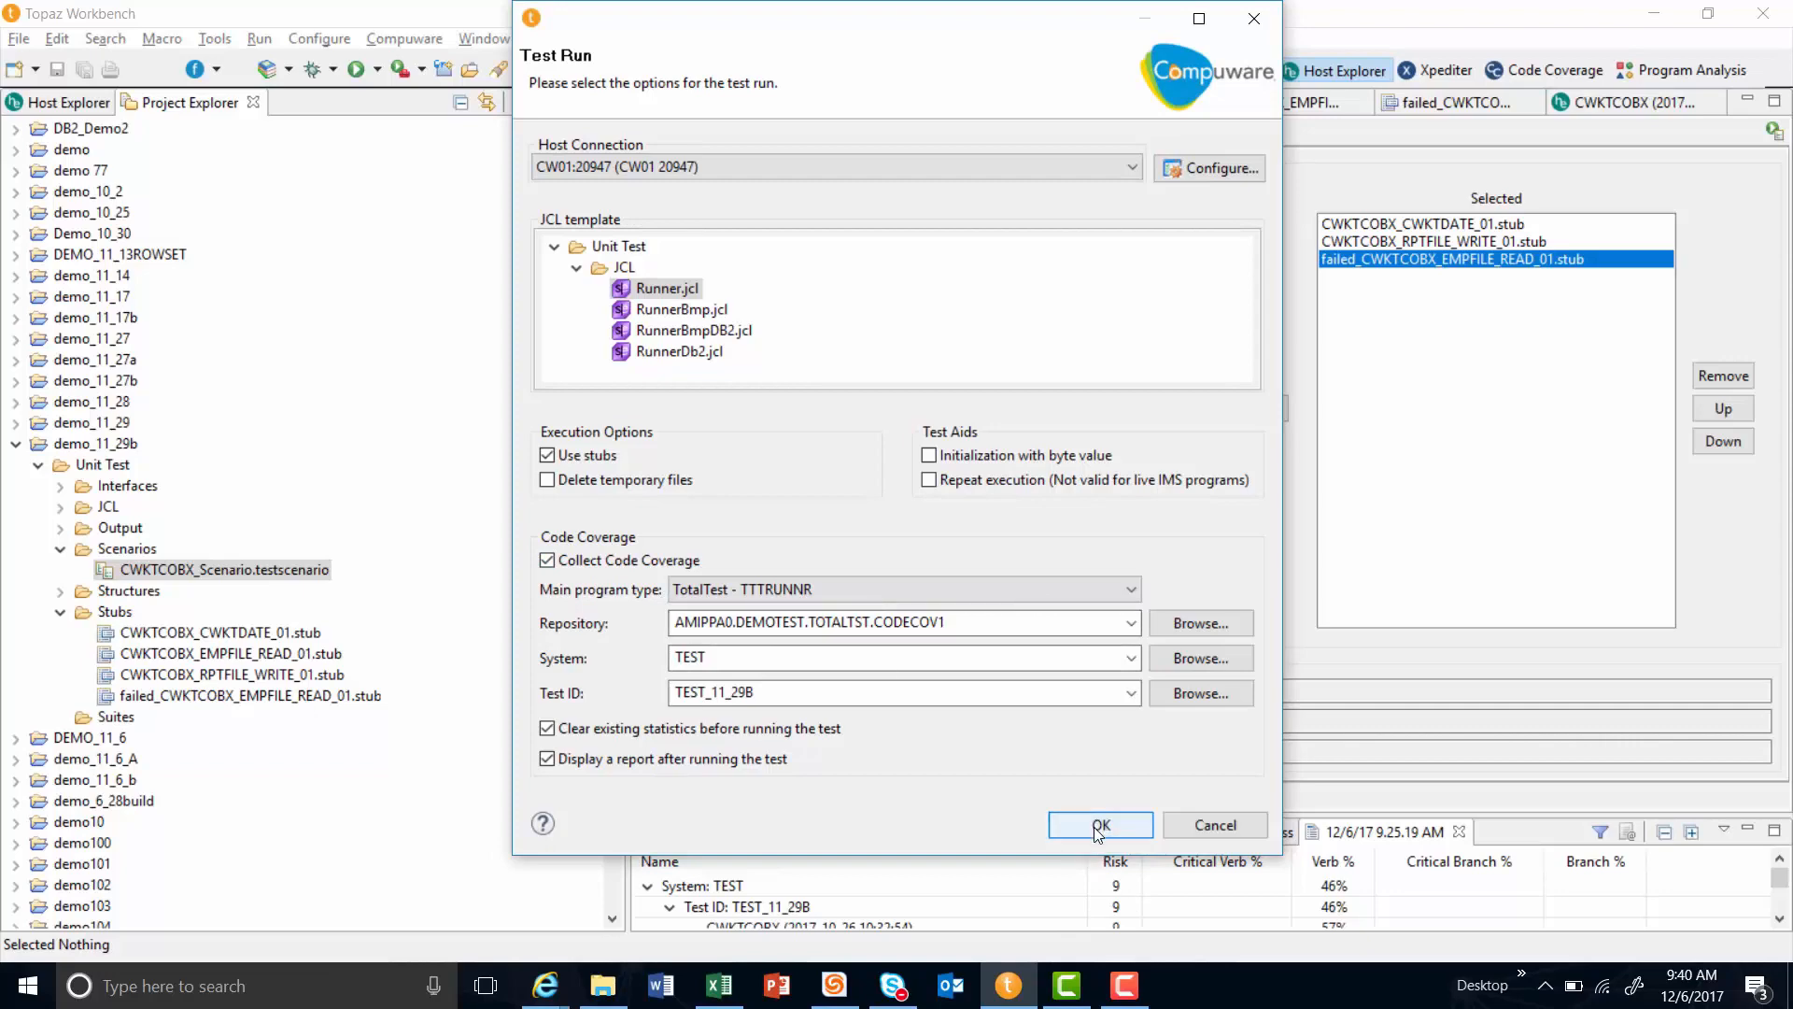
Launch the scenario run with Runner.jcl, Use stubs and Collect Code Coverage kept checked.
click(1099, 824)
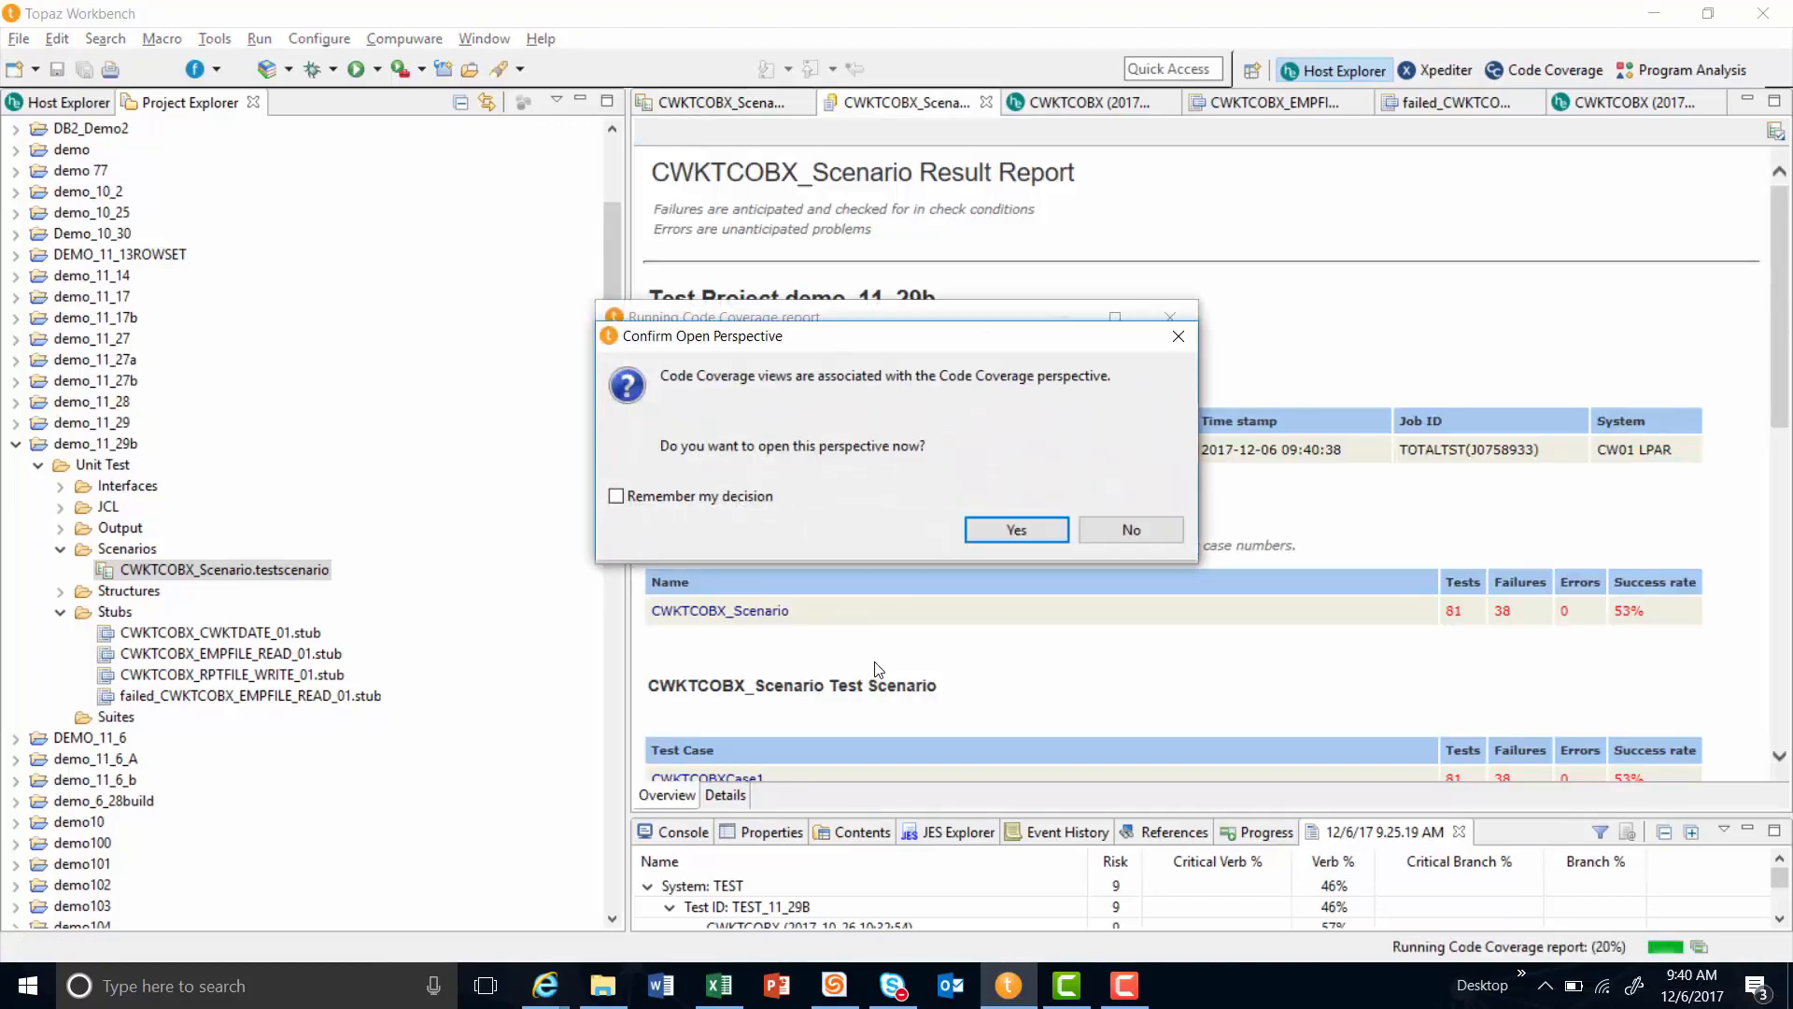
mouse_move(1276, 671)
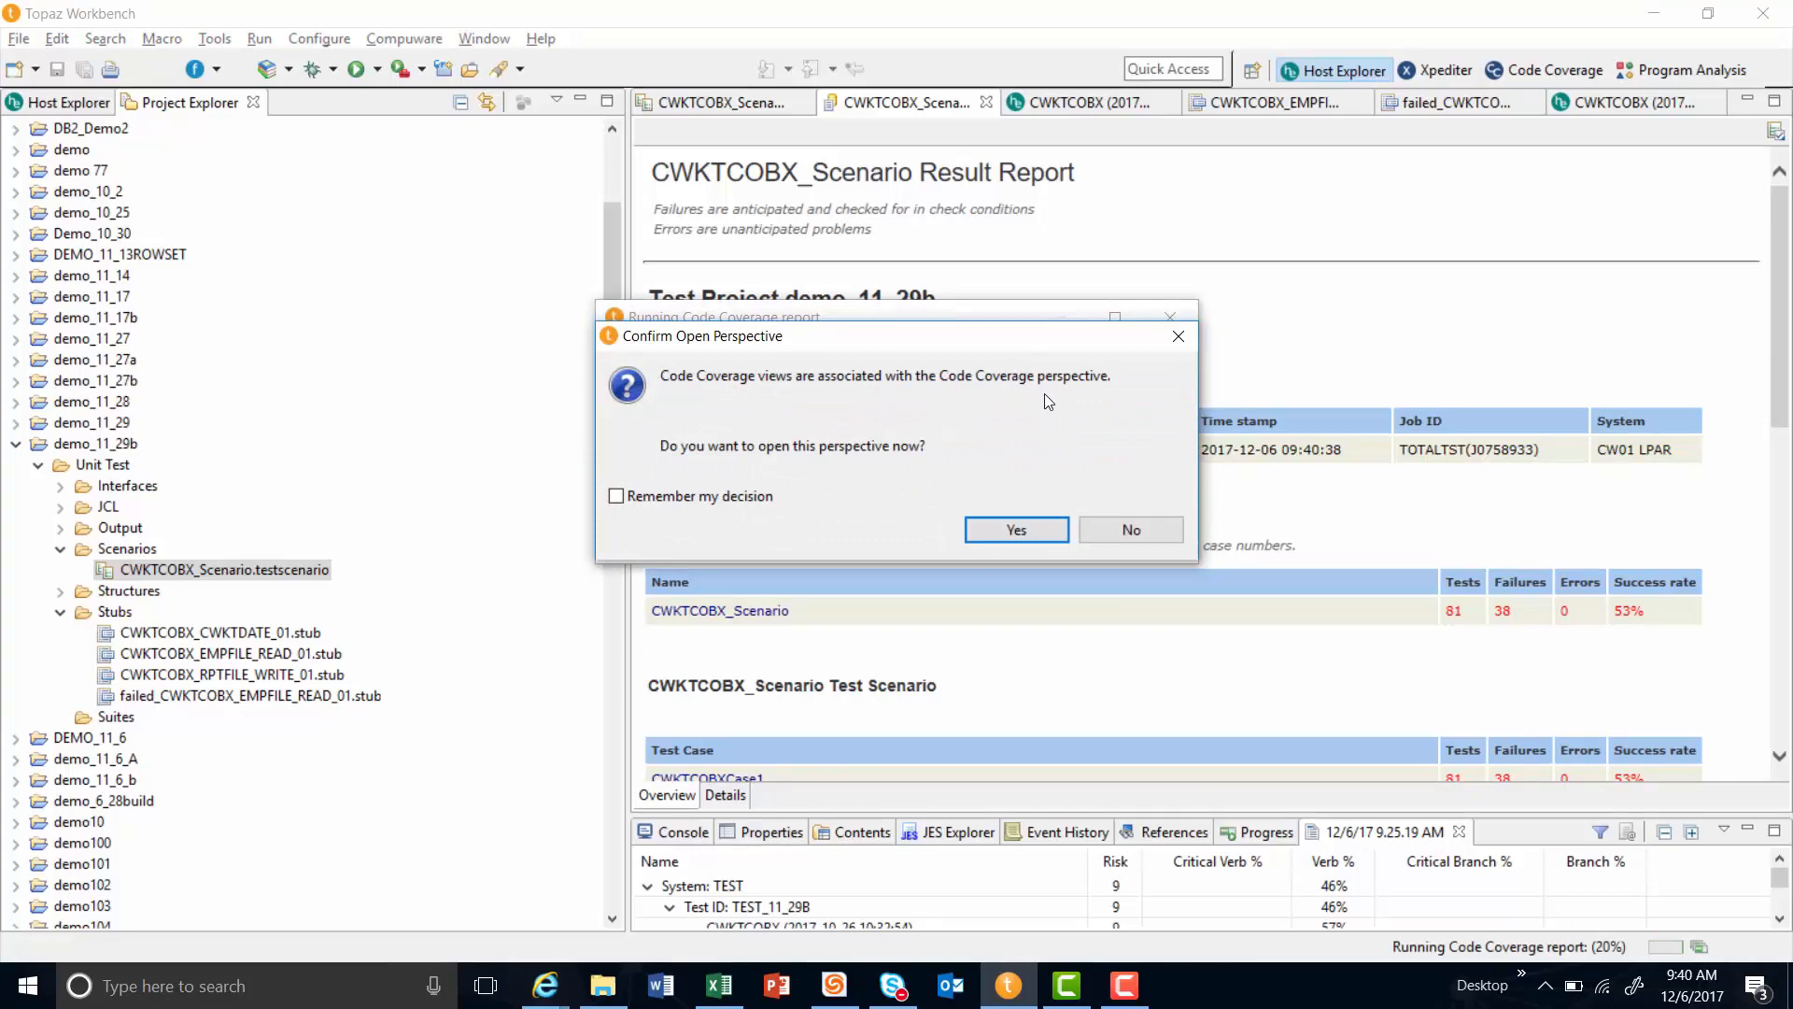
Accept switching to the Code Coverage perspective to see CWKTCOBX at 57% verb coverage.
click(1014, 529)
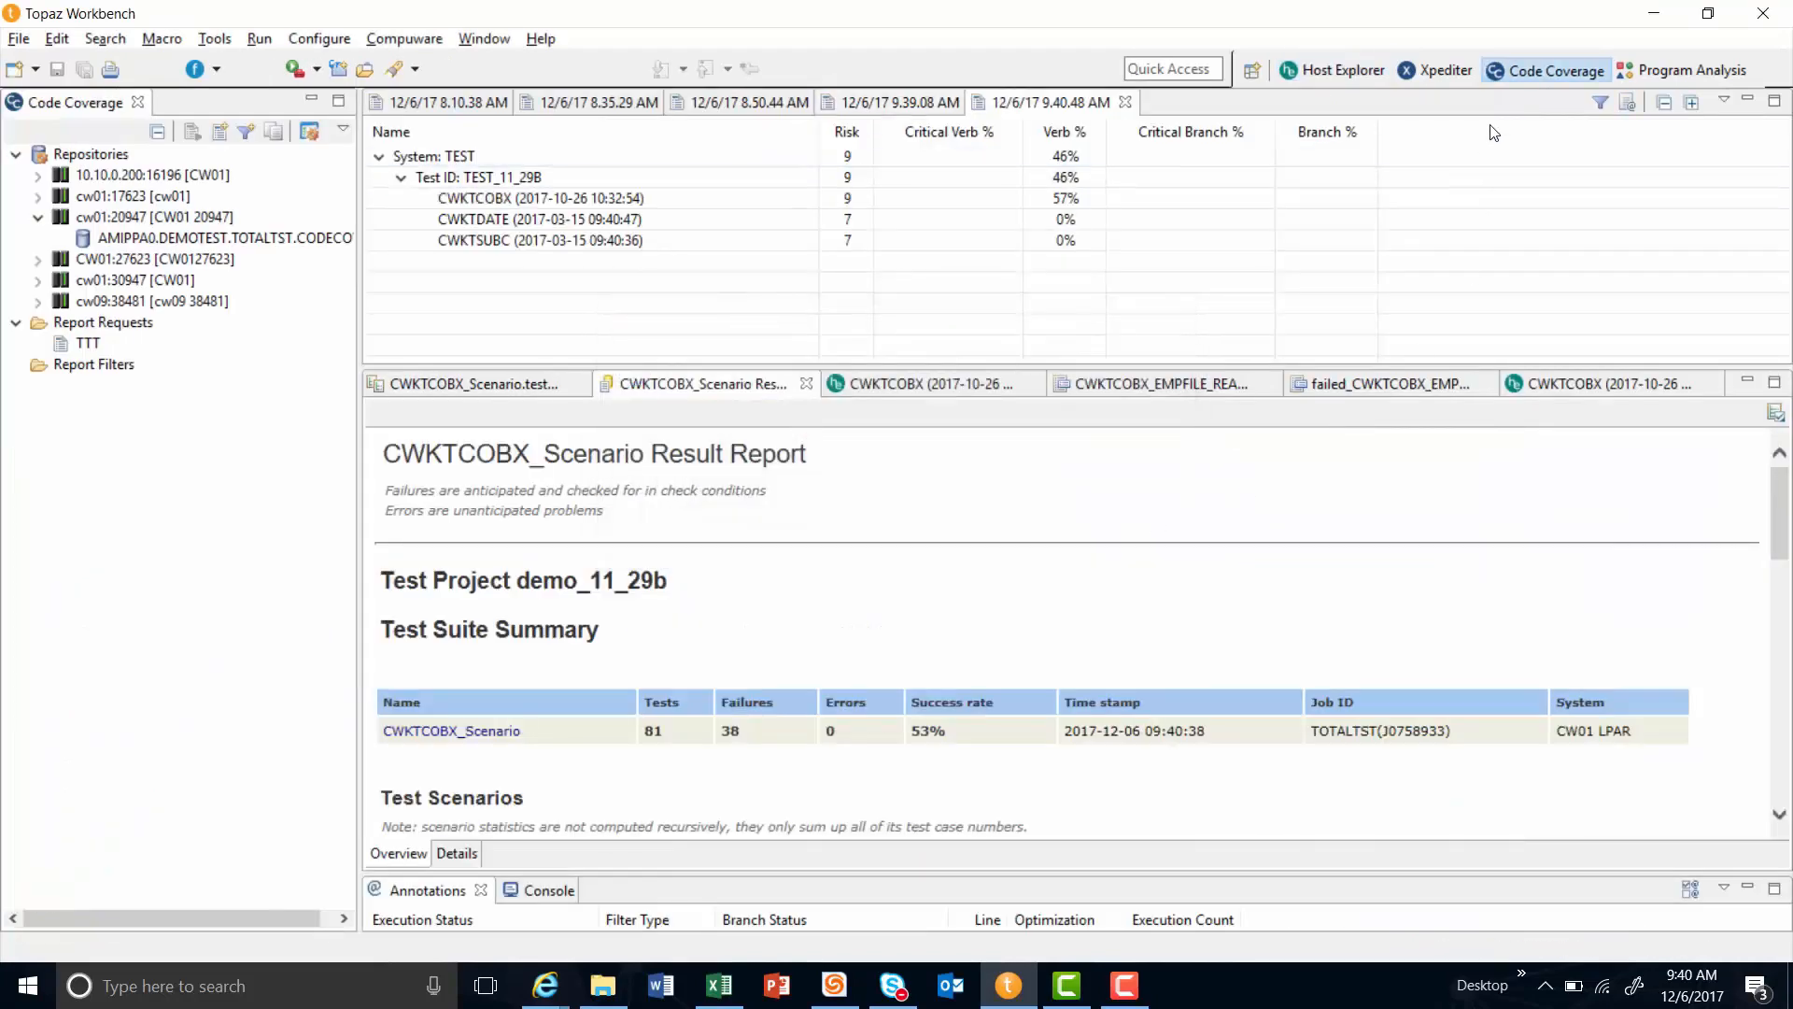
mouse_move(994, 542)
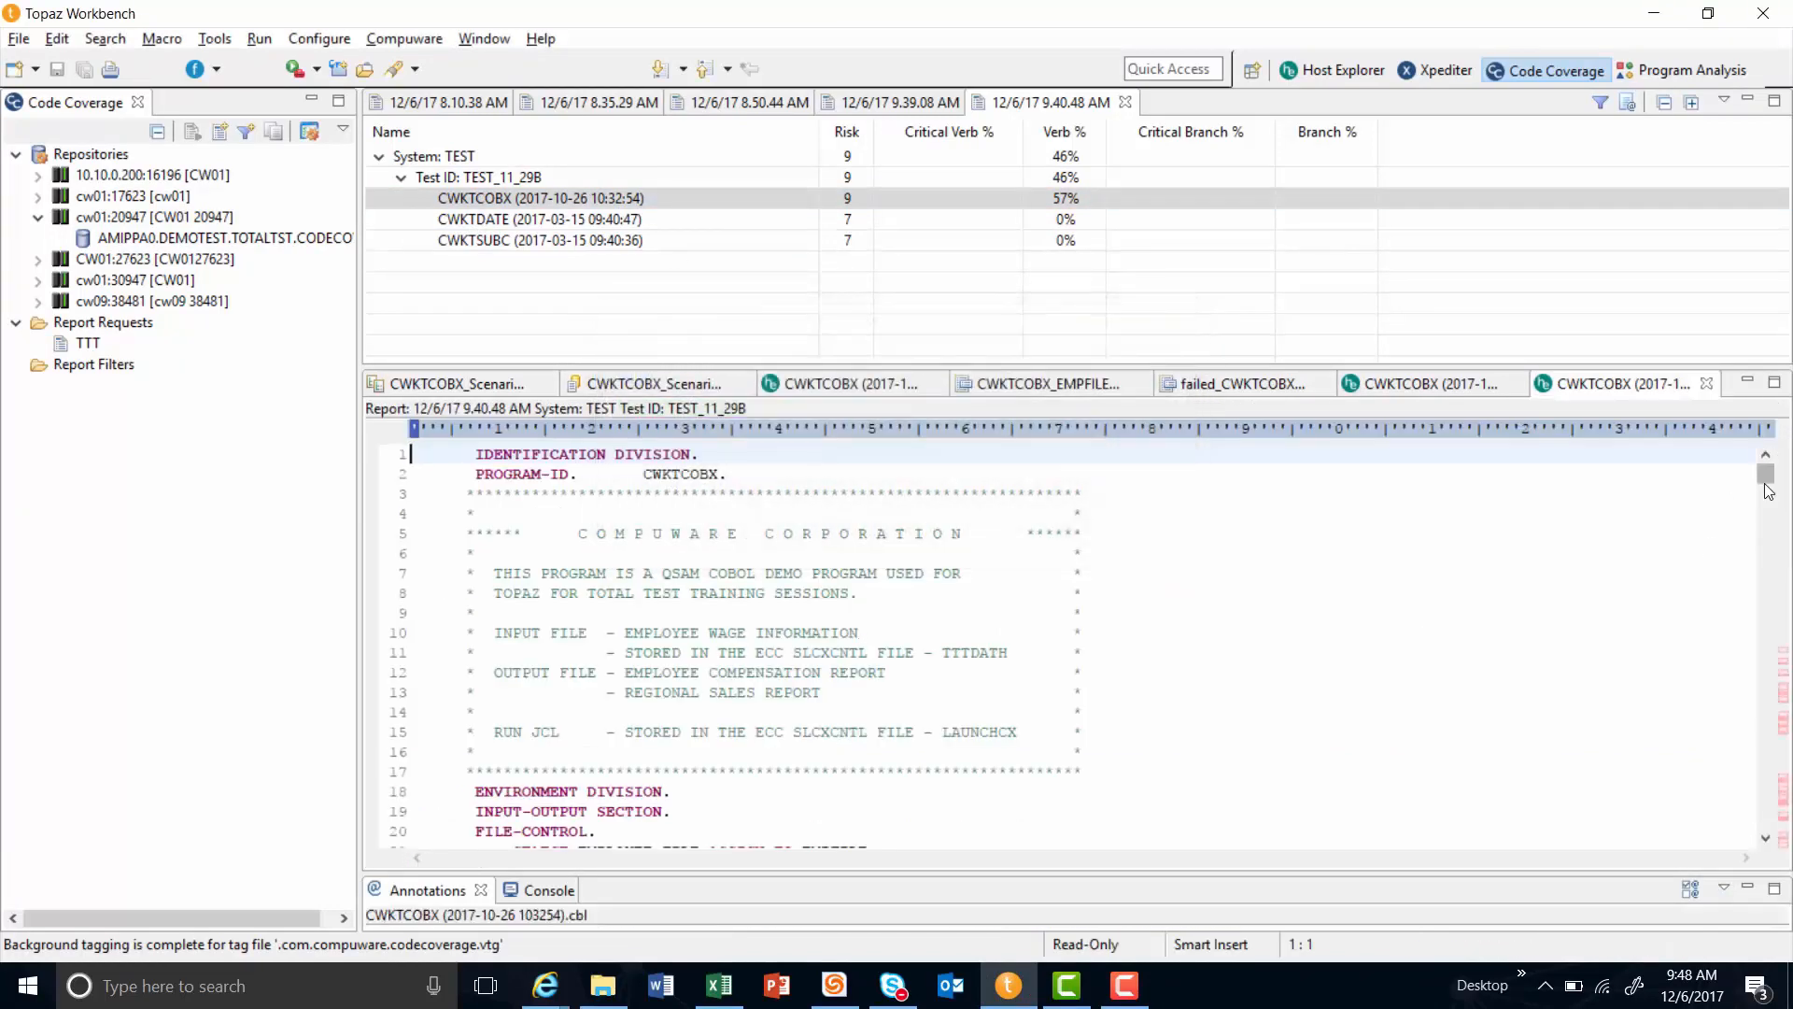
Scroll the CWKTCOBX source down to 1000-PROCESS-DATA where lines 372–373 now show green as executed.
scroll(down, 3)
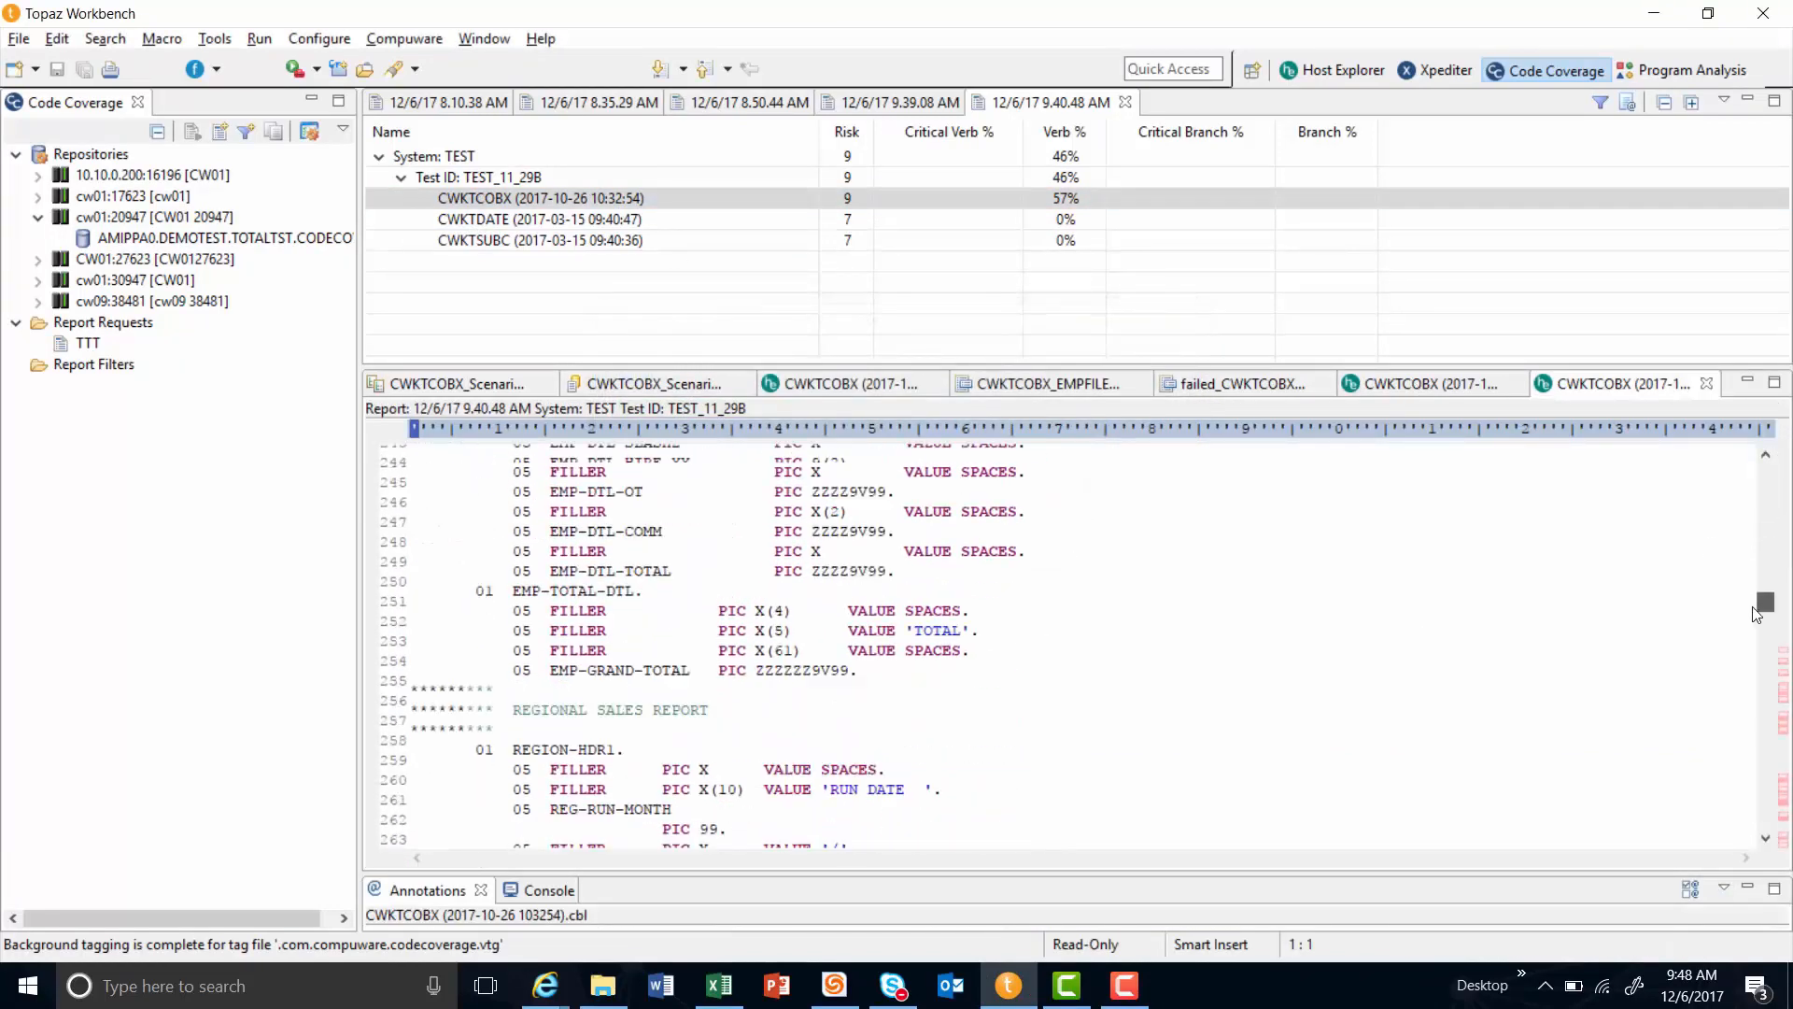
scroll(down, 3)
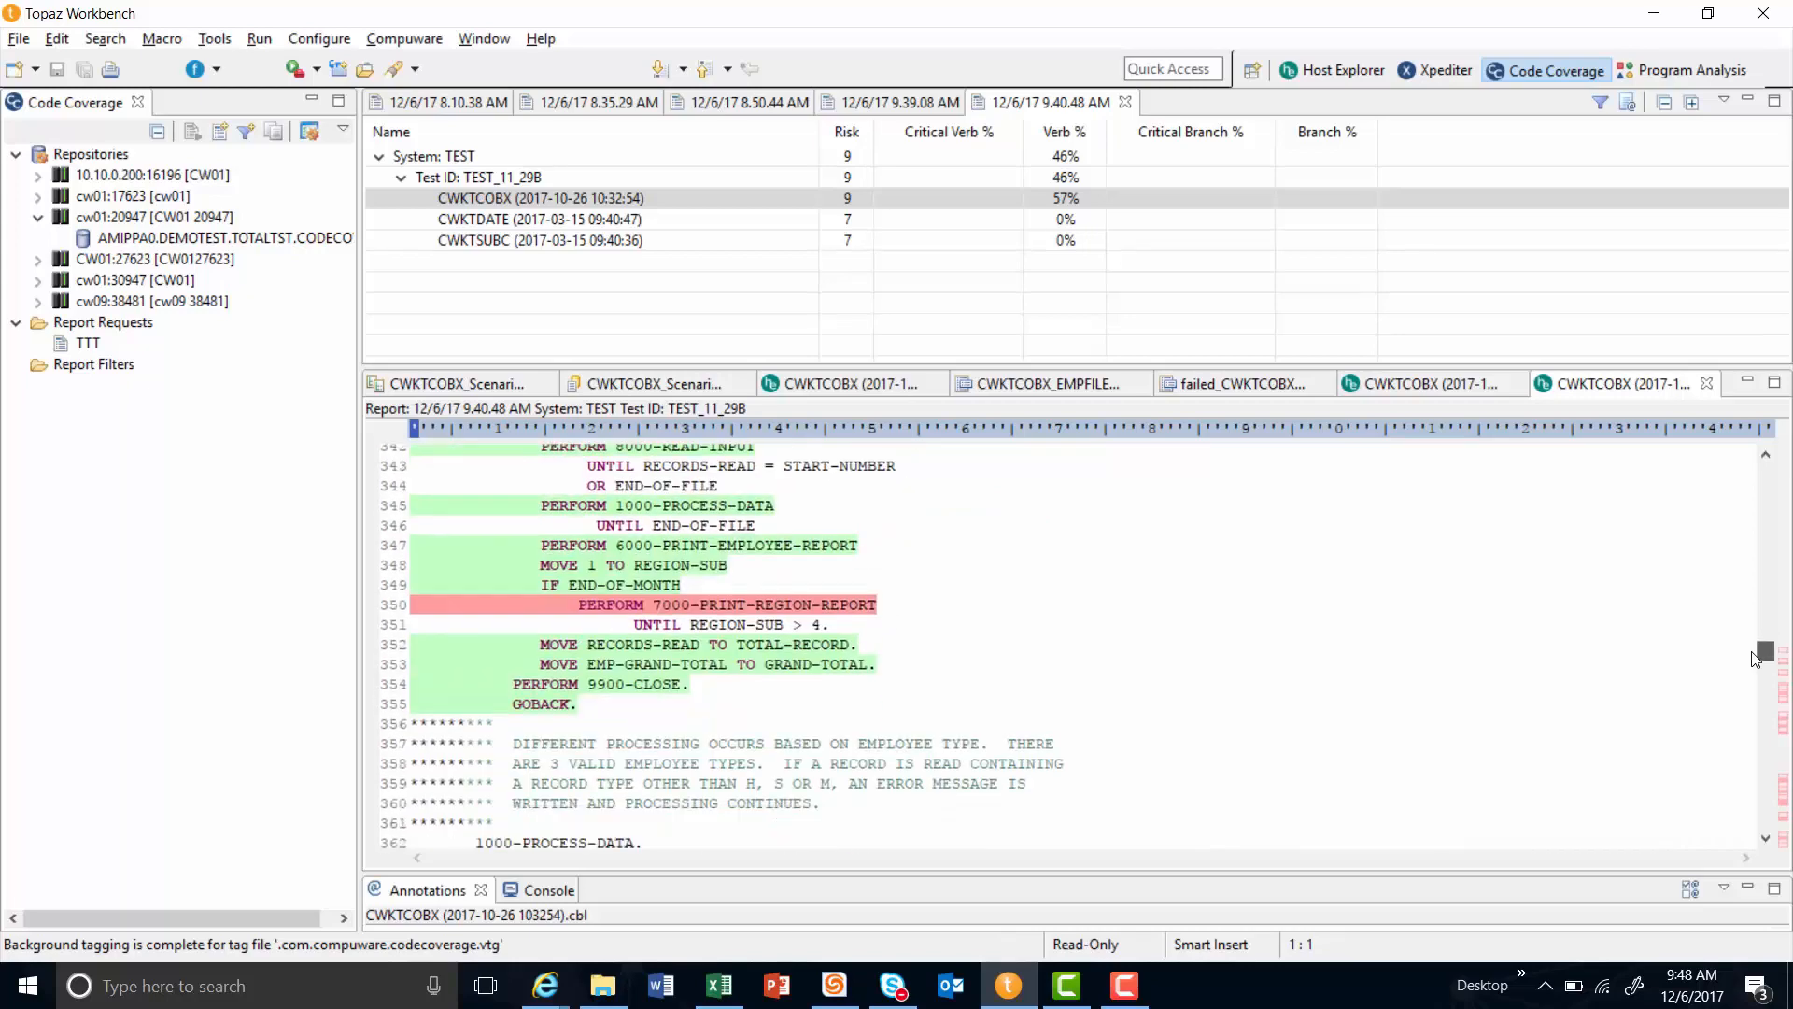
scroll(down, 3)
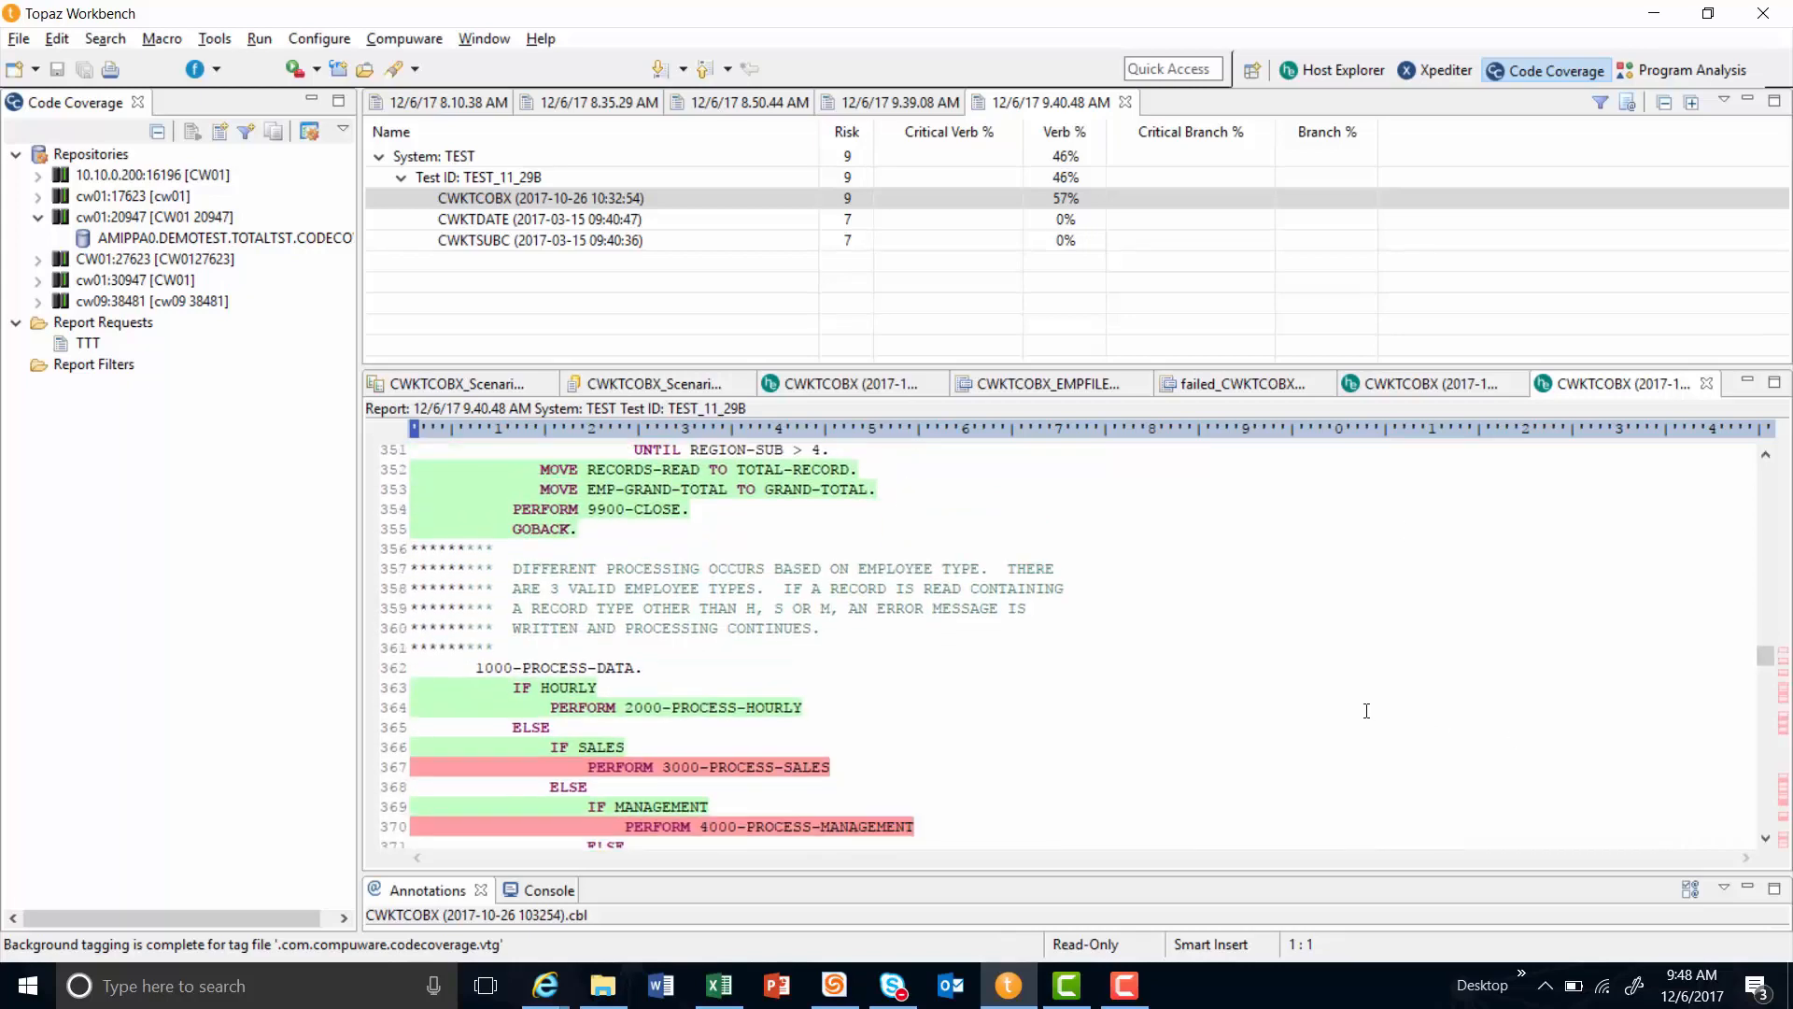
scroll(down, 3)
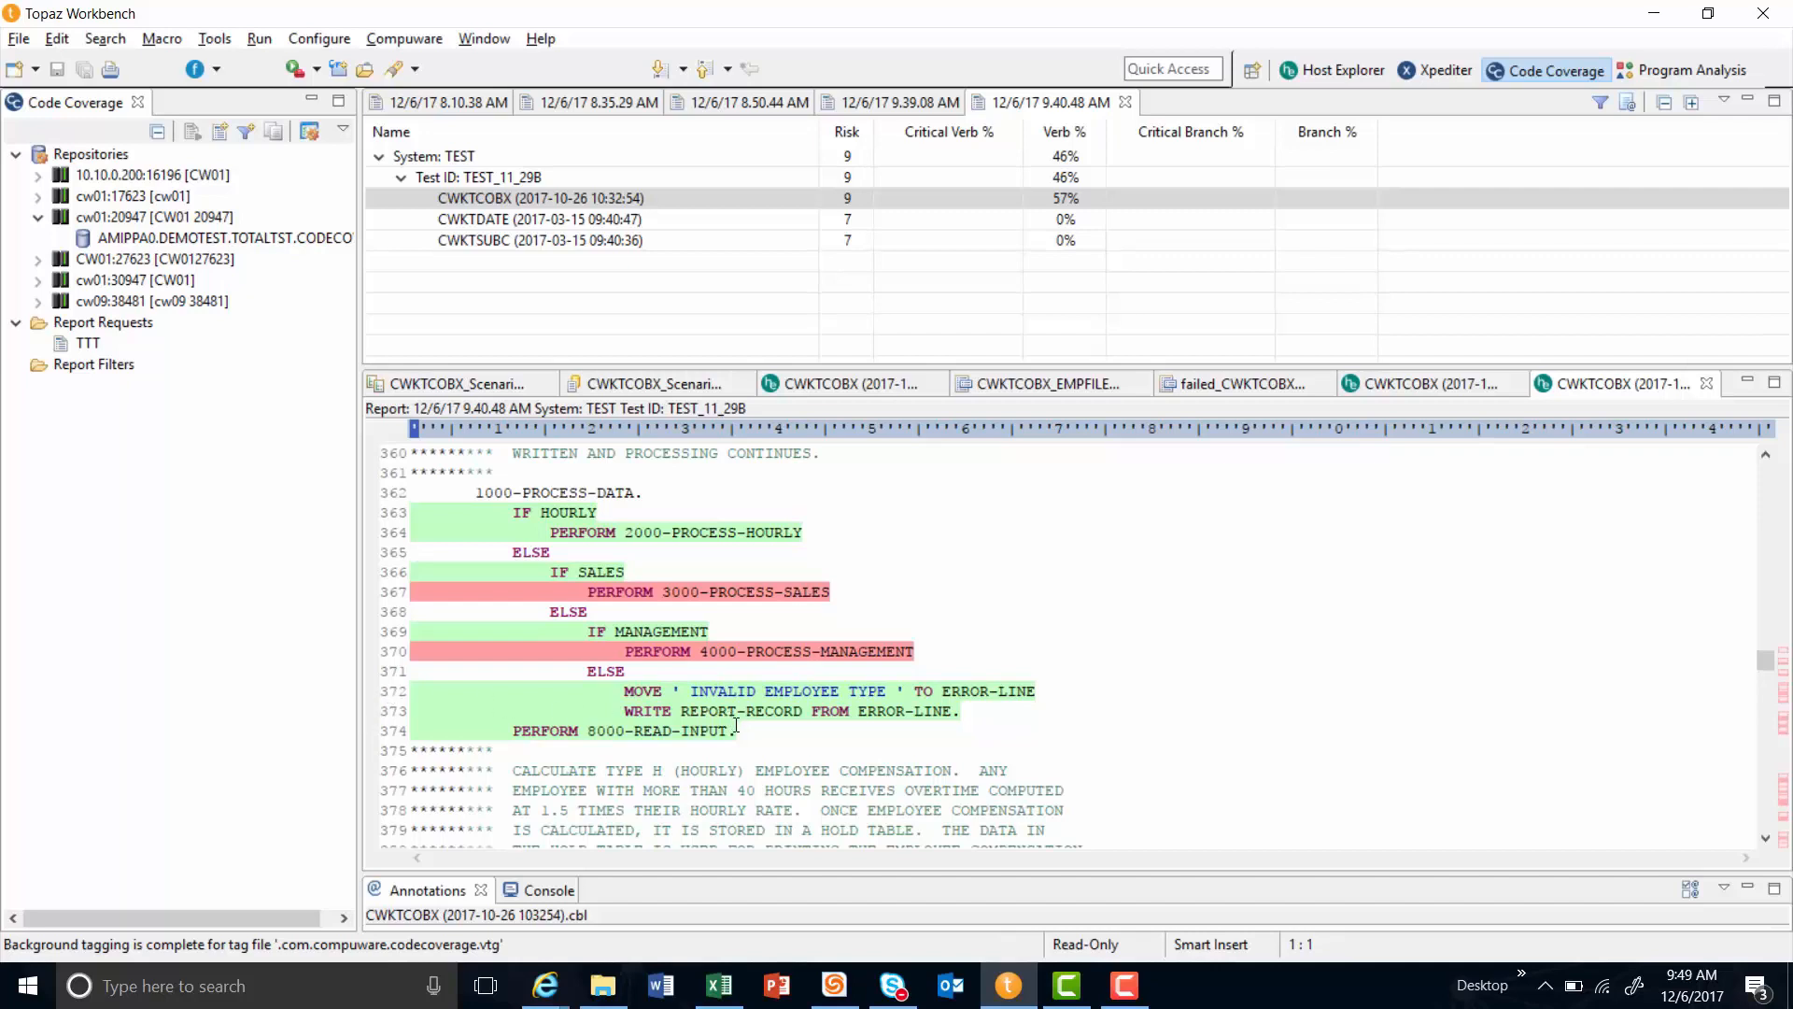
mouse_move(744, 736)
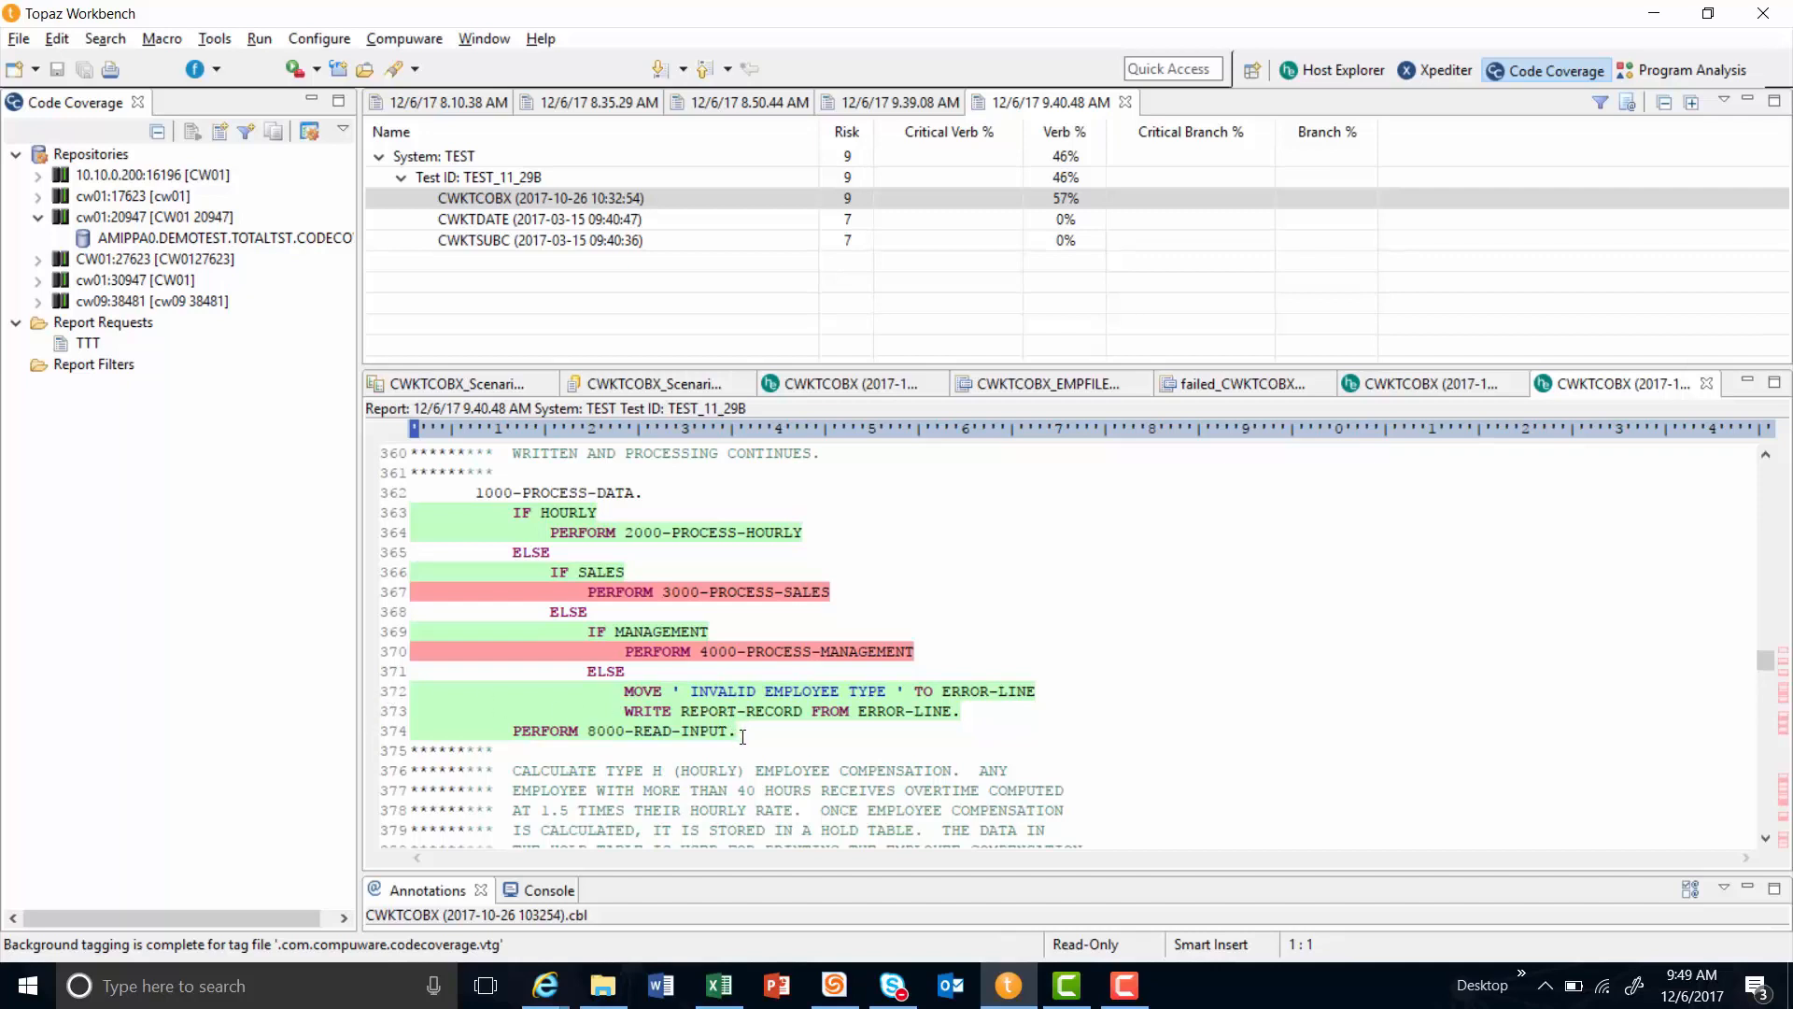